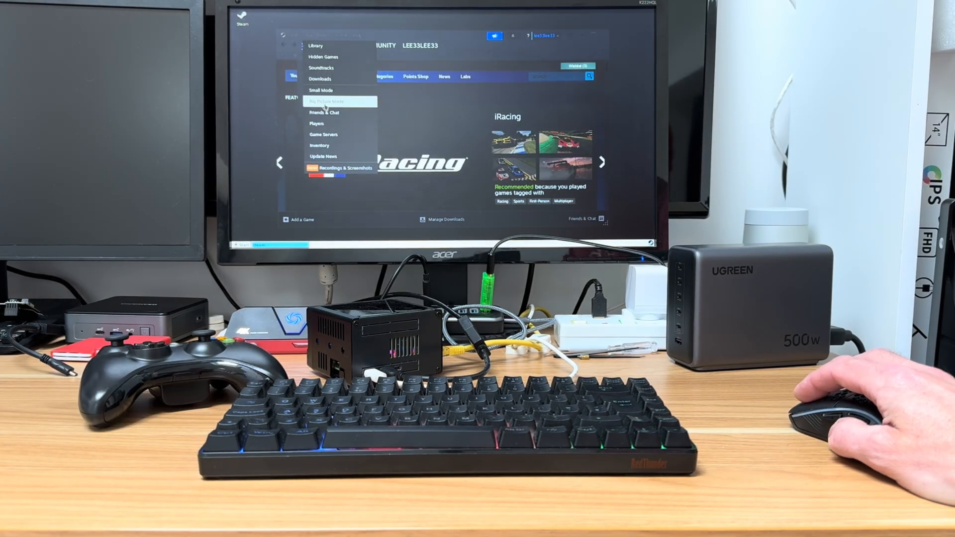
Reach the Twister OS site's Downloads page listing the Raspberry Pi 4/5 image files
click(327, 101)
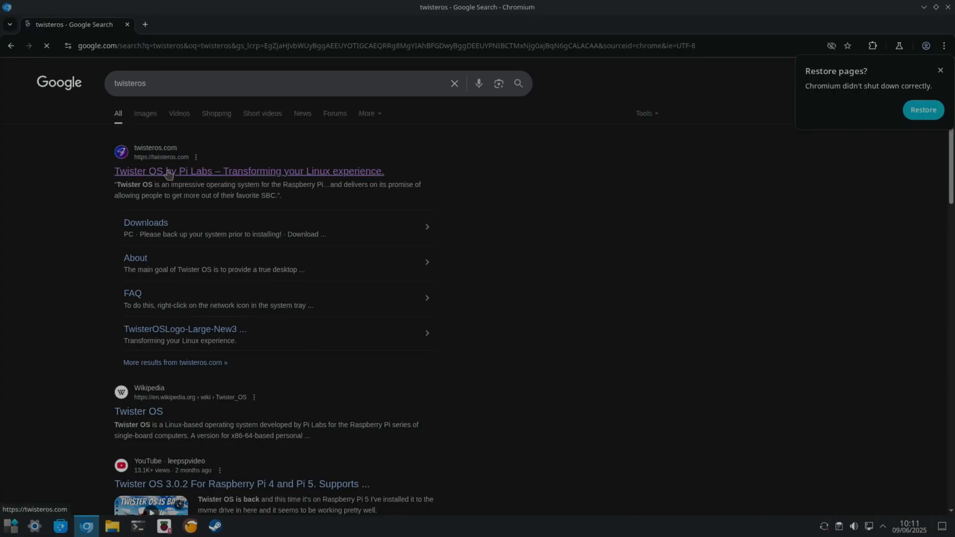
click(247, 171)
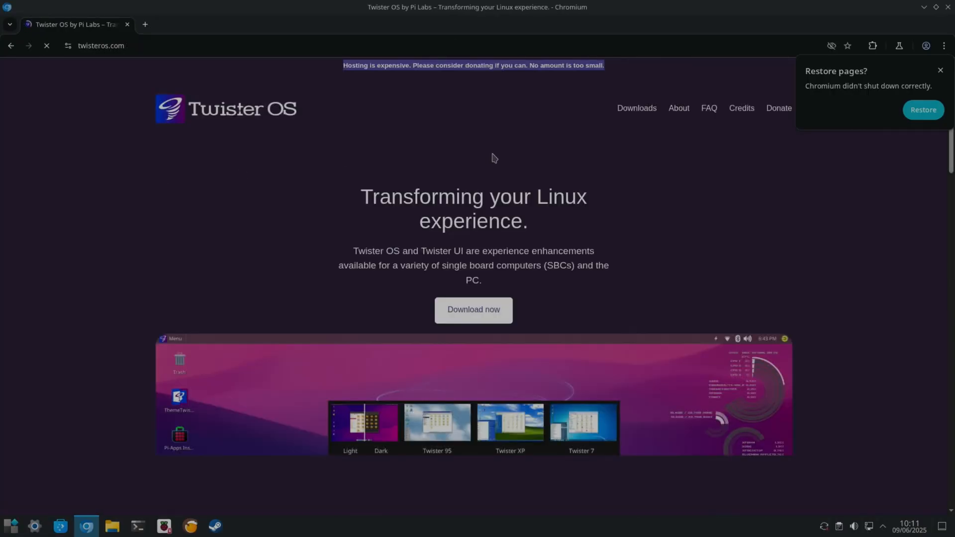
click(637, 107)
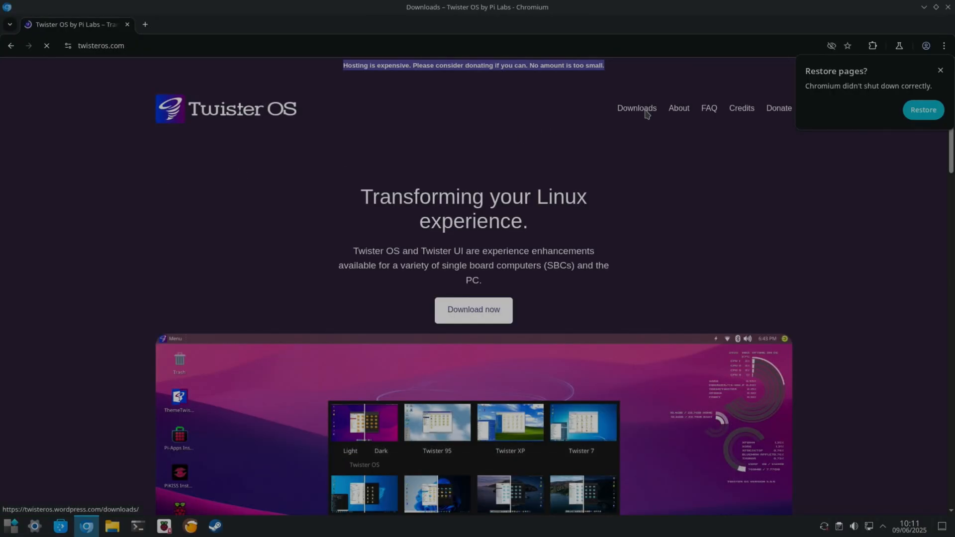
click(636, 107)
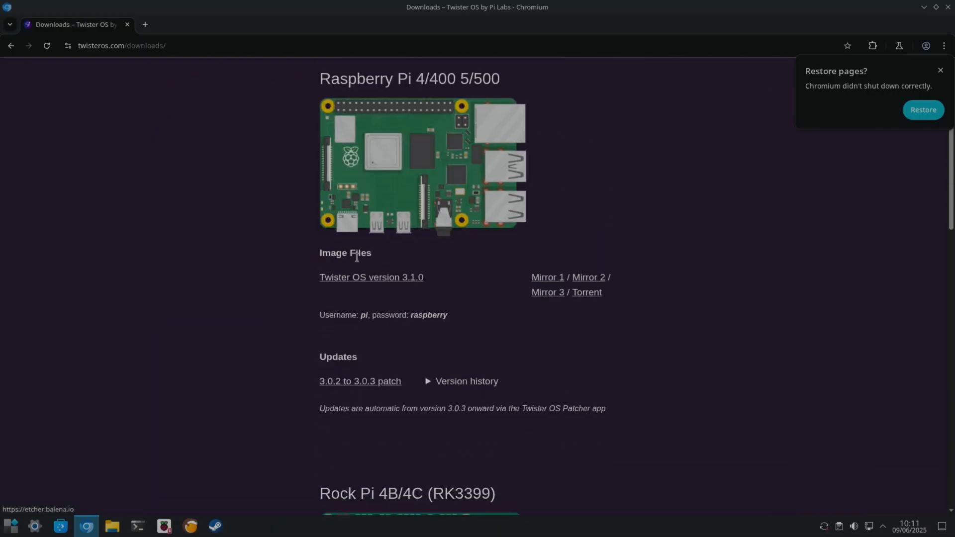
scroll(down, 3)
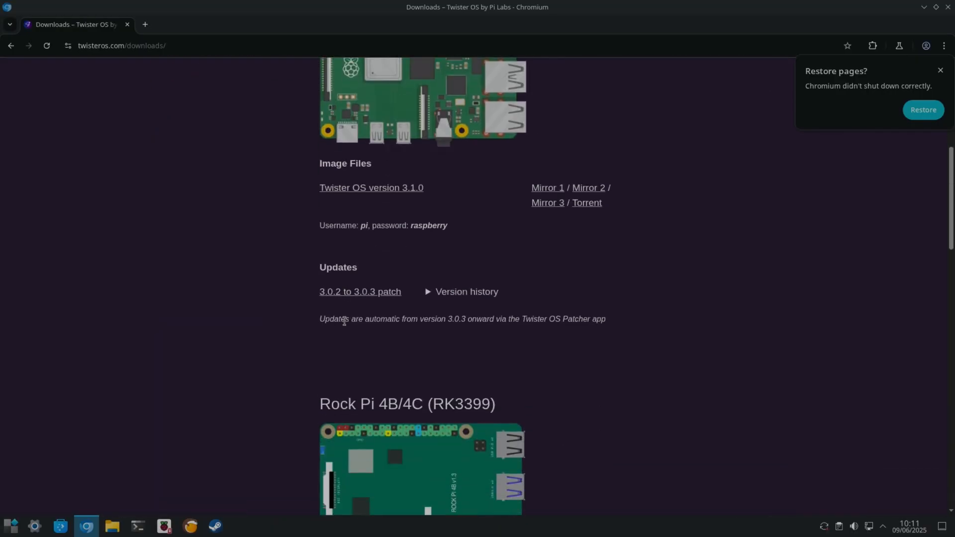
mouse_move(403, 197)
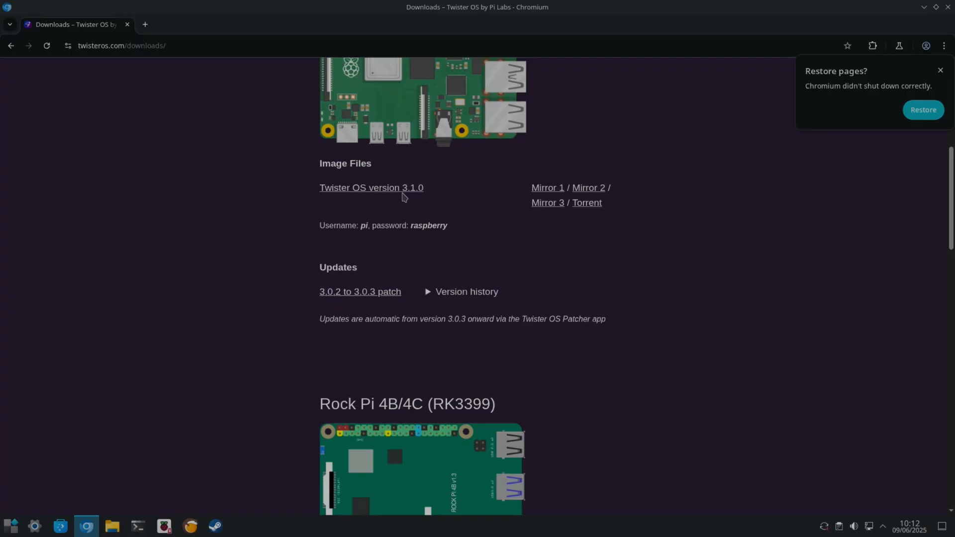
mouse_move(402, 189)
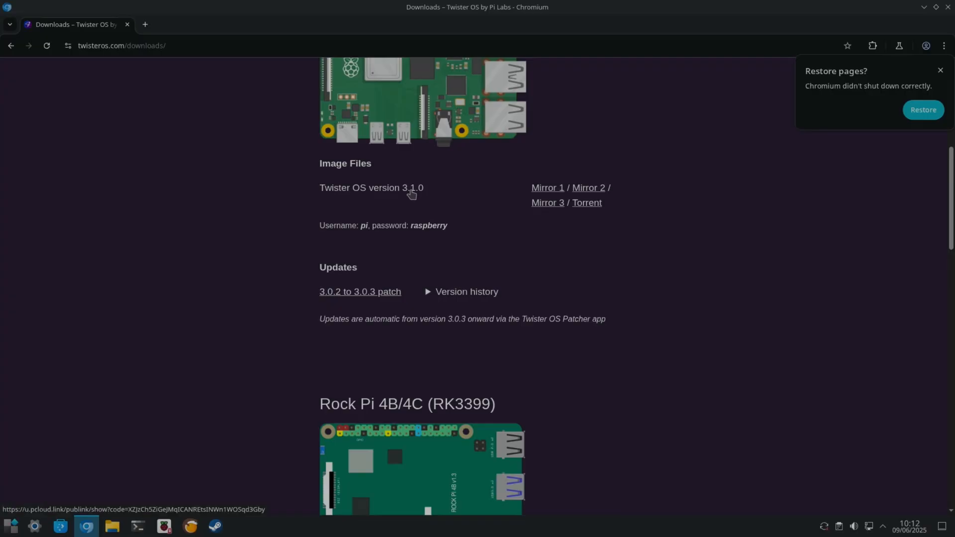
mouse_move(595, 180)
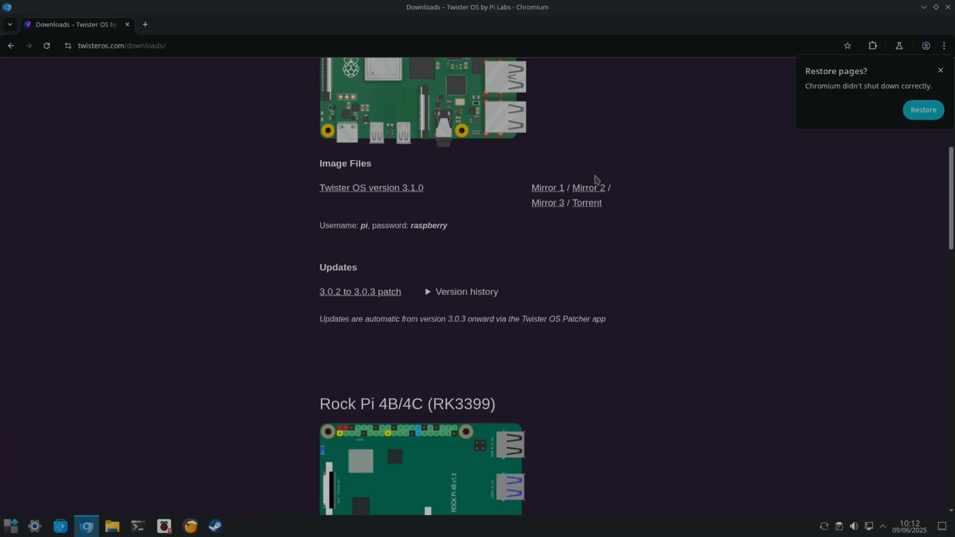
mouse_move(945, 47)
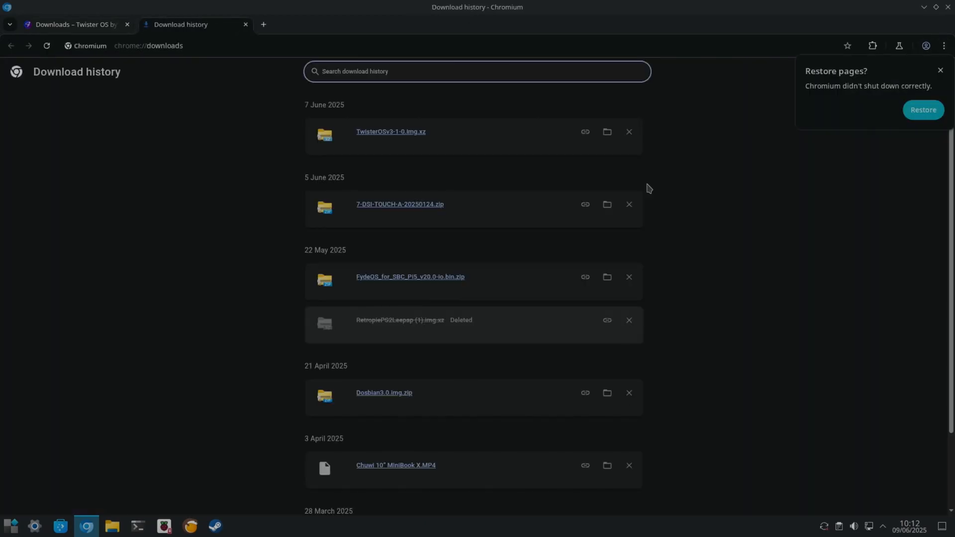
mouse_move(926, 29)
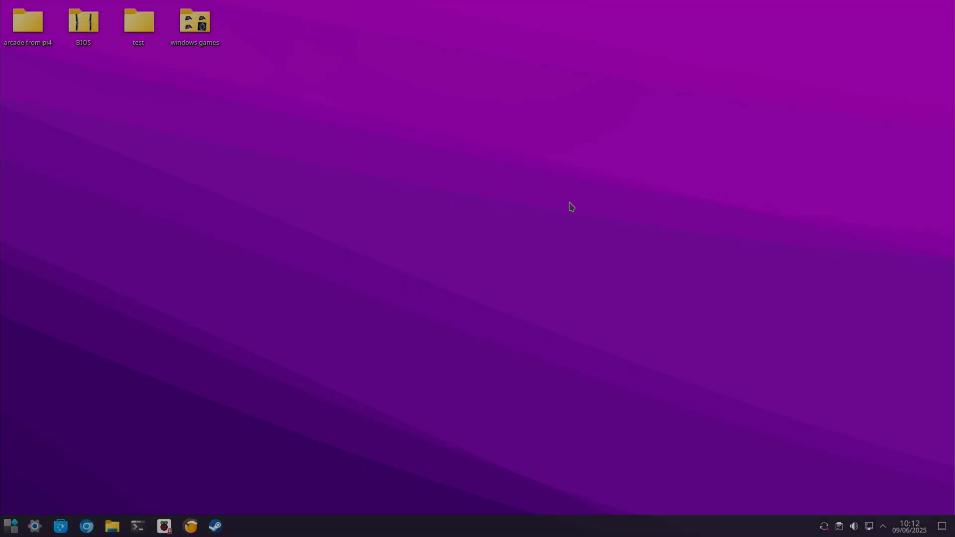
Launch Imager and enter the folder holding the TwisterOSv3-1-0.img.xz image
text(imager)
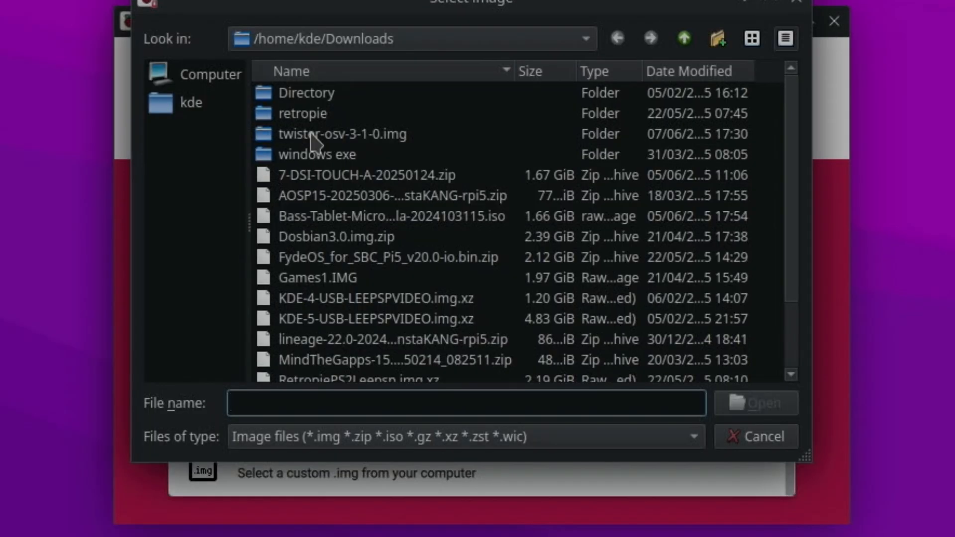
double_click(343, 133)
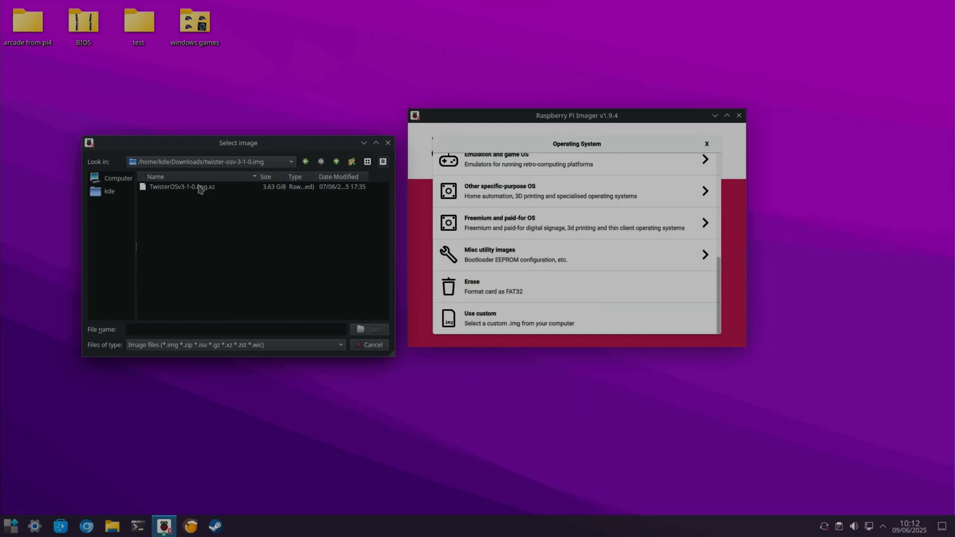
mouse_move(235, 243)
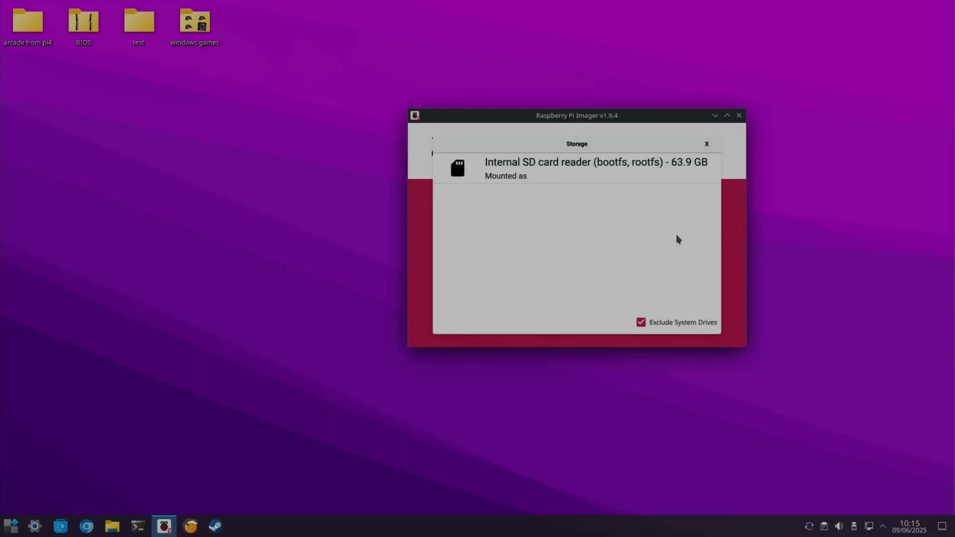
Write the image to the 63.9 GB internal SD card, confirming the erase warning and authorising with the password
click(596, 169)
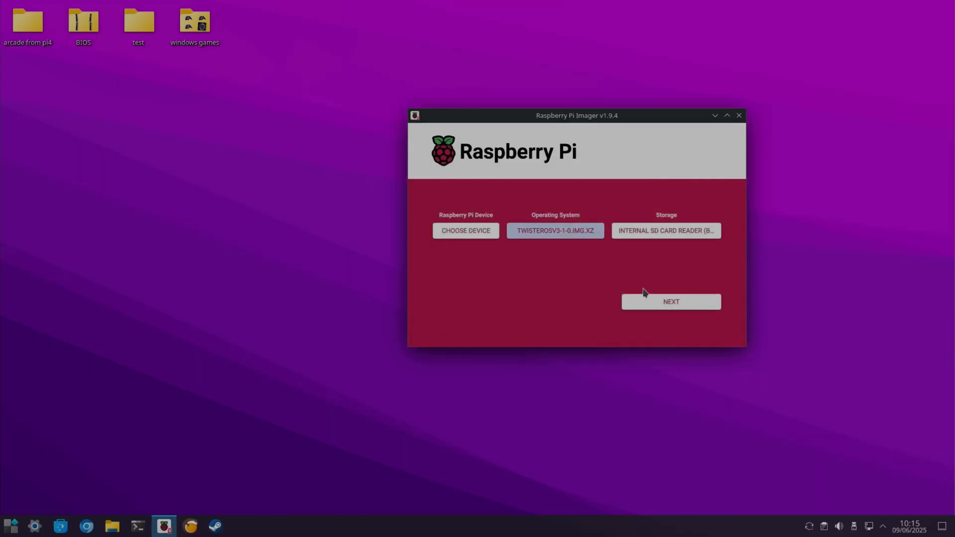
click(670, 302)
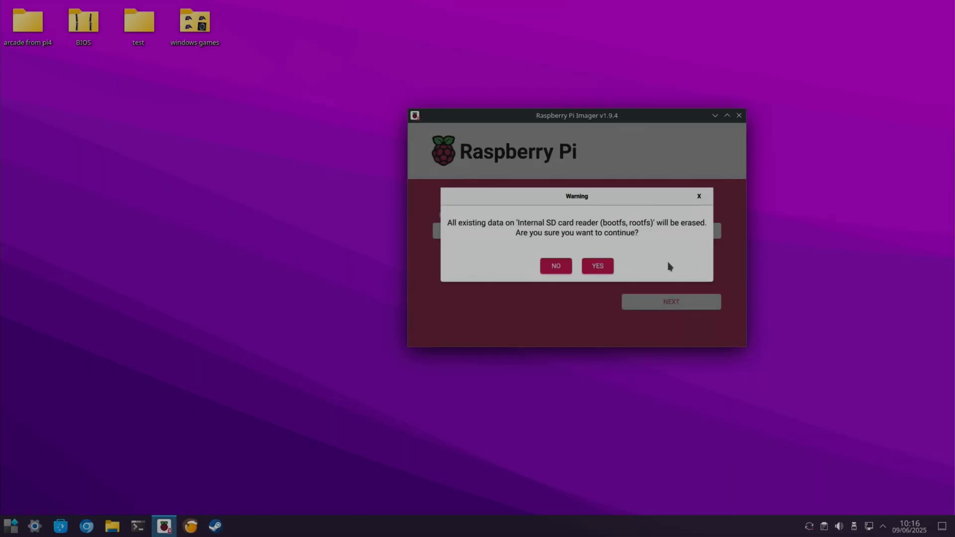
click(596, 266)
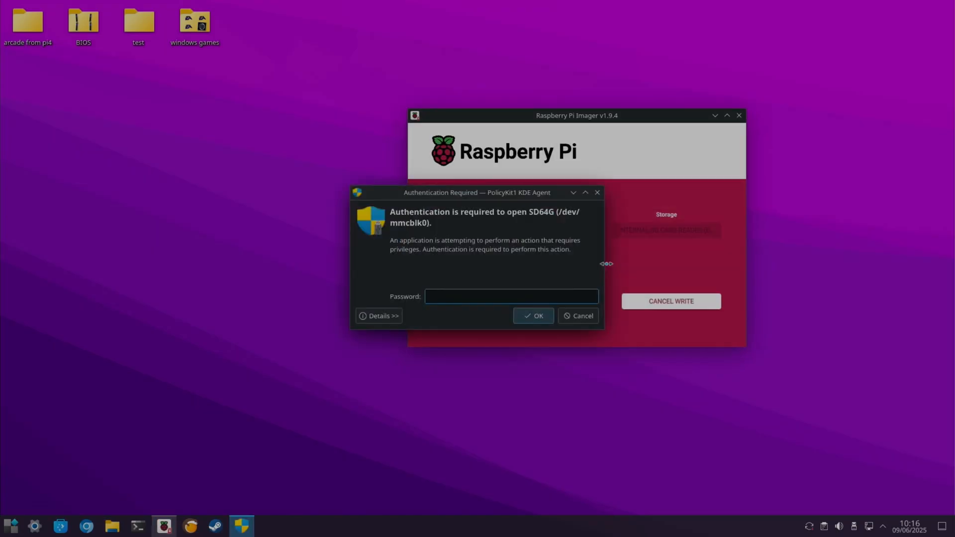
click(532, 315)
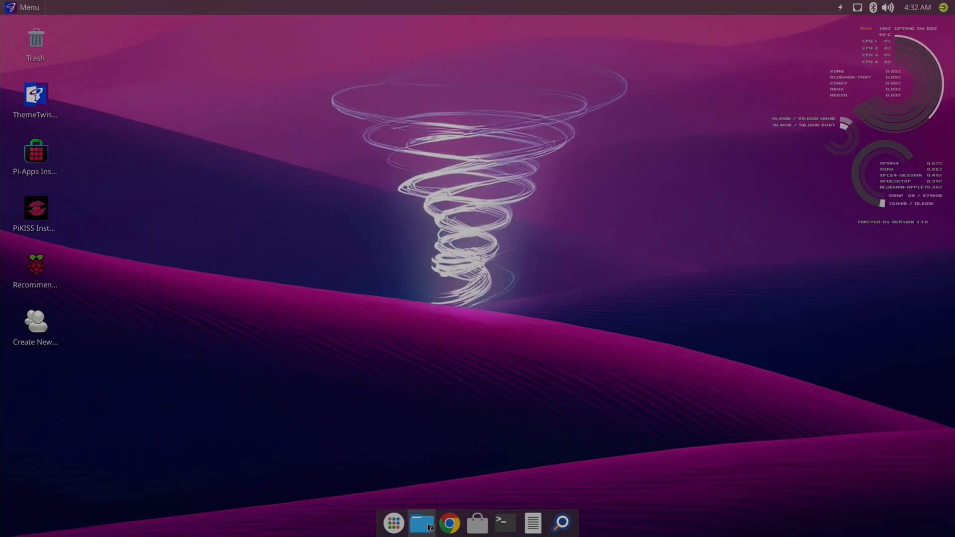
click(421, 522)
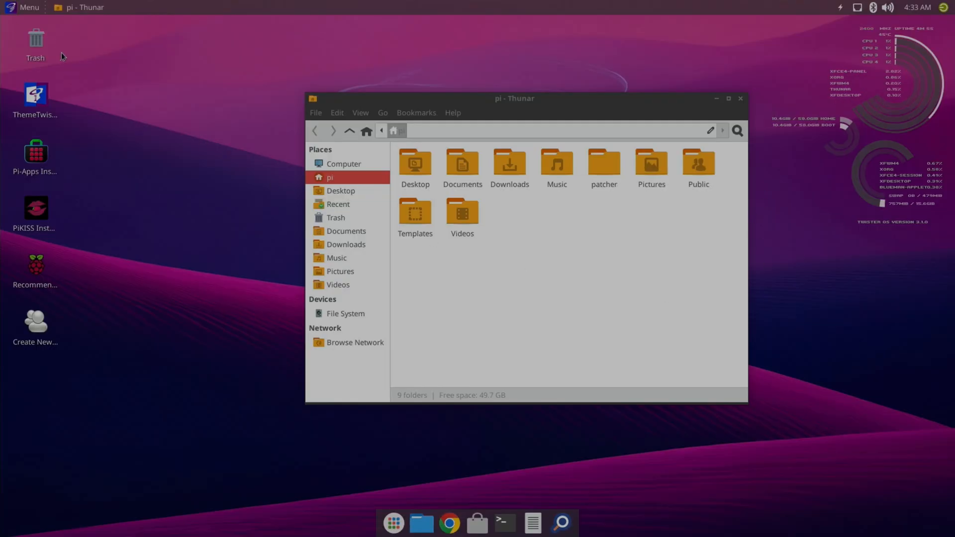
click(23, 7)
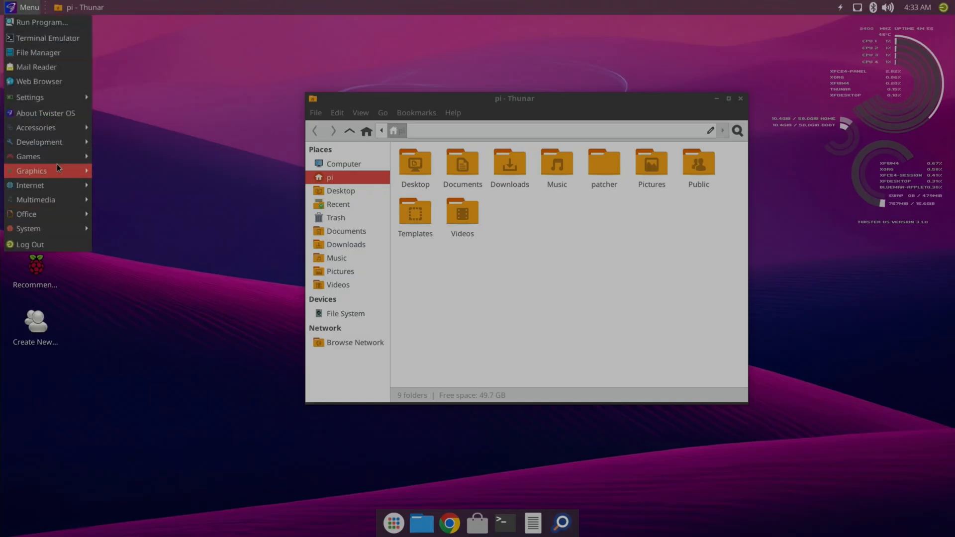
click(393, 523)
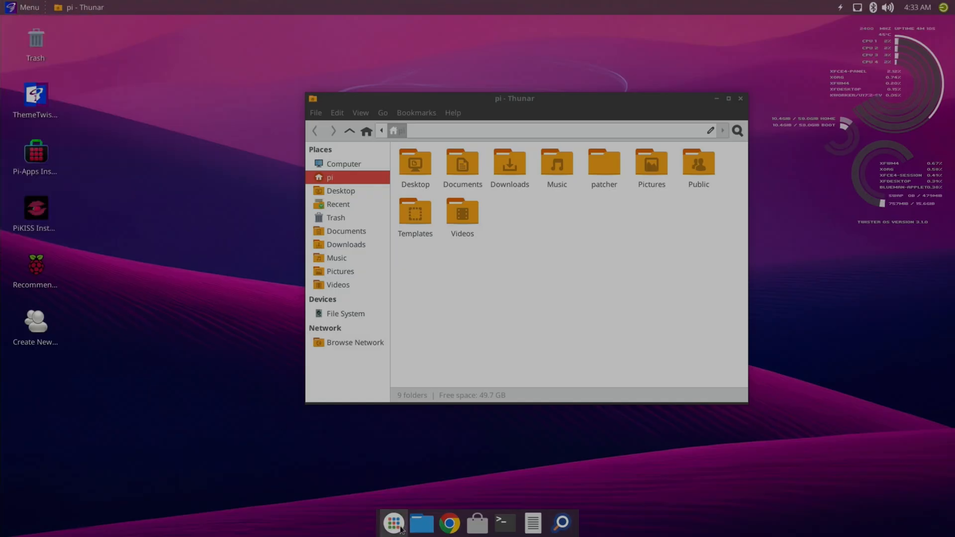
click(393, 523)
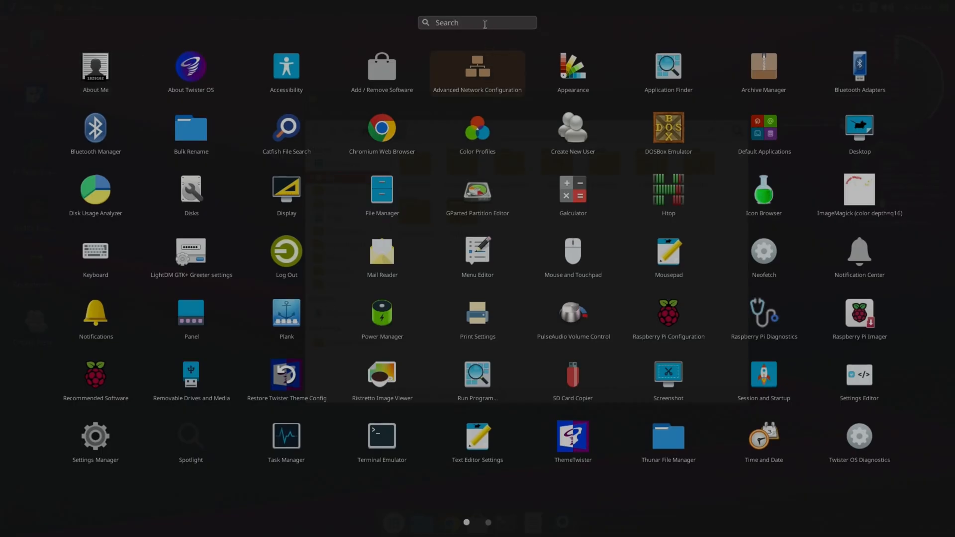
text(ima)
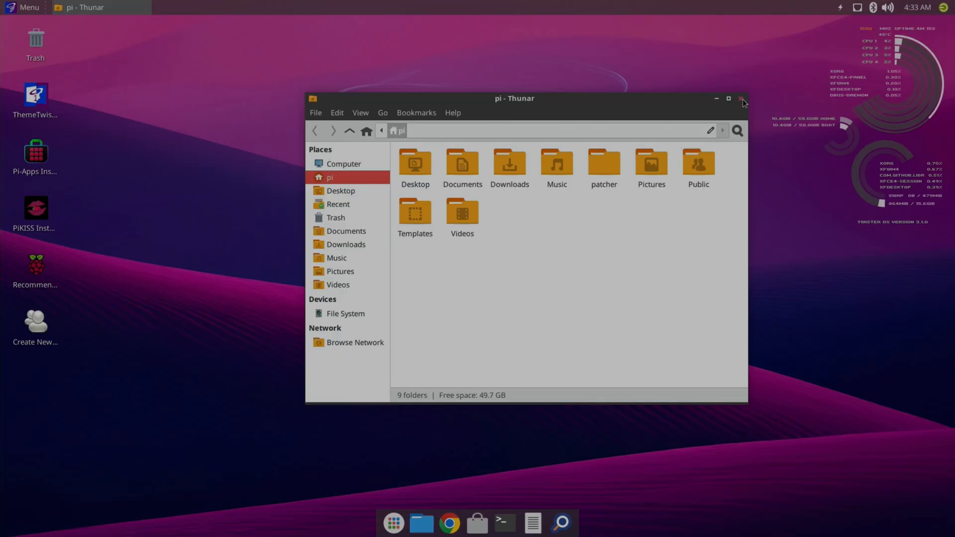
click(741, 99)
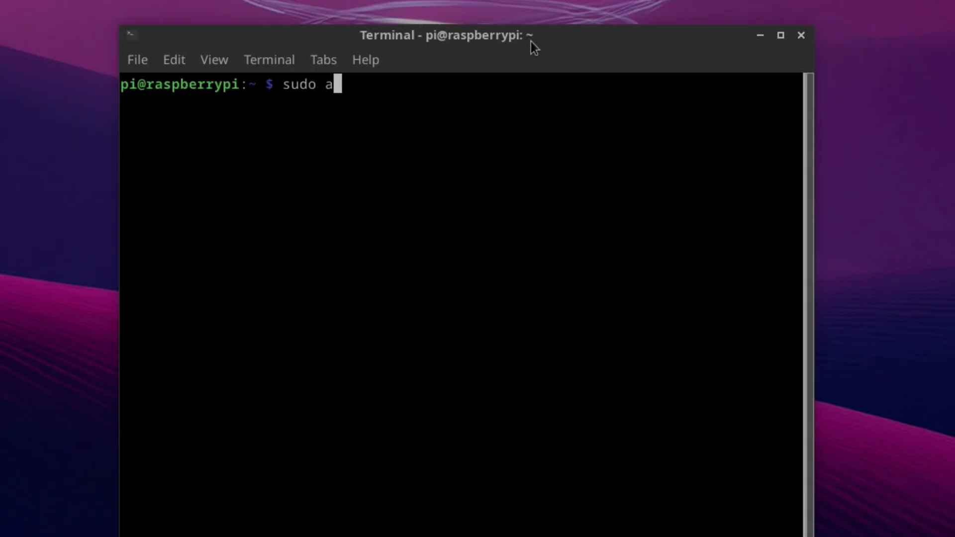
Run 'sudo apt install kde-plasma-desktop' and accept the sddm display manager notice until it finishes
text(pt install)
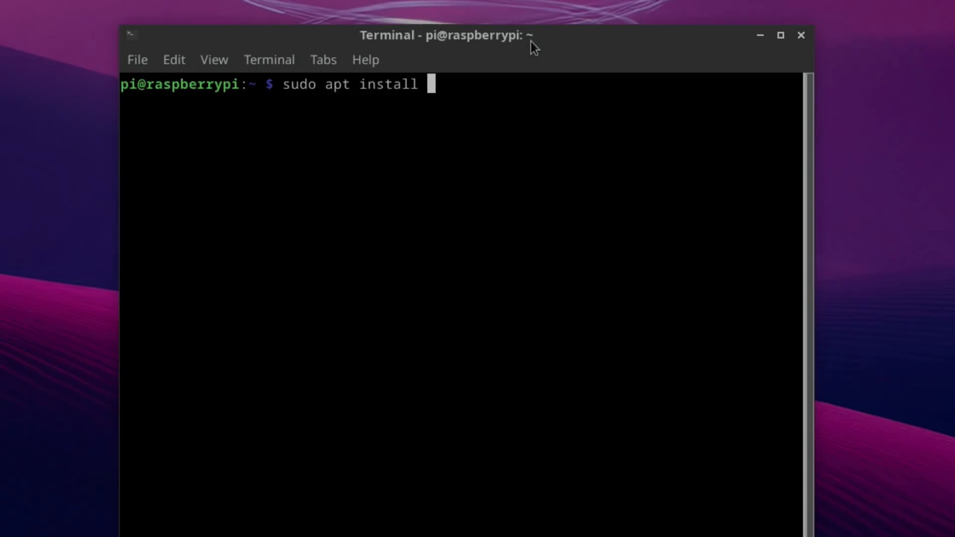
text(kde-pla)
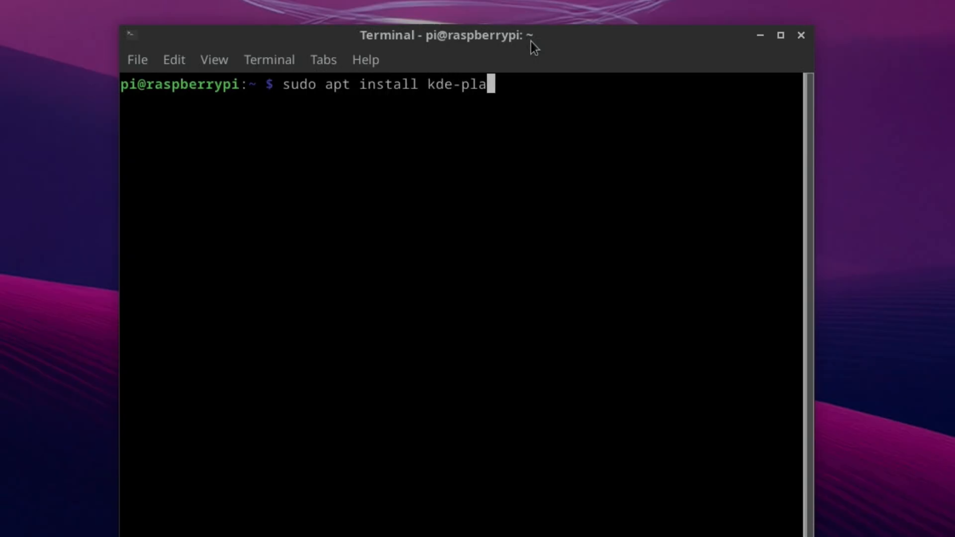
text(sma-)
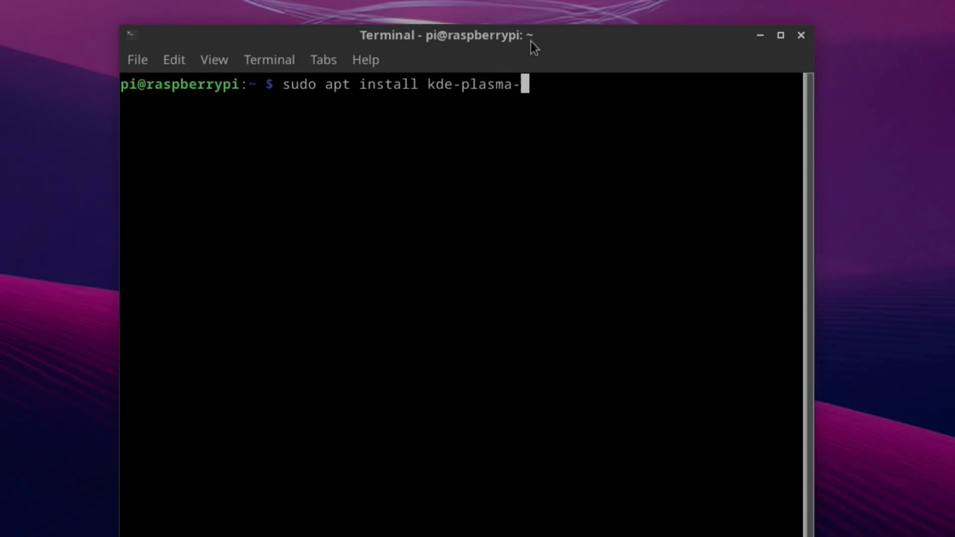
text(deskt)
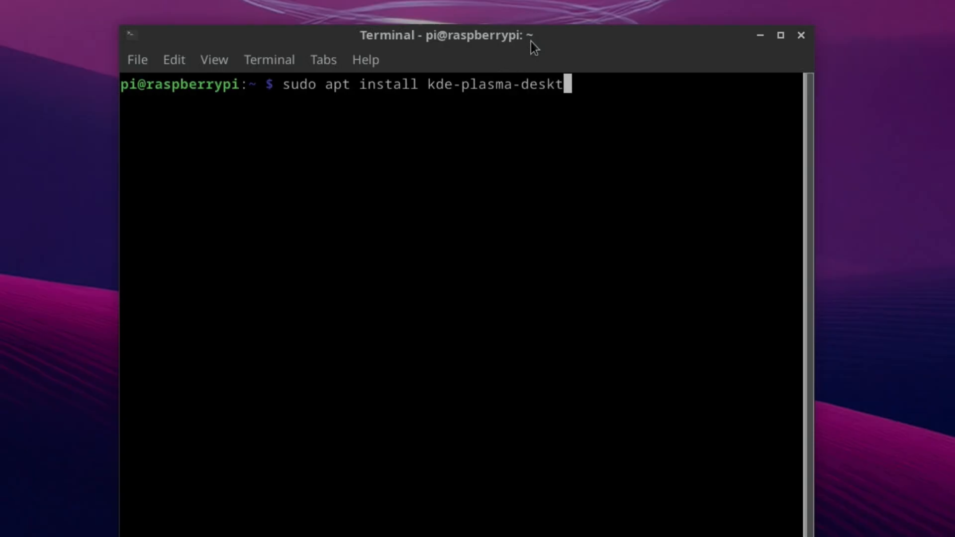
key(Return)
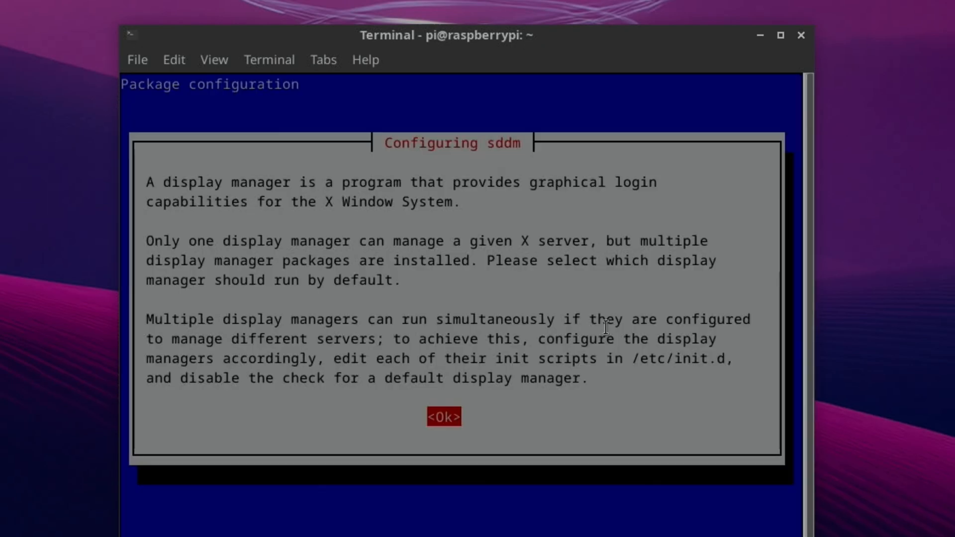
click(442, 417)
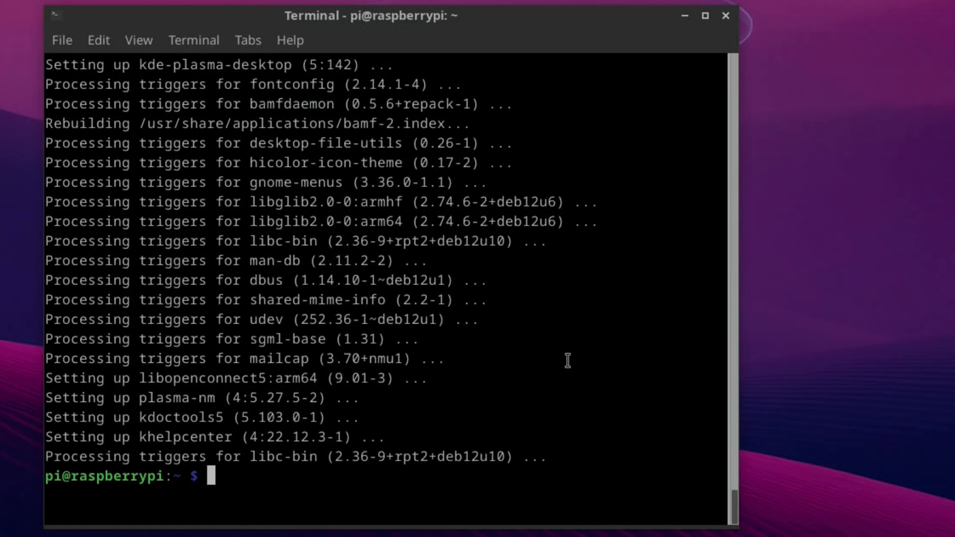
click(704, 16)
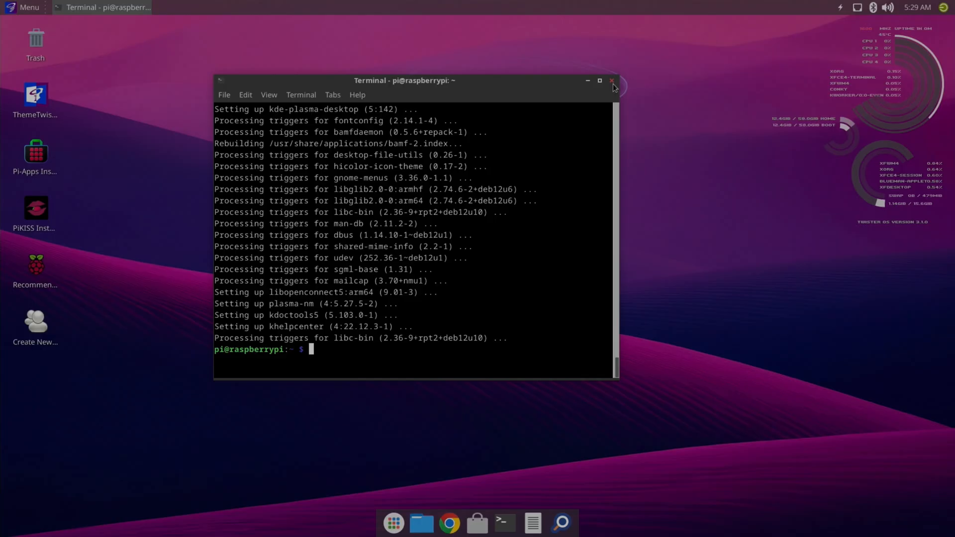
Log out of the Twister OS session from the power menu
click(613, 80)
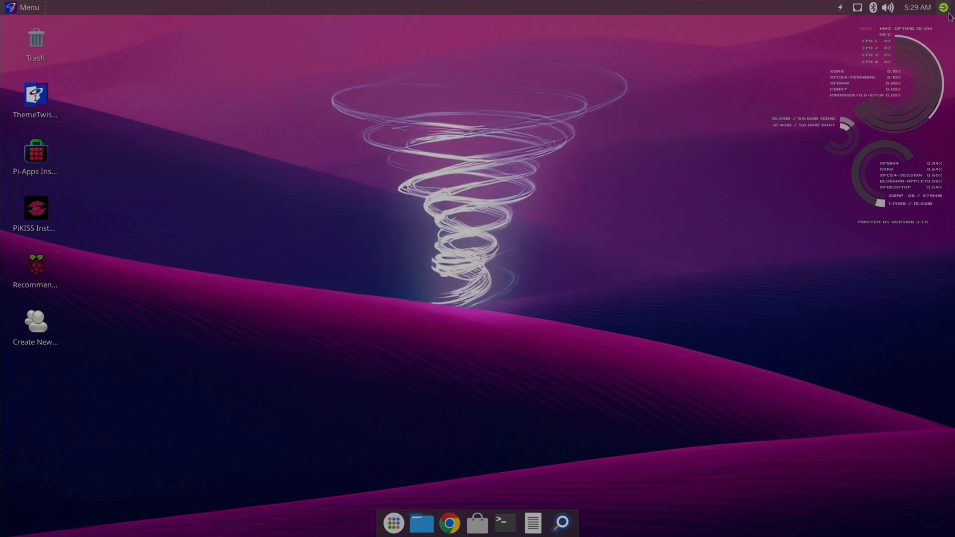
click(946, 7)
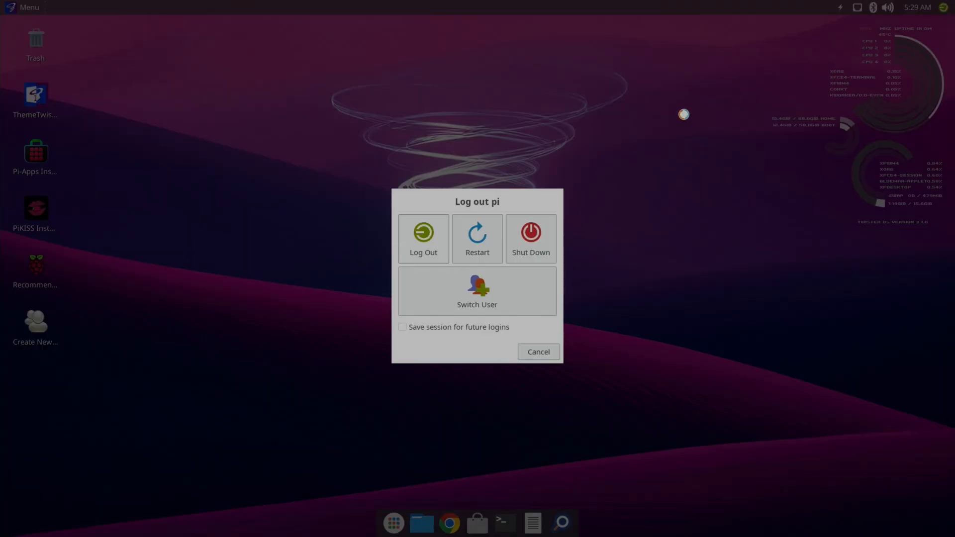
click(423, 238)
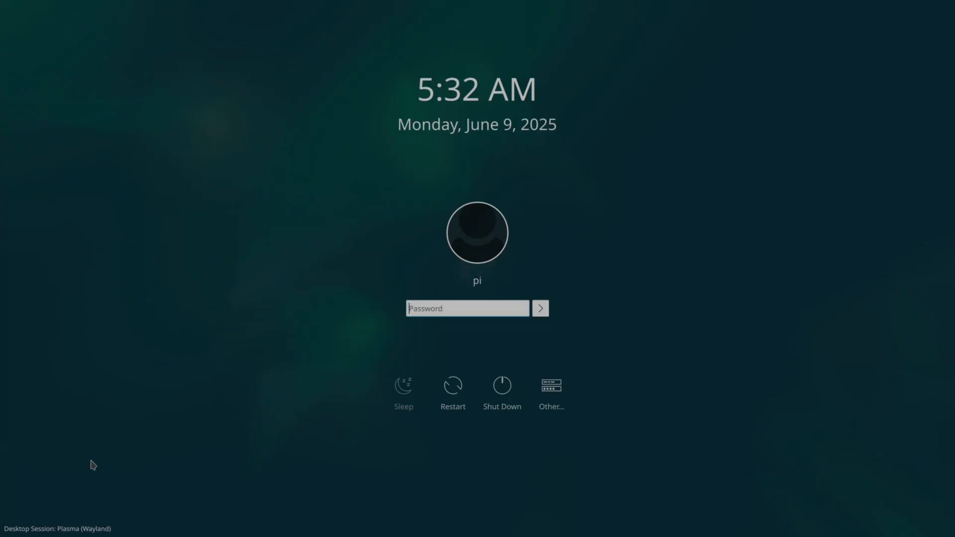
Choose the Plasma (X11) desktop session and sign in with the password
click(57, 529)
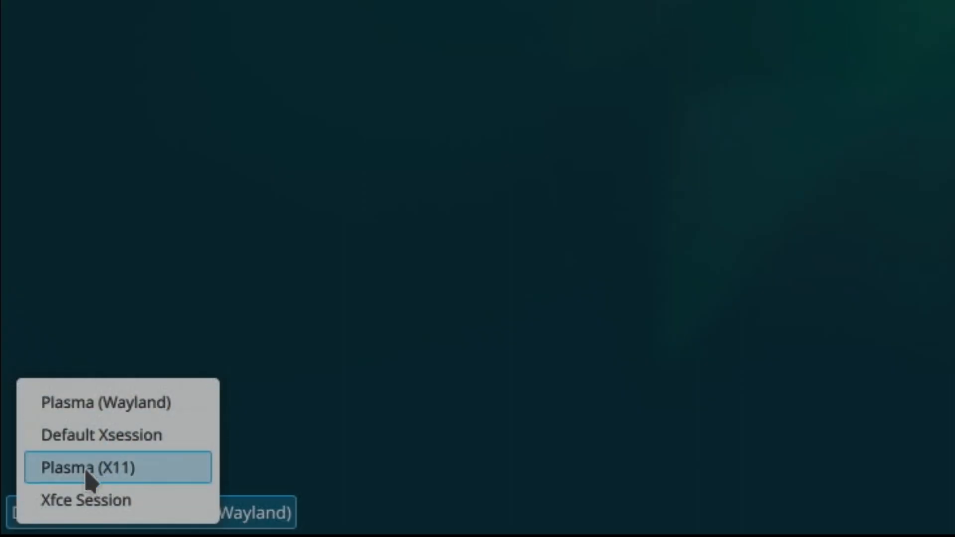
click(104, 468)
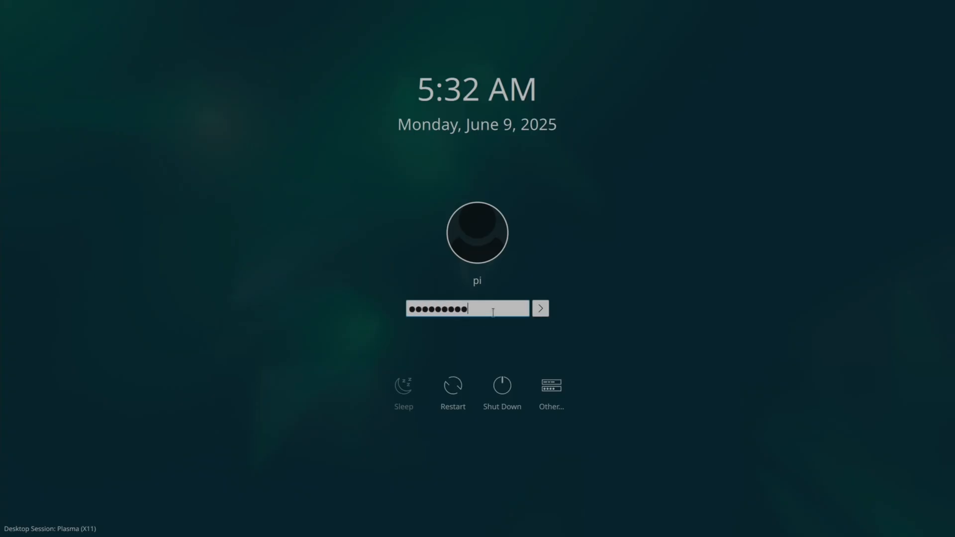
click(540, 308)
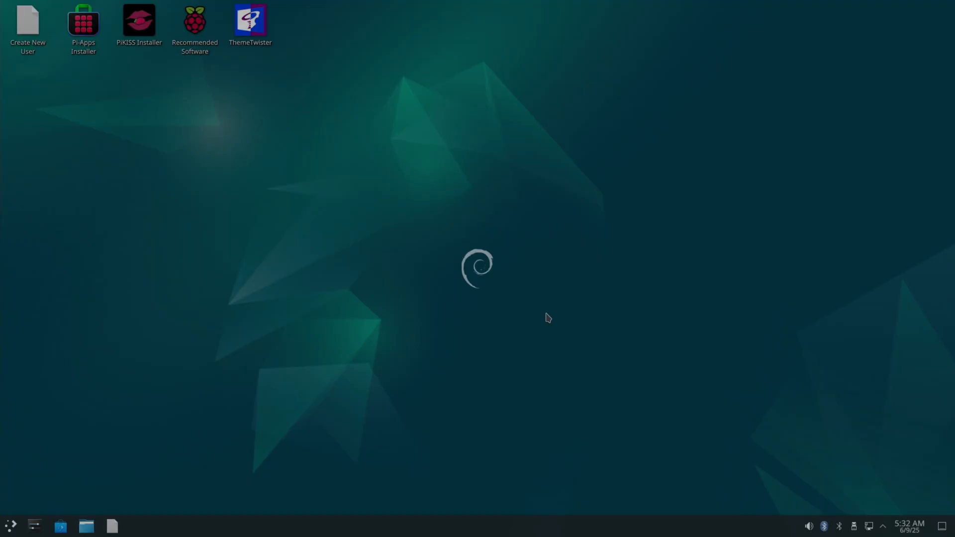
click(10, 525)
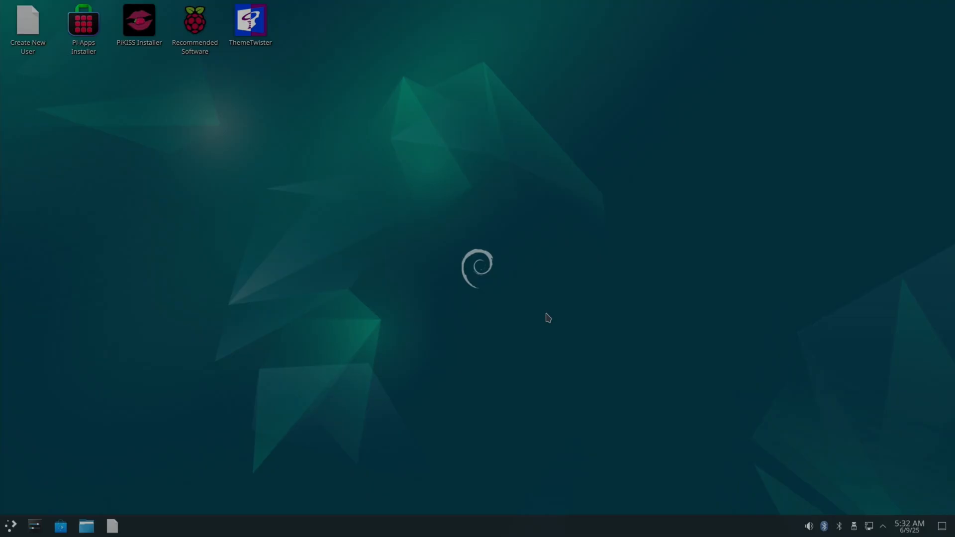
text(imager)
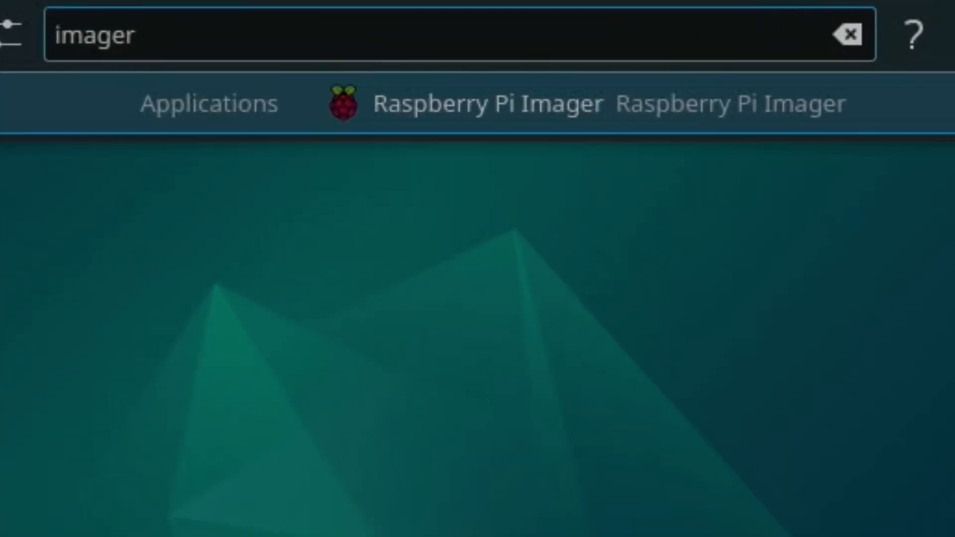
click(846, 34)
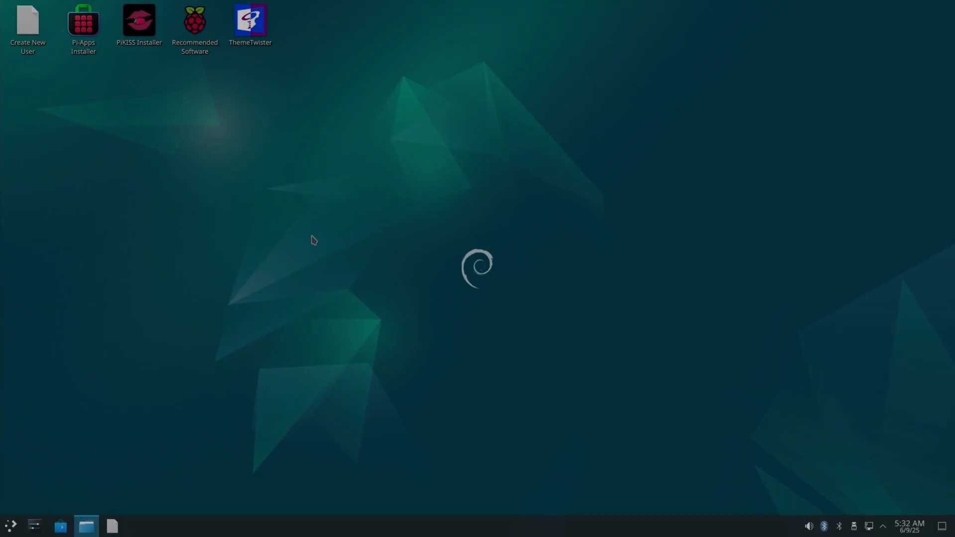
click(86, 525)
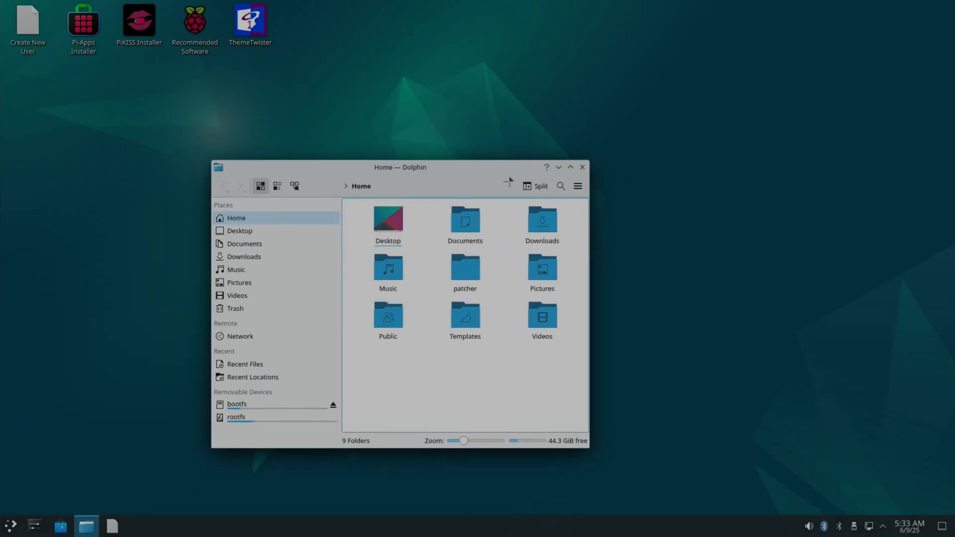
click(581, 167)
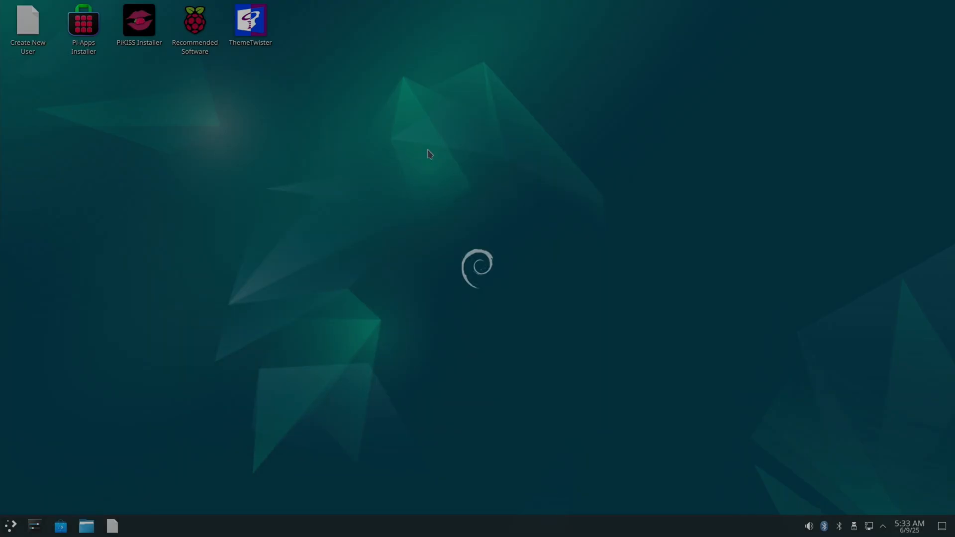
Search 'theme' for Global Theme, enter the downloadable themes store and search 'steam'
text(the)
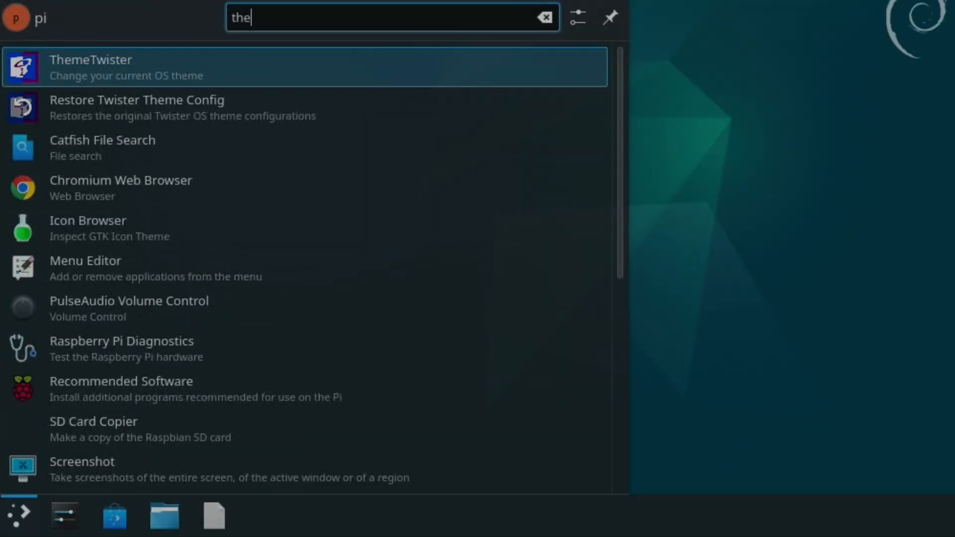
text(m)
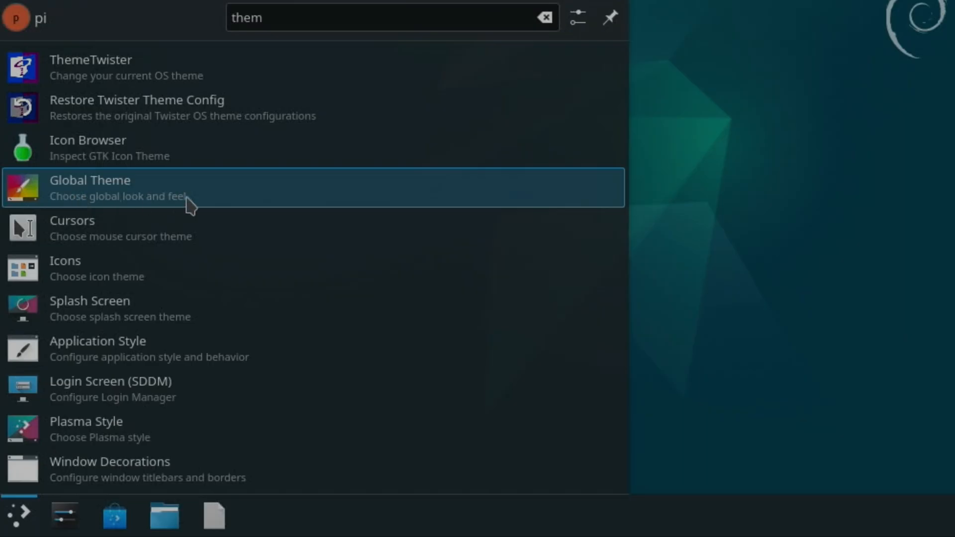
mouse_move(101, 207)
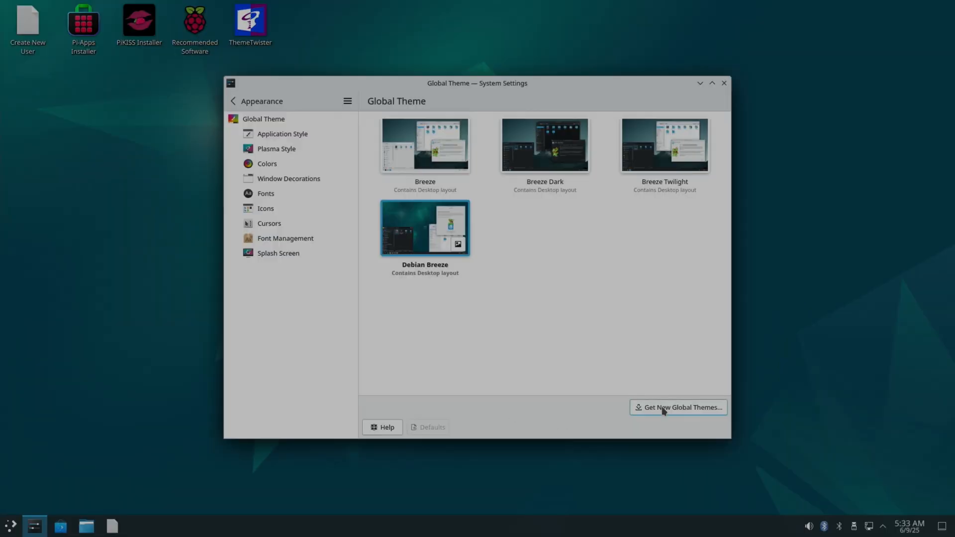
click(677, 407)
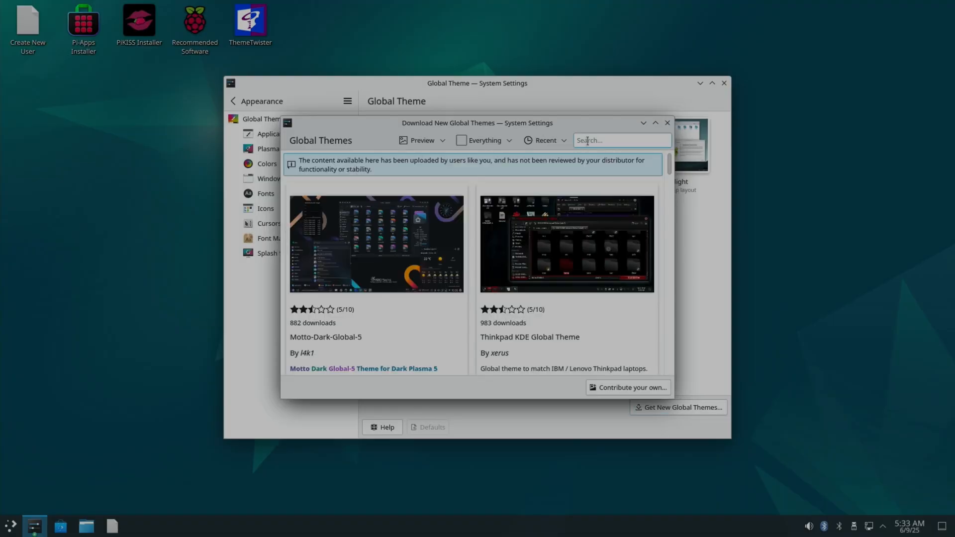
text(steam)
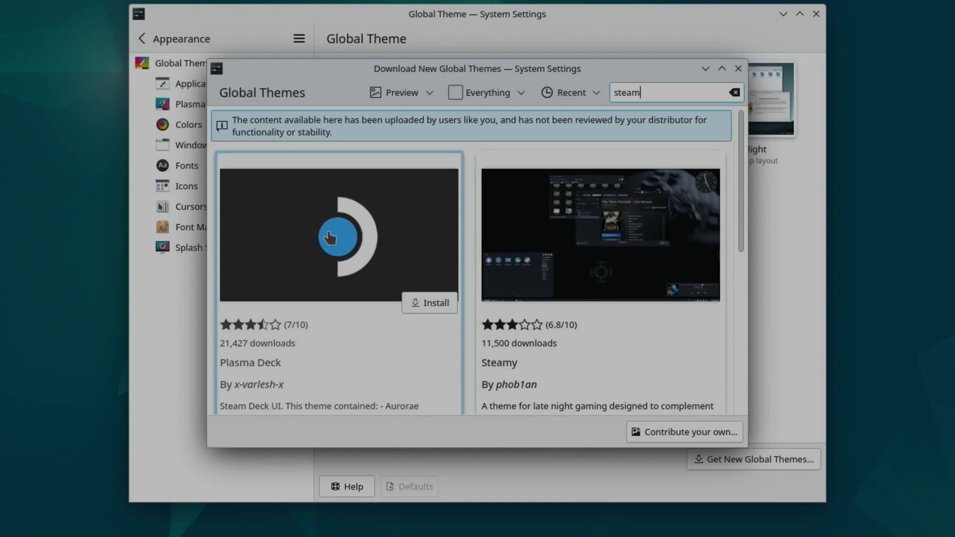
Install the Plasma Deck theme from its details page
click(338, 238)
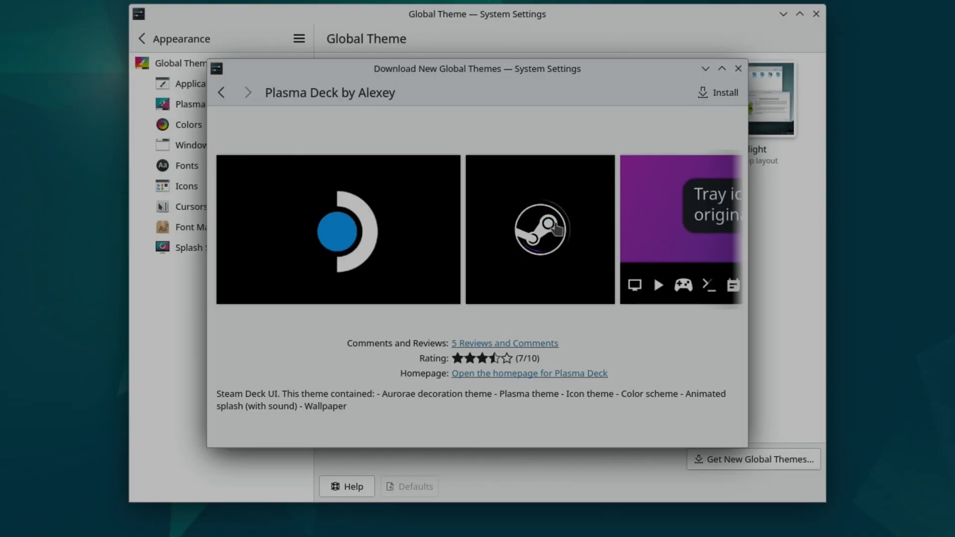
click(724, 92)
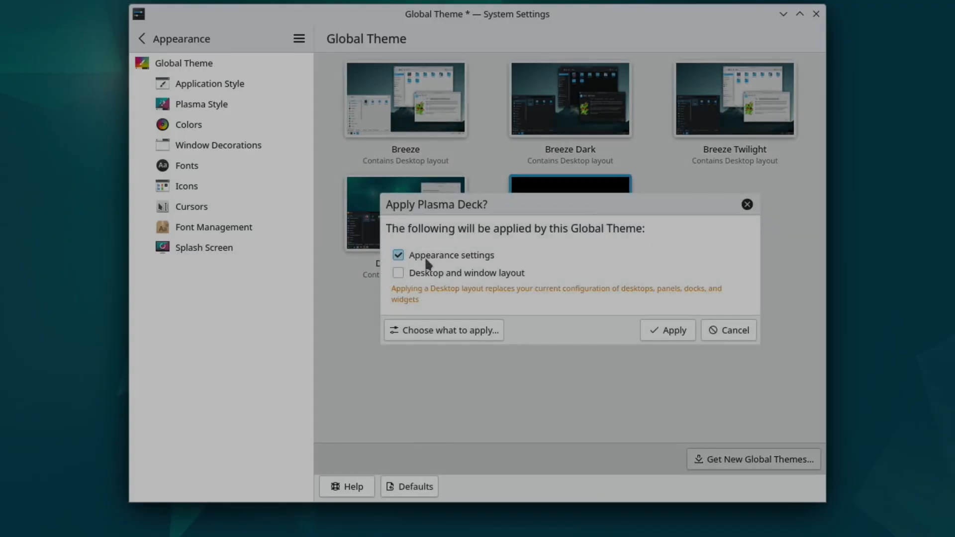
Apply Plasma Deck with the Desktop and window layout option ticked
click(398, 273)
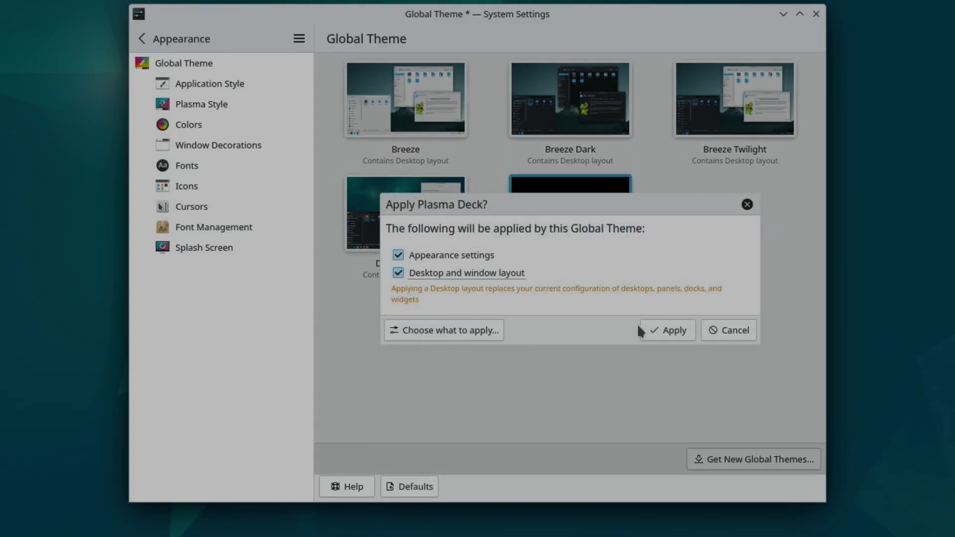
click(667, 331)
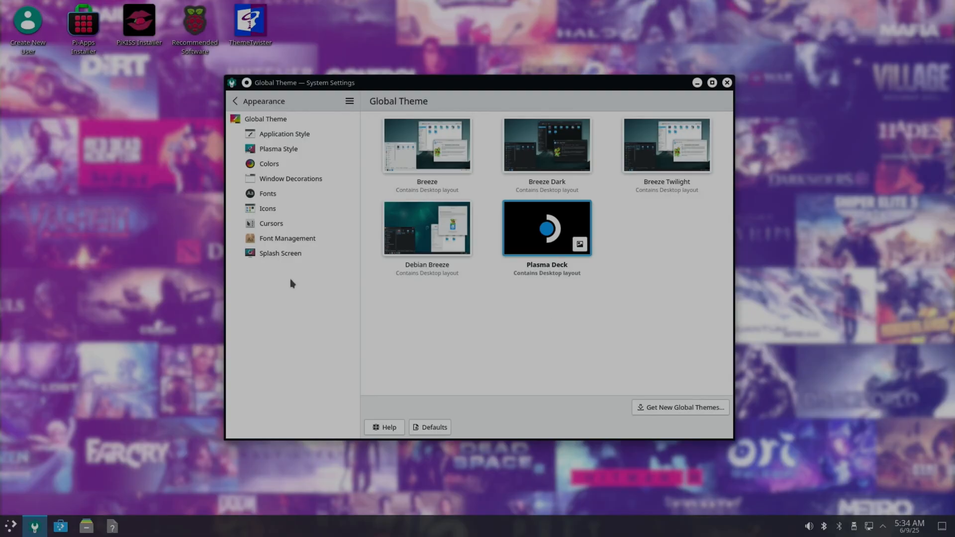
mouse_move(286, 101)
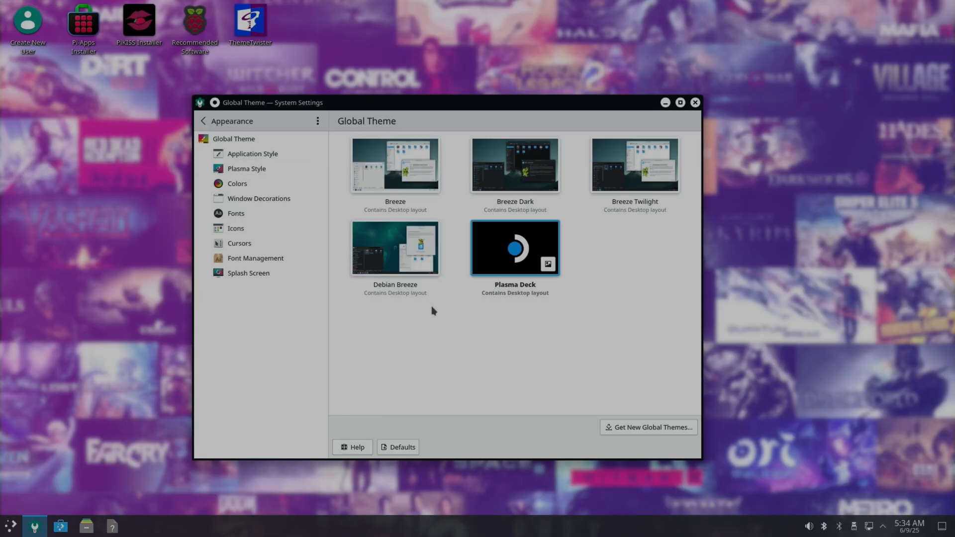
mouse_move(424, 315)
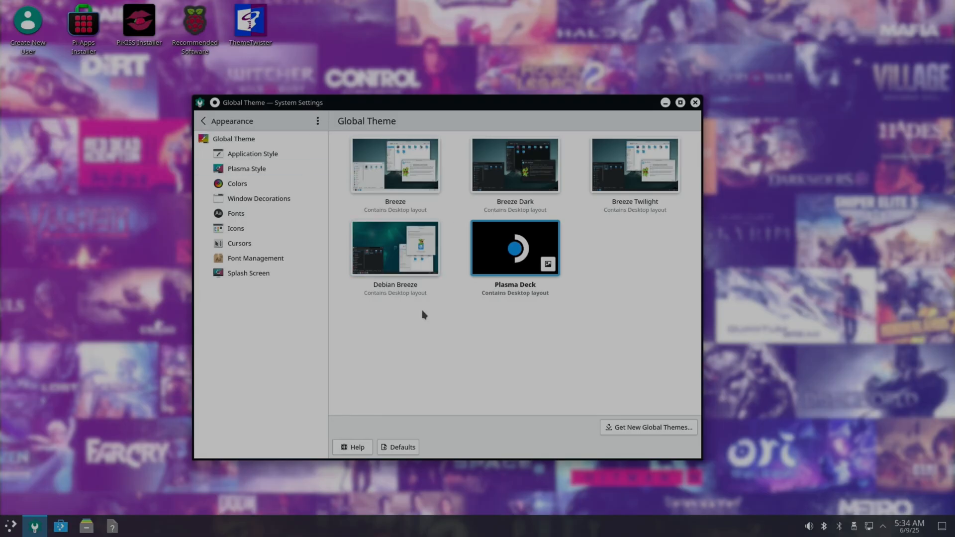
mouse_move(378, 306)
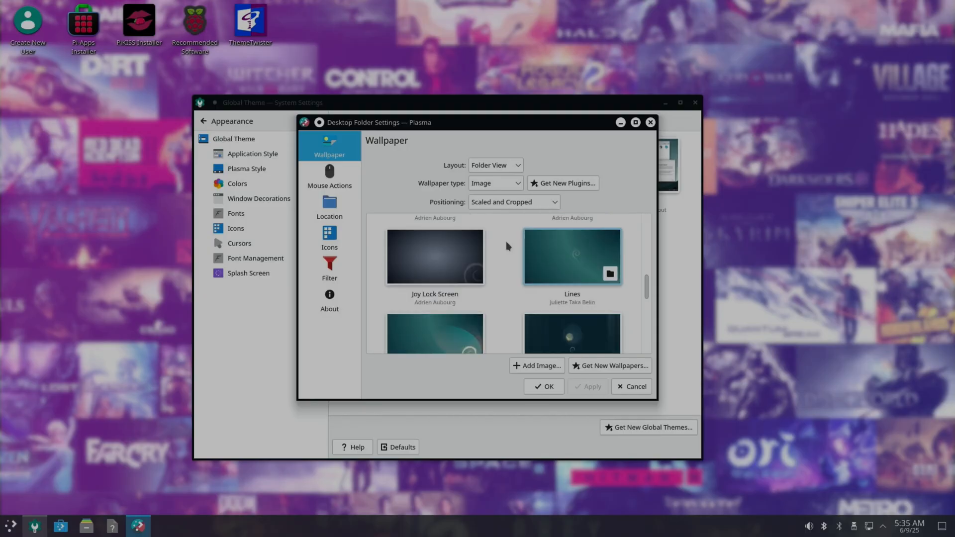
Scroll the wallpaper choices to reach the starry blue Debian wallpaper
scroll(down, 3)
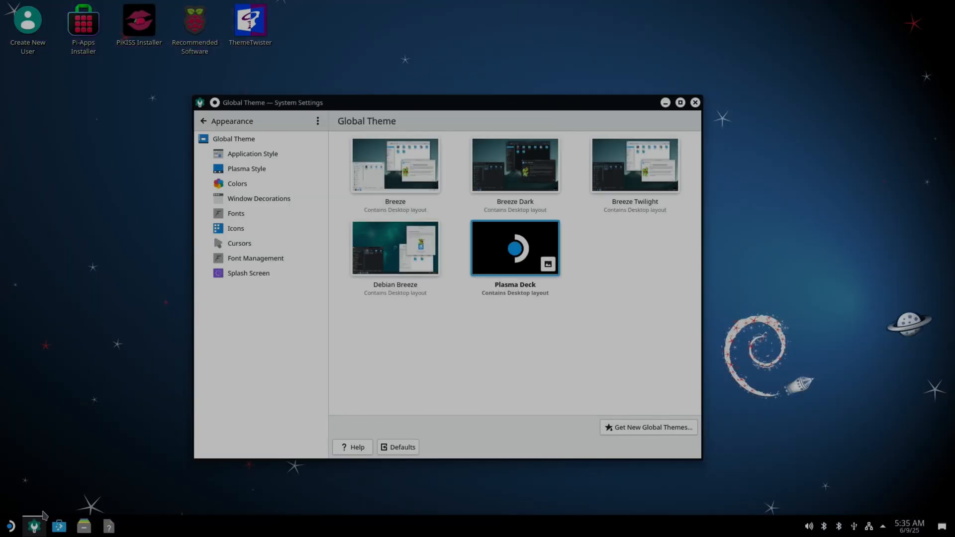
mouse_move(69, 412)
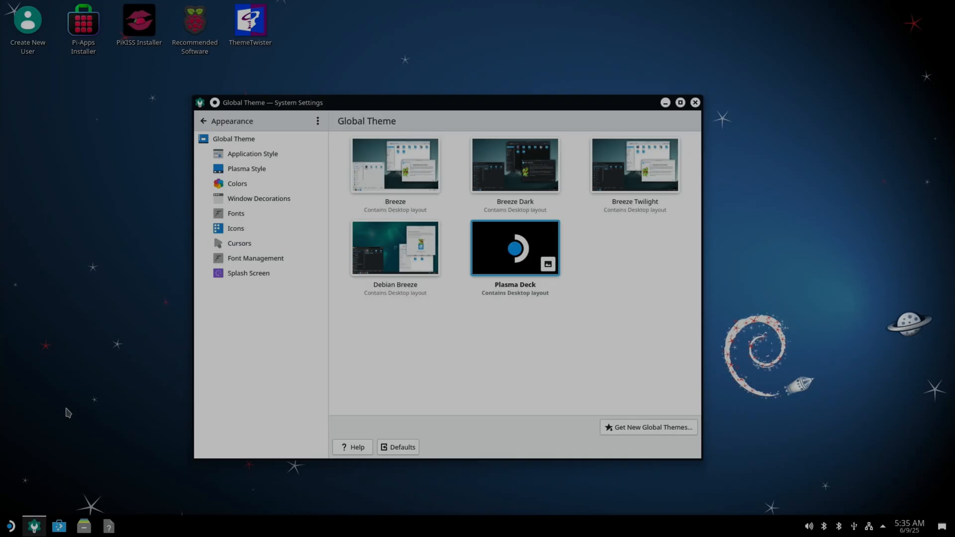
Search DuckDuckGo images for 'steam deck wallpaper 1080' and preview a dark wallpaper
text(steam deck wallpaper)
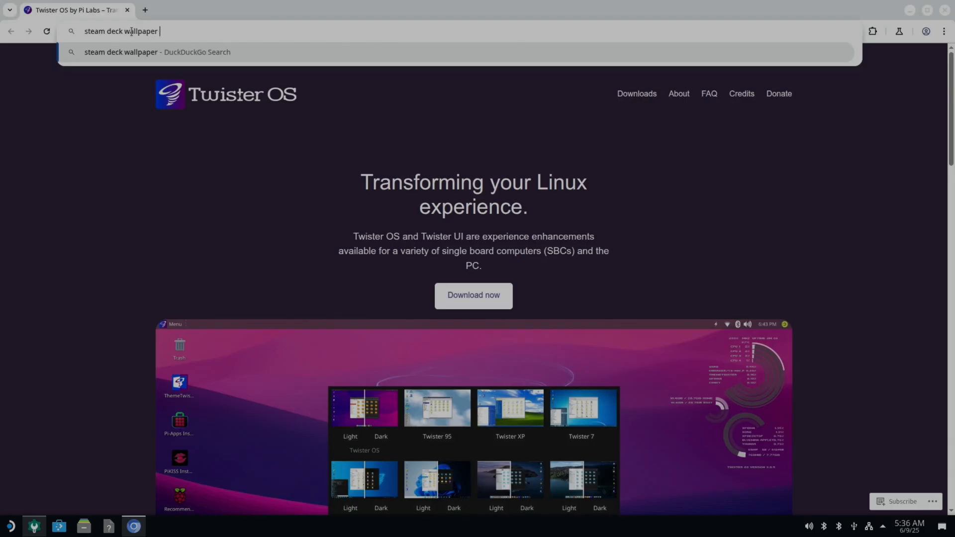
text(108)
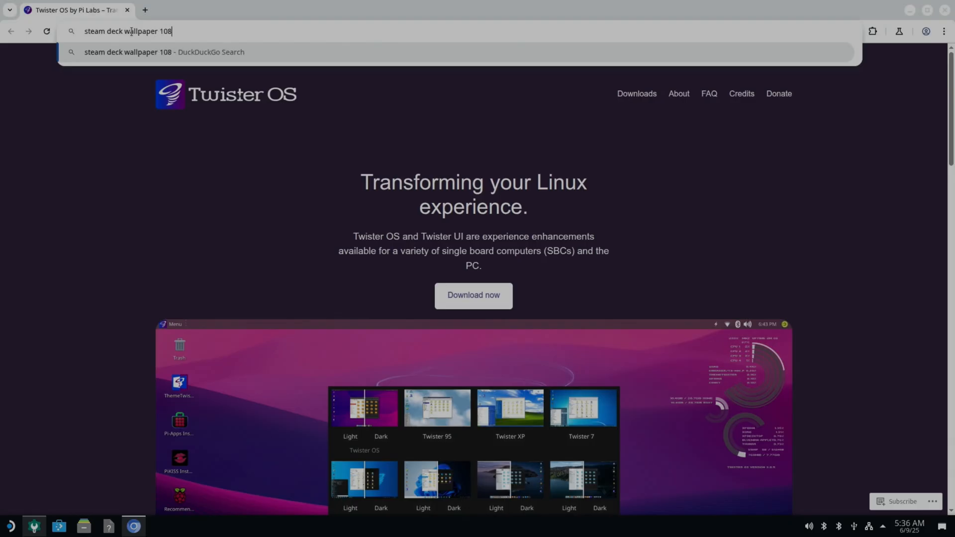
key(Return)
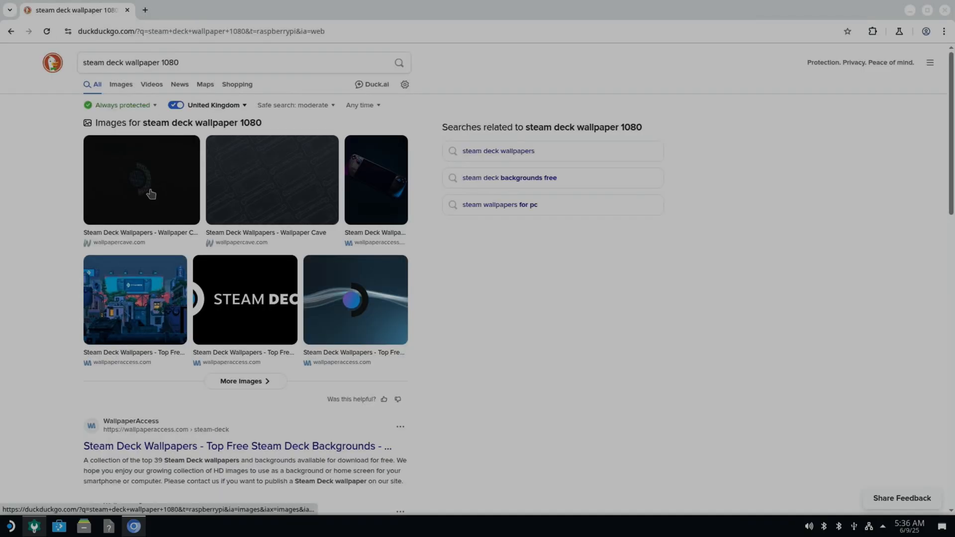
mouse_move(127, 142)
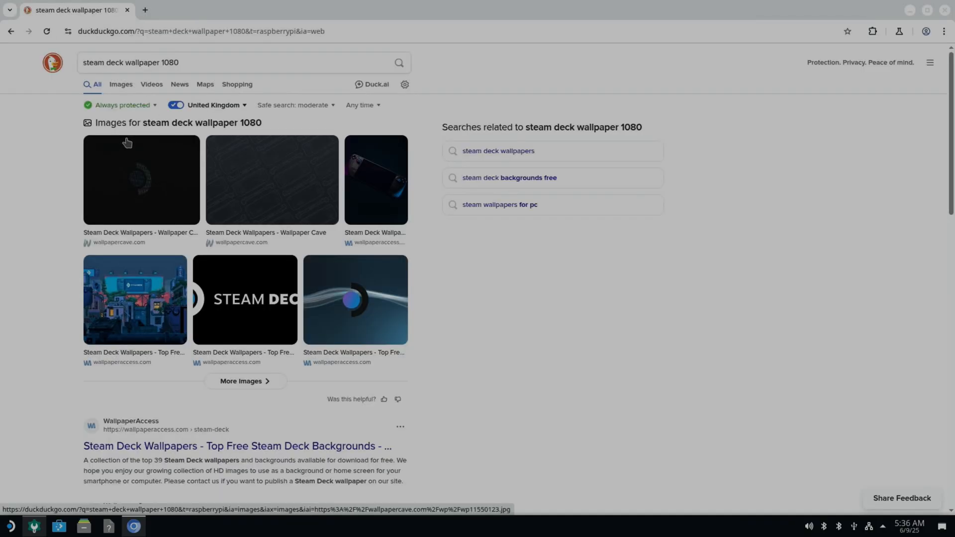
click(121, 84)
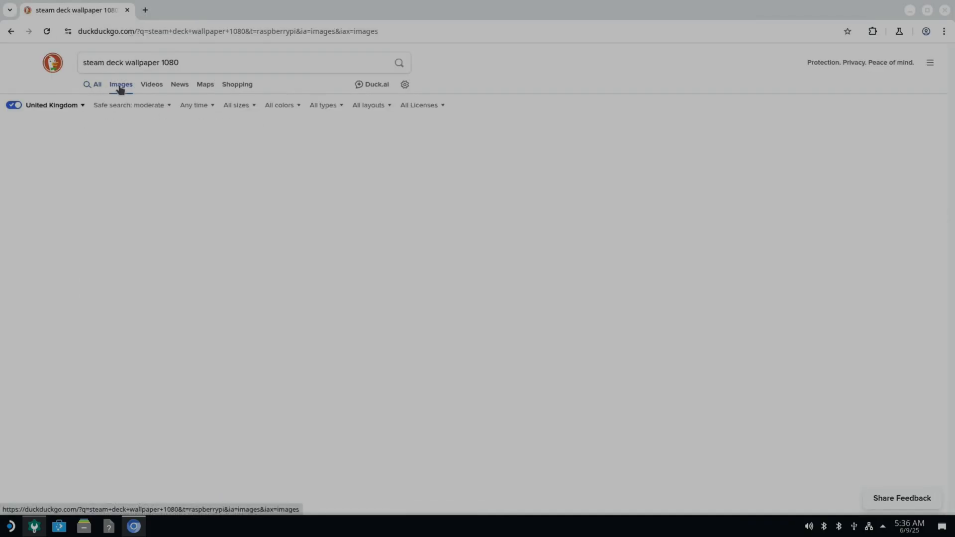
click(425, 118)
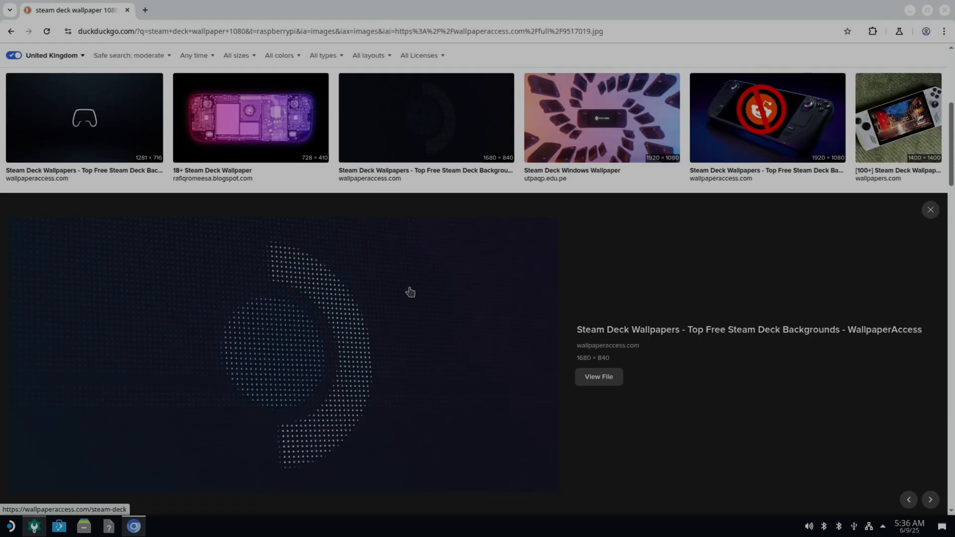
Save the previewed wallpaper image into the Downloads folder
right_click(411, 292)
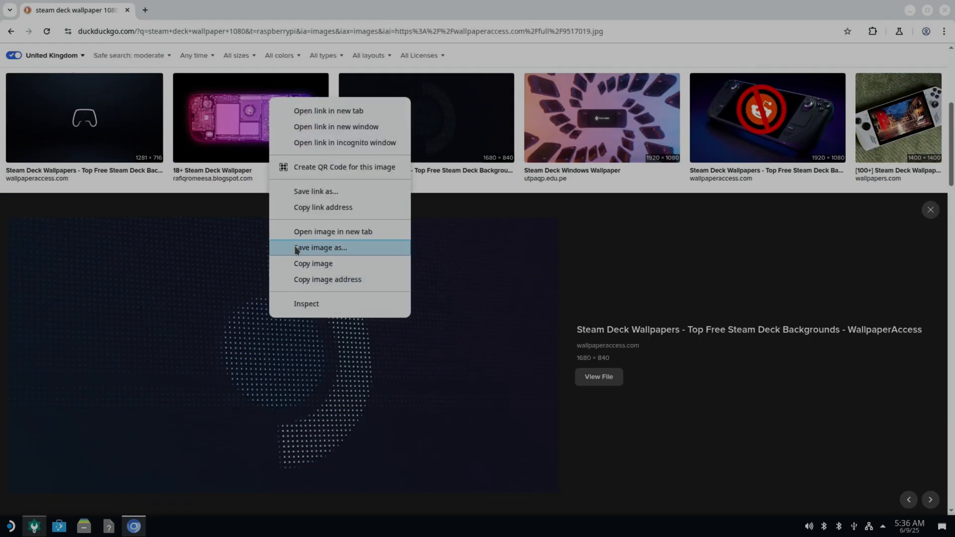
mouse_move(305, 256)
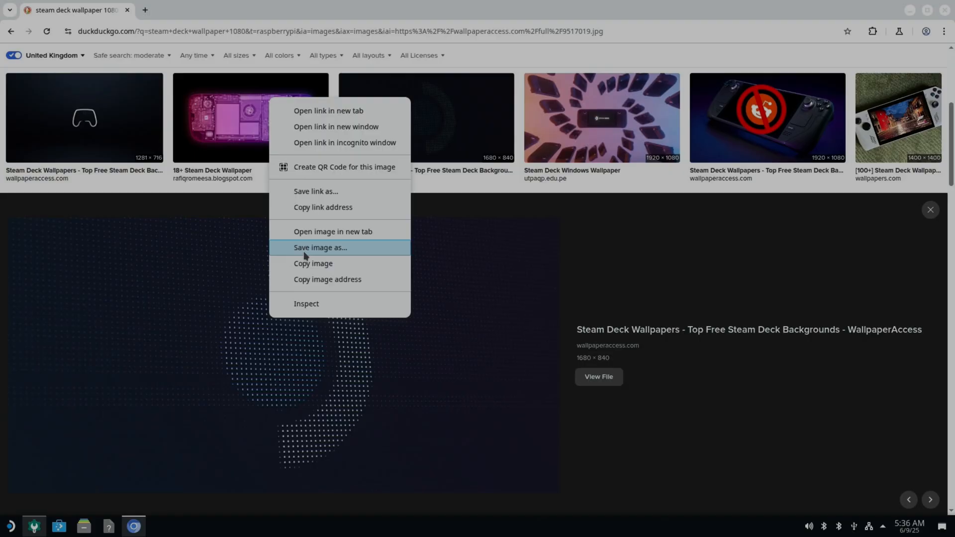
click(320, 248)
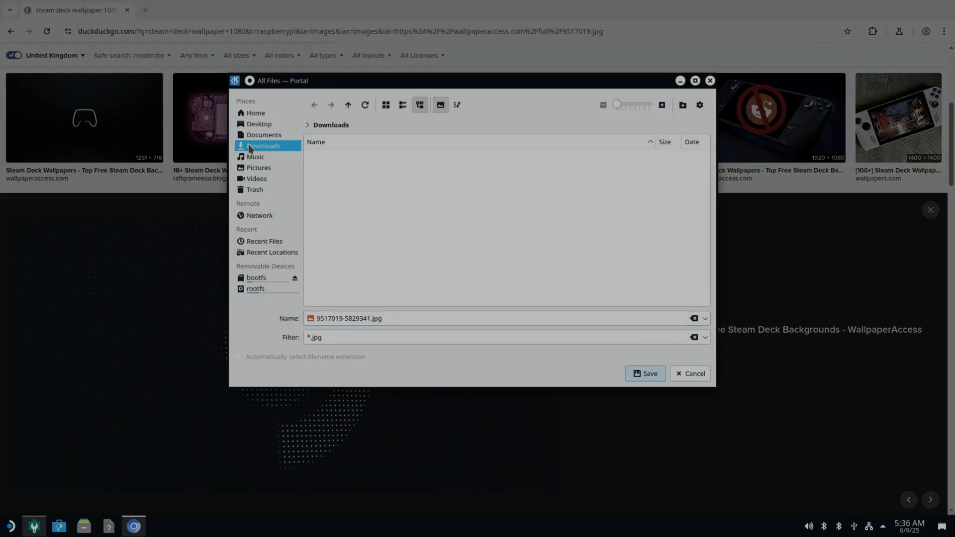
click(645, 374)
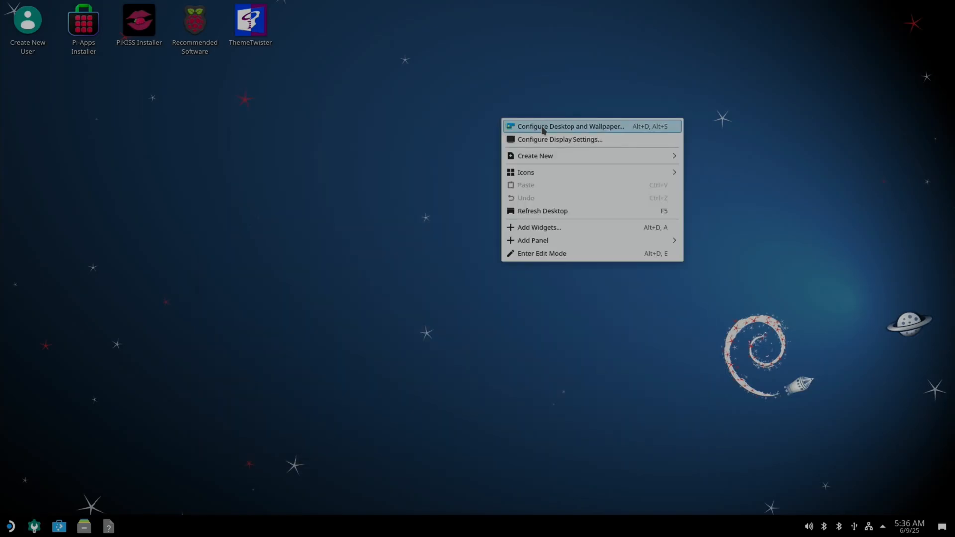
Set the Steam Deck jpg from Downloads as the KDE Plasma desktop wallpaper
click(570, 127)
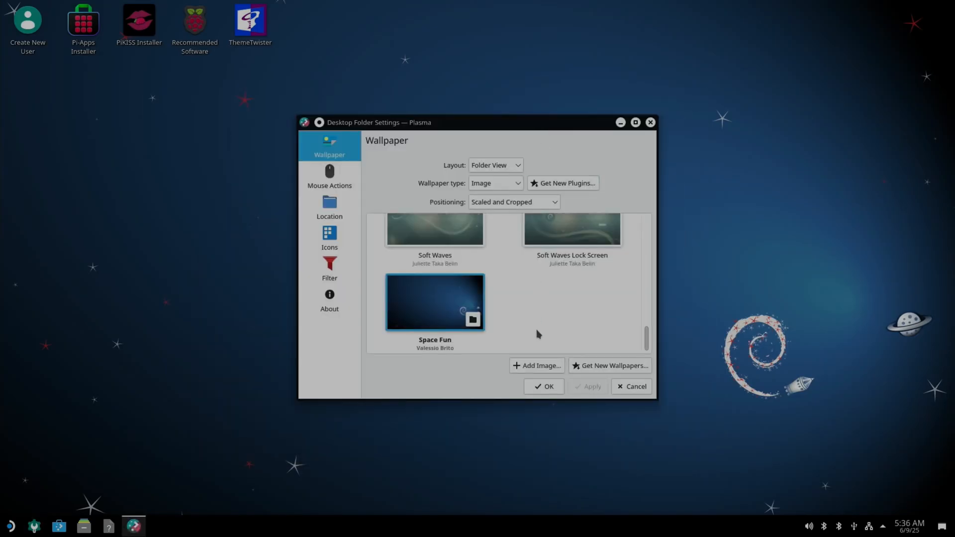
click(537, 366)
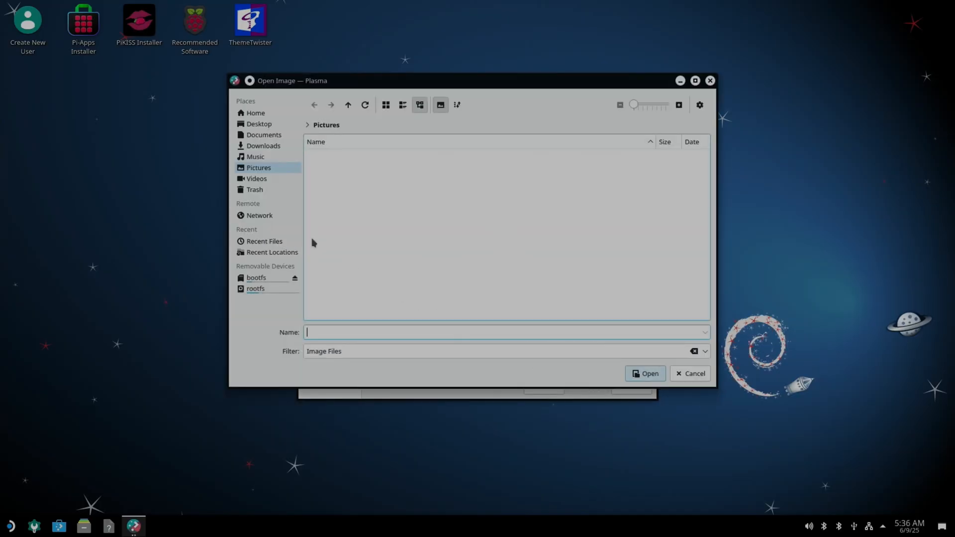
click(265, 145)
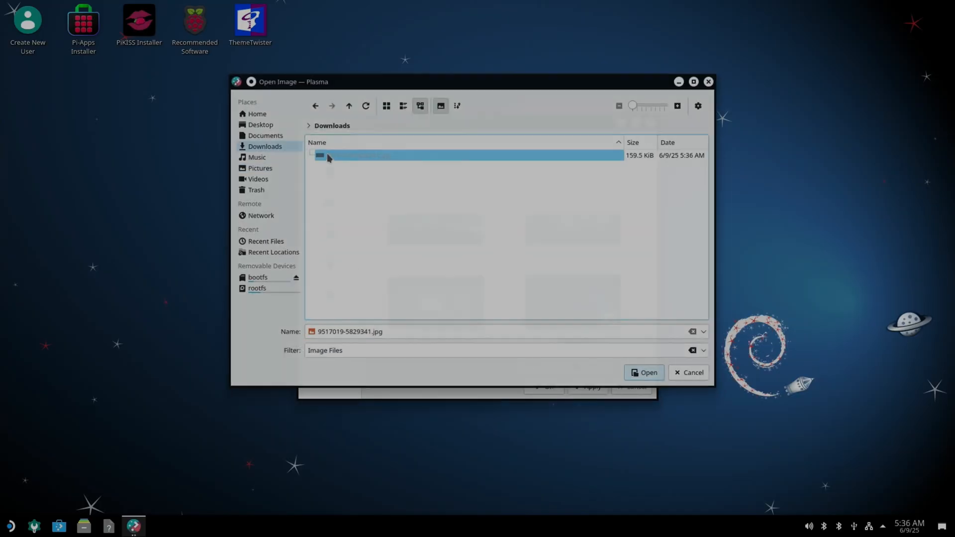
click(644, 372)
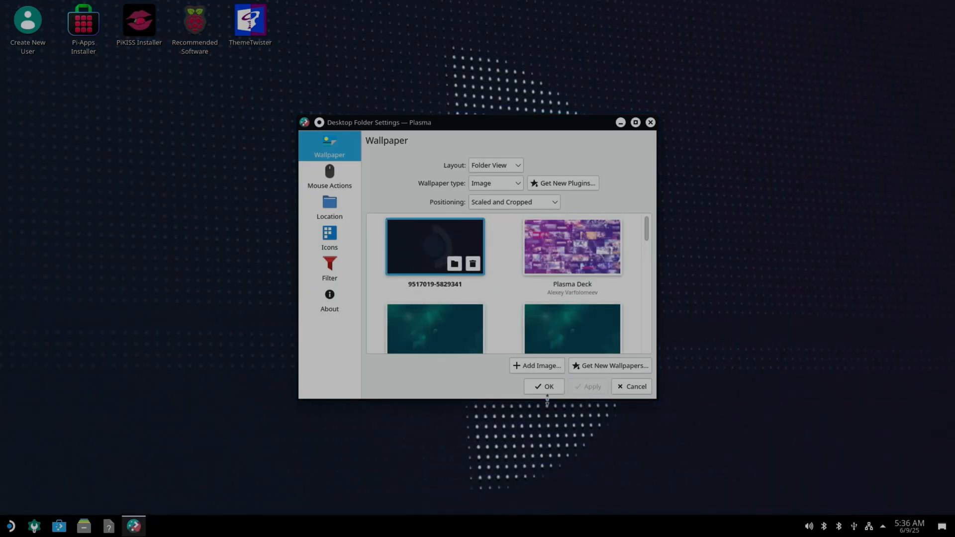
click(544, 386)
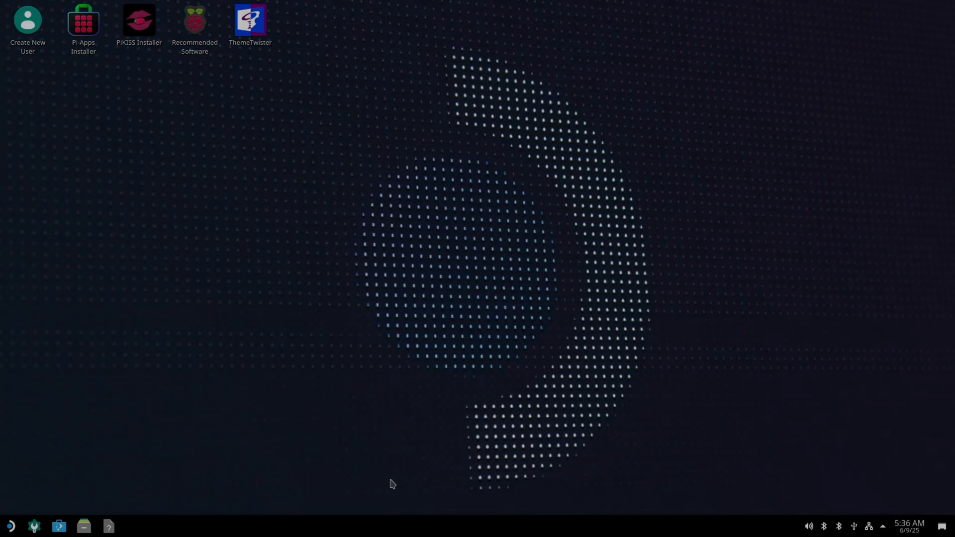
click(9, 527)
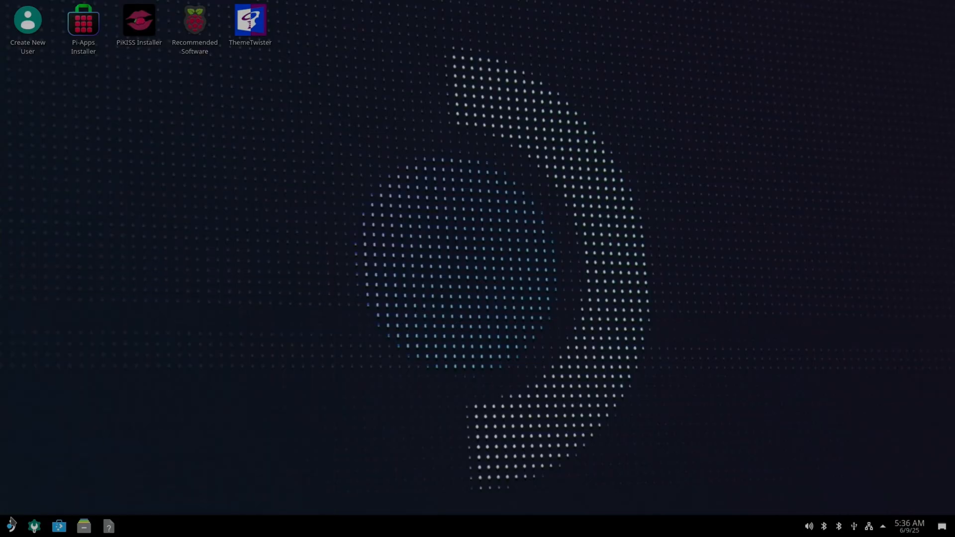
click(10, 526)
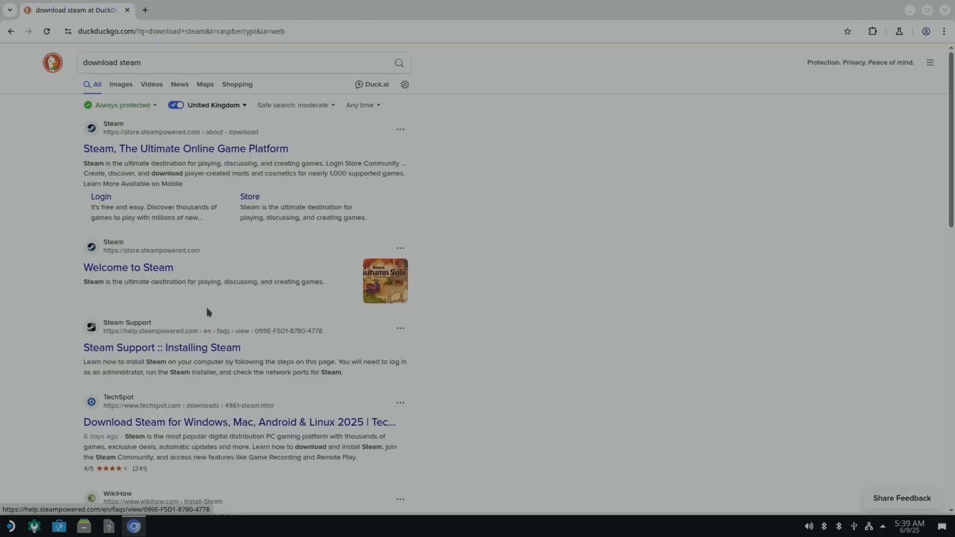
mouse_move(139, 150)
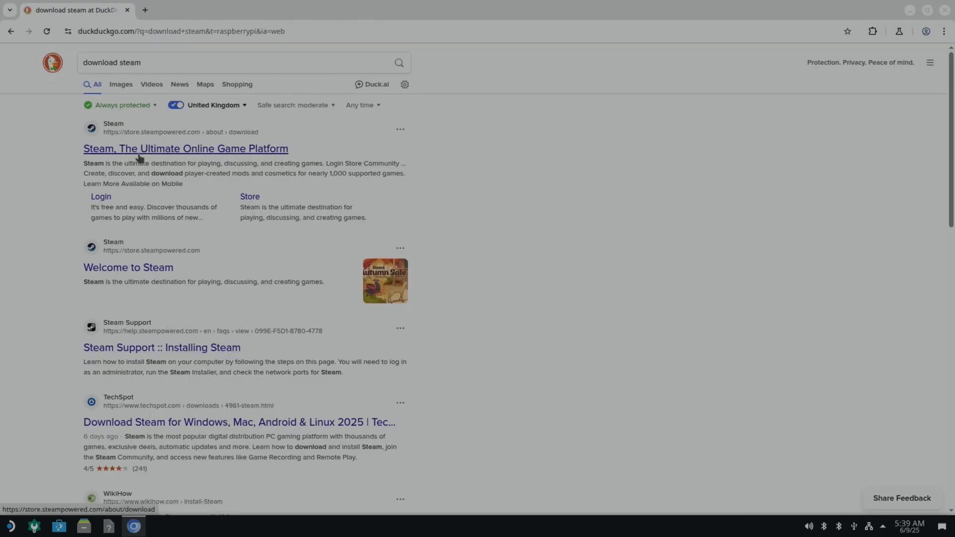
Download SteamSetup.exe from Steam's download page and show it in the Downloads folder
click(186, 148)
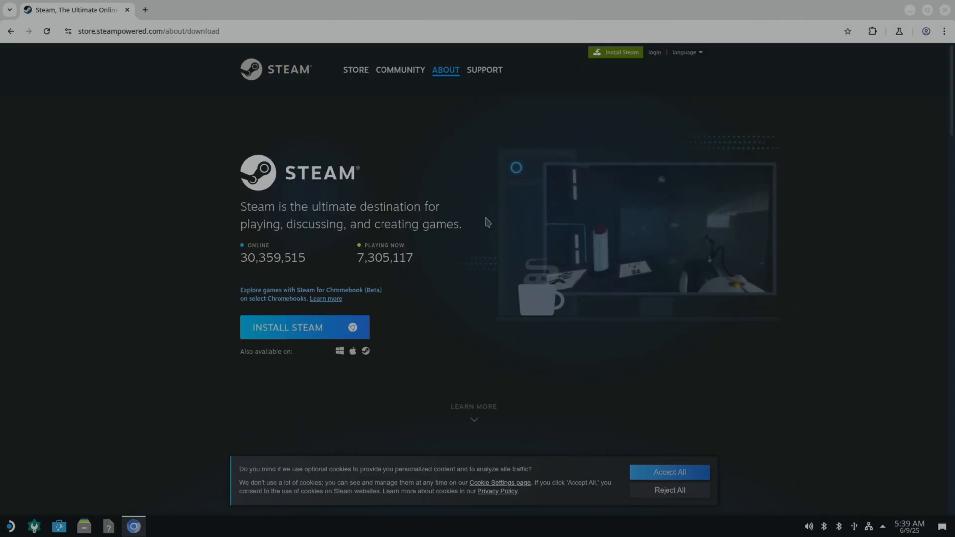
mouse_move(339, 352)
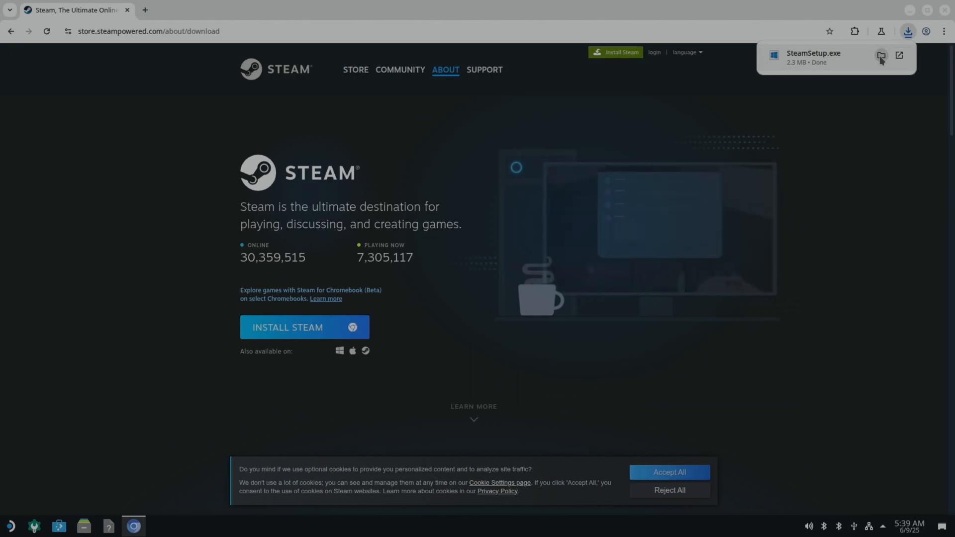
click(881, 56)
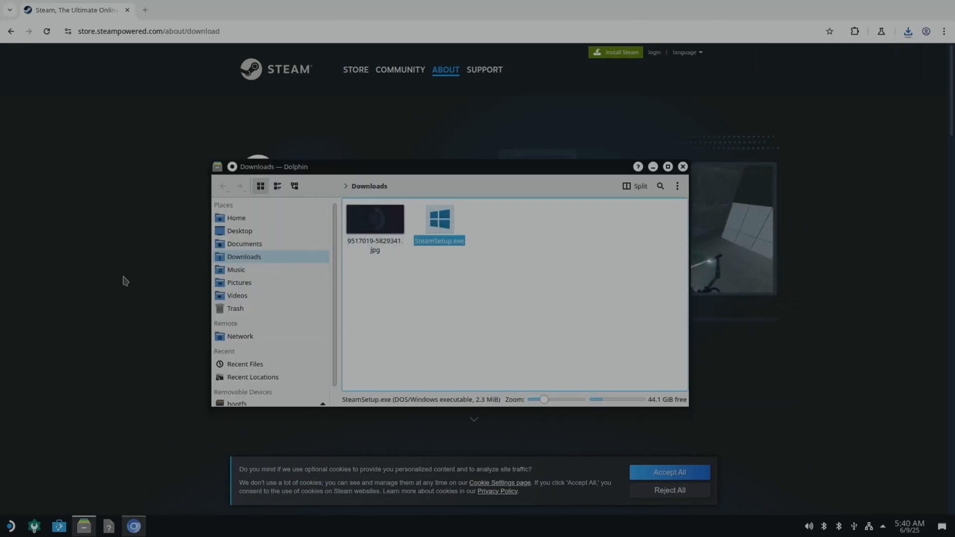
In Wine Configuration's Graphics page, enable an emulated virtual desktop sized 1280 x 720
click(10, 526)
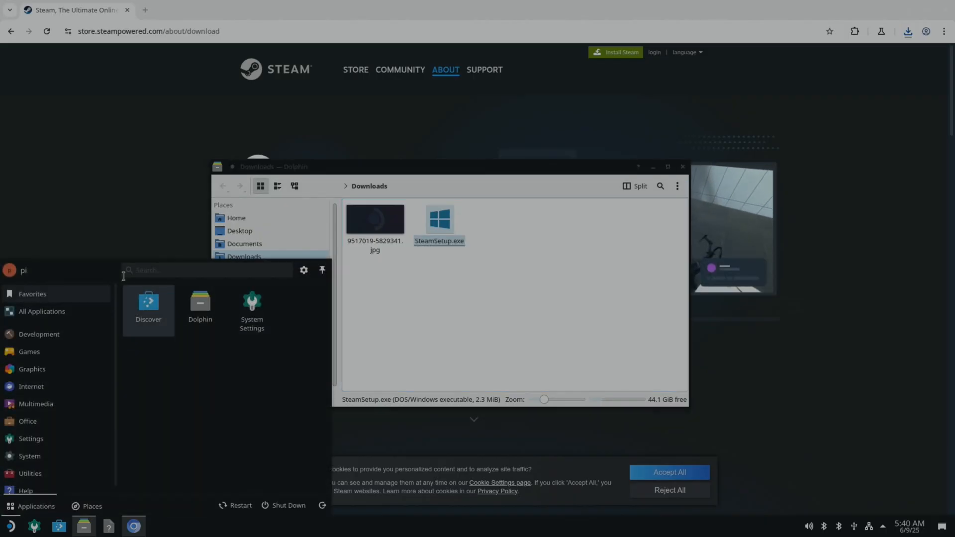
text(win)
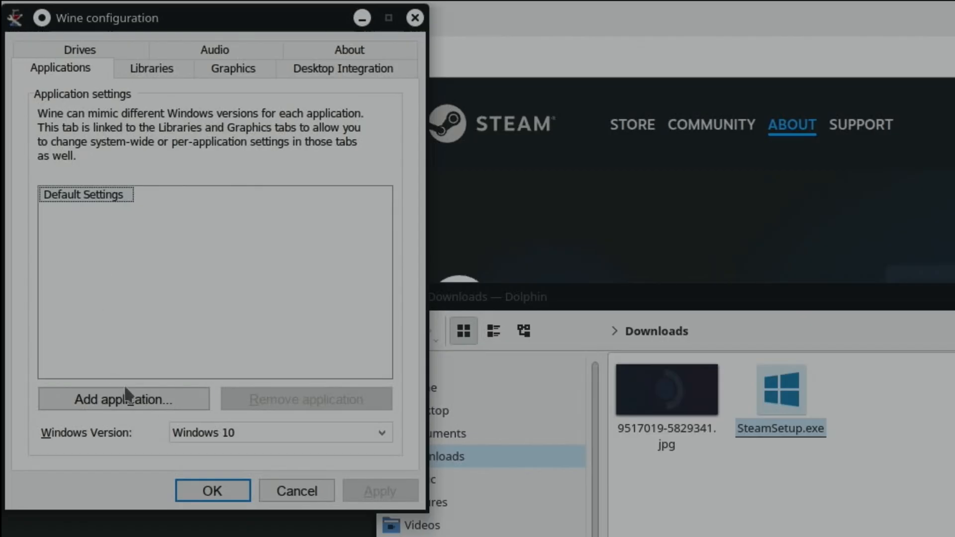
mouse_move(226, 442)
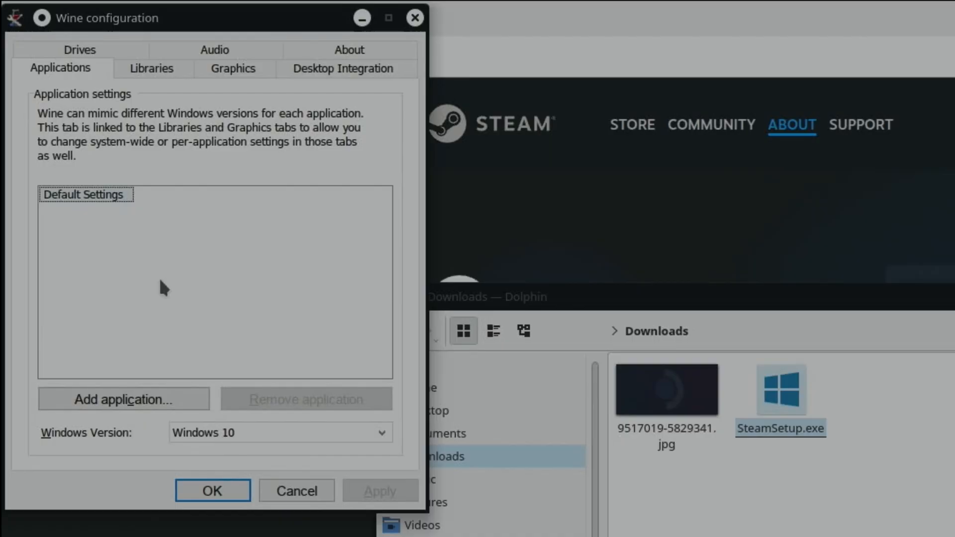
mouse_move(80, 50)
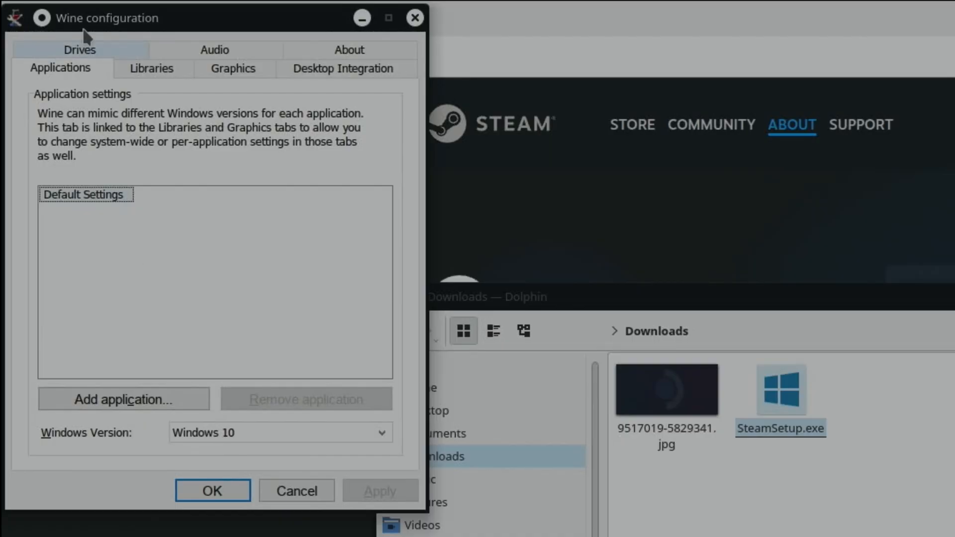
click(79, 49)
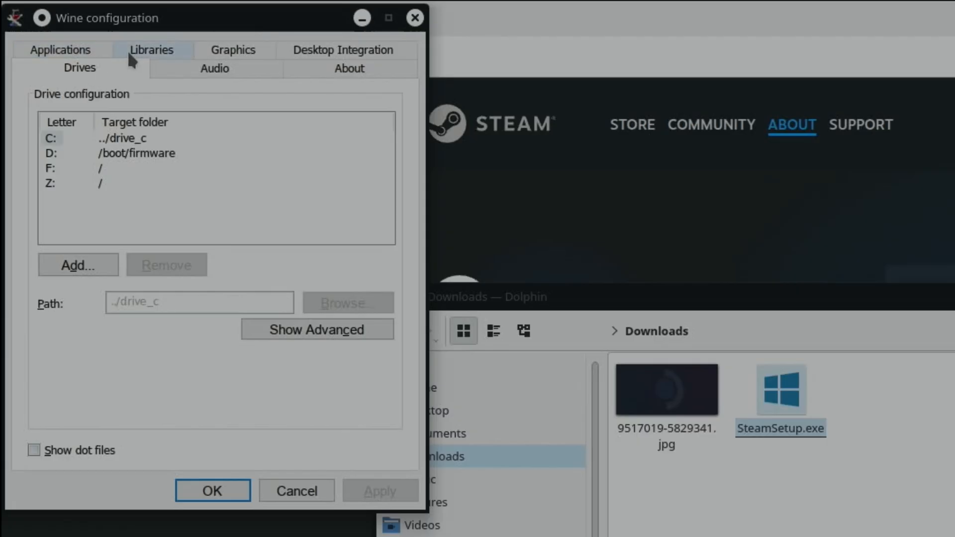
click(233, 49)
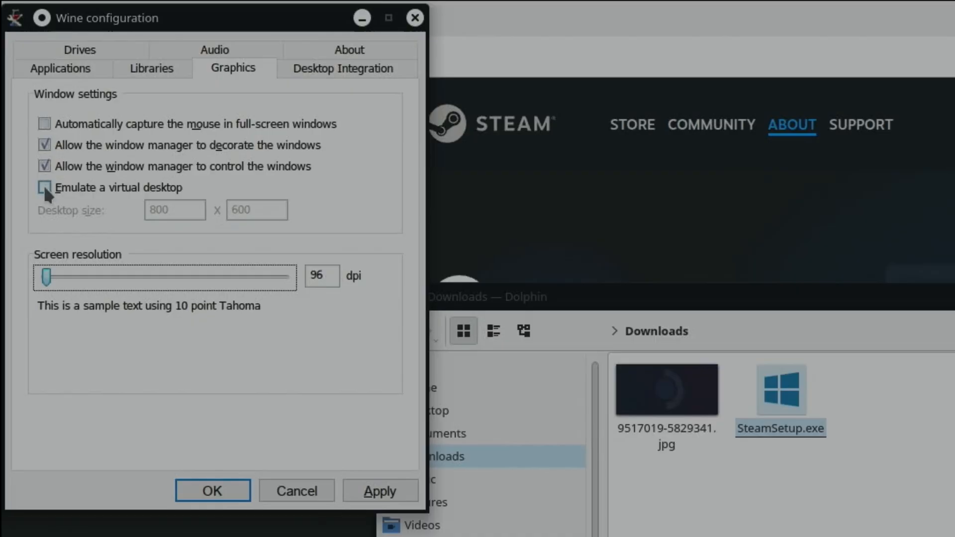
click(44, 189)
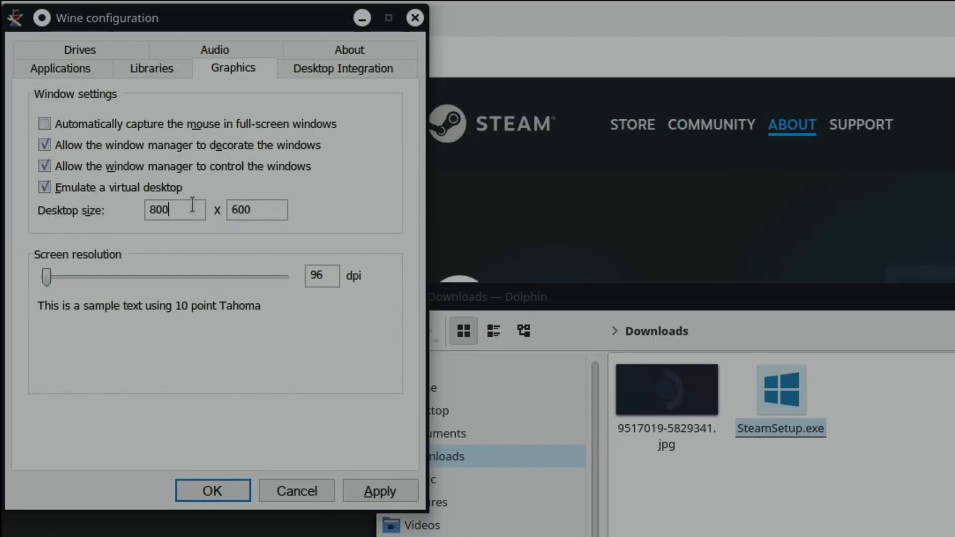
text(12)
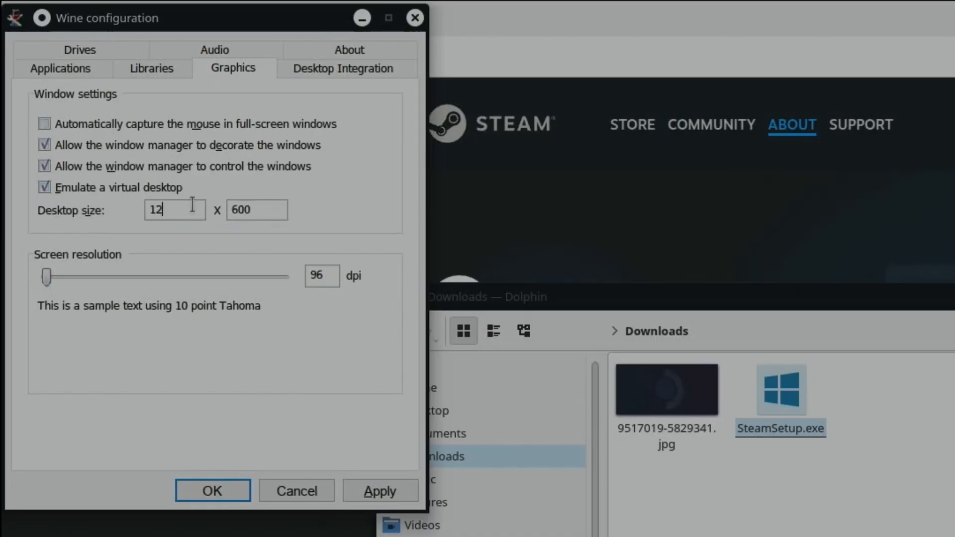
text(80)
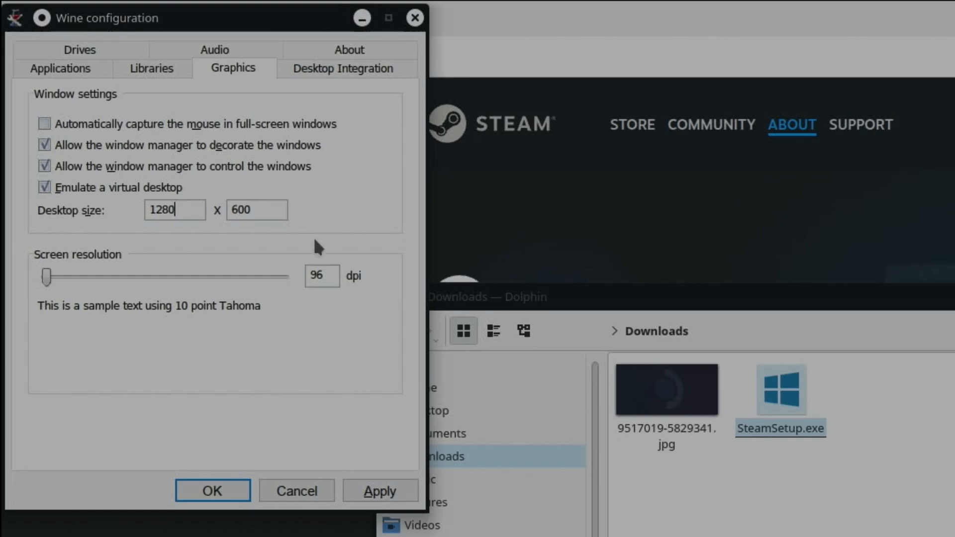
triple_click(255, 210)
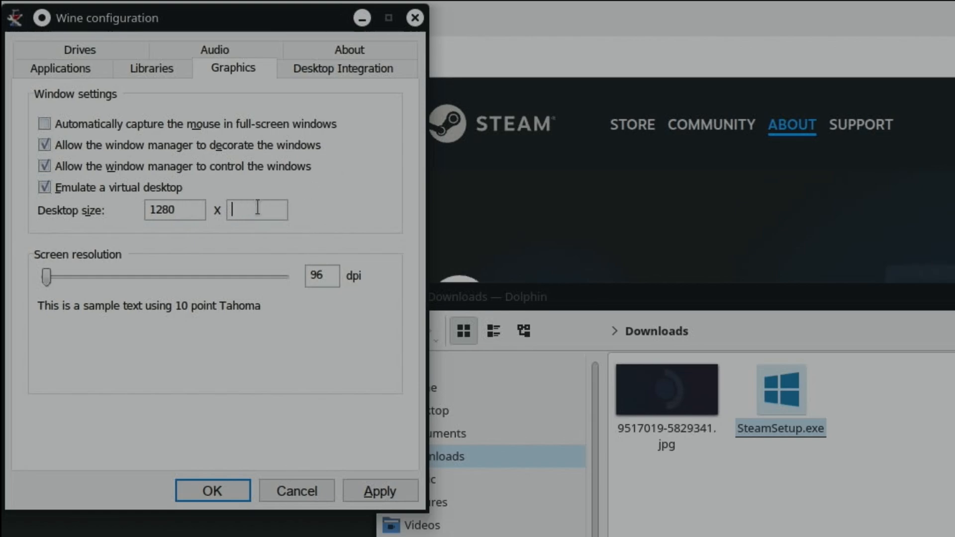
text(720)
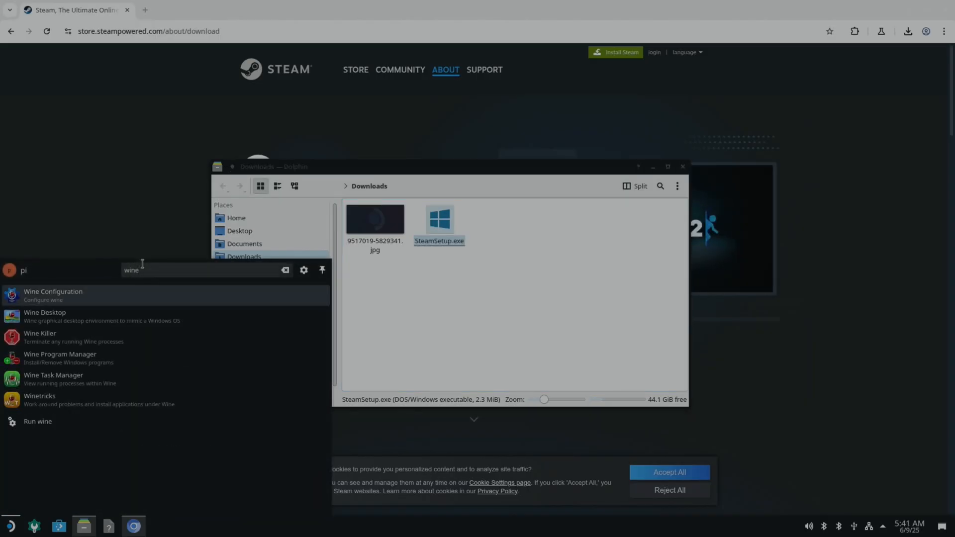
From Wine Desktop's Add/Remove Programs, run SteamSetup.exe from the Downloads folder
click(44, 315)
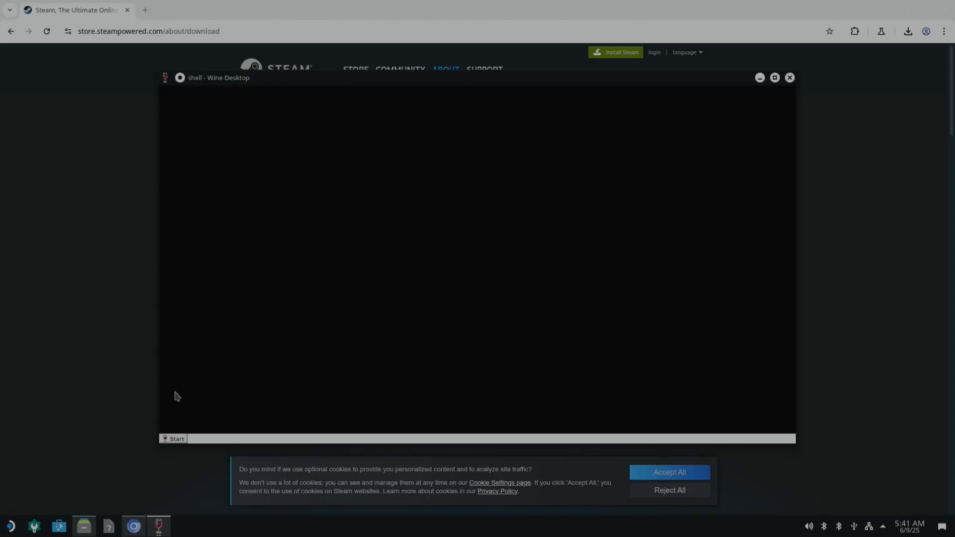
click(176, 439)
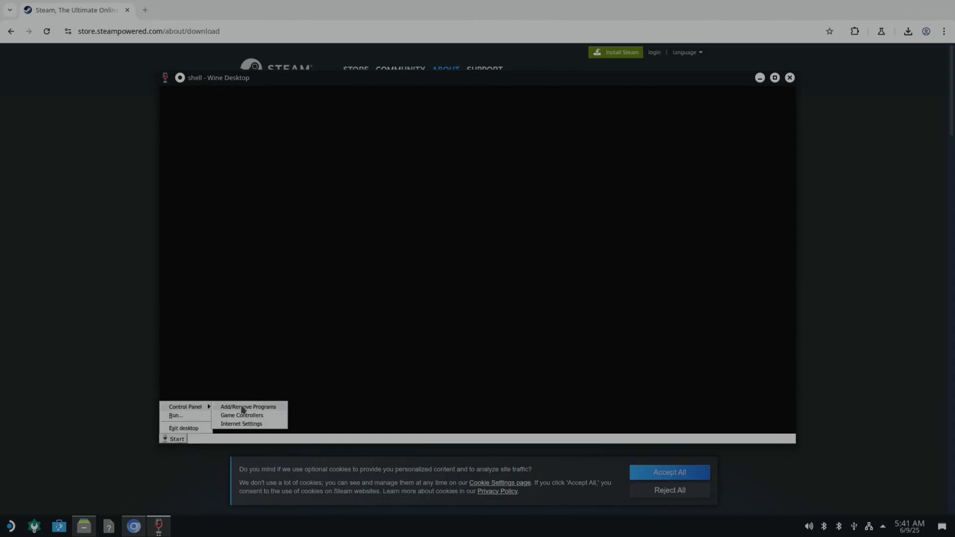
click(248, 407)
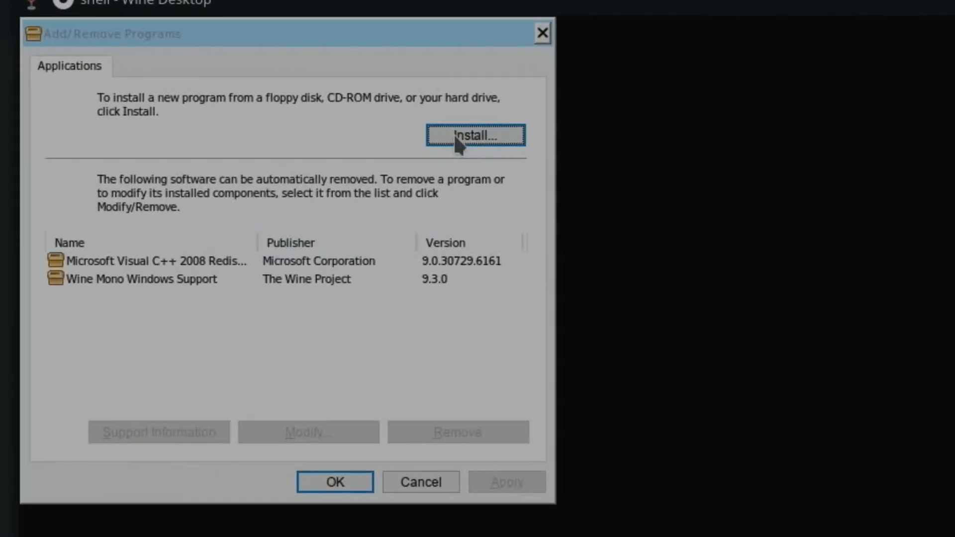
click(477, 134)
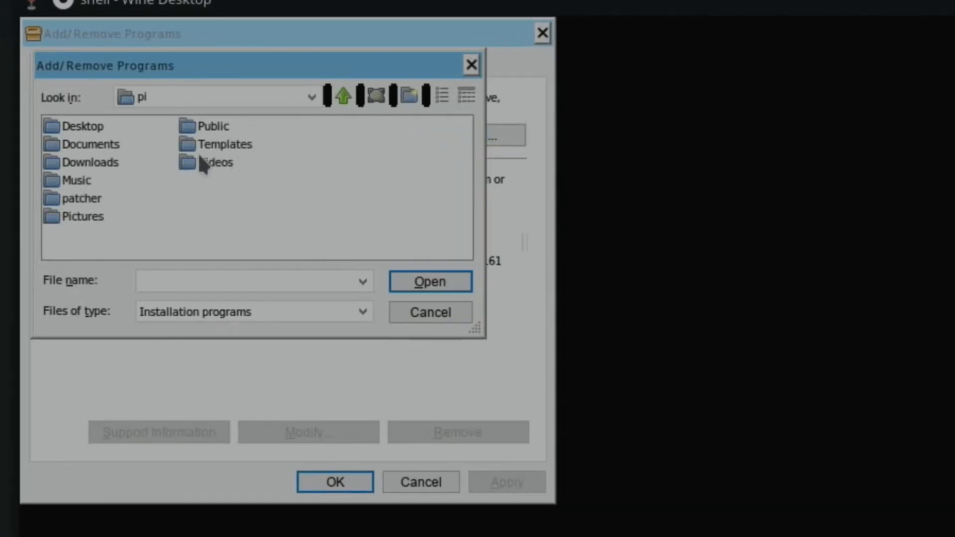
double_click(92, 162)
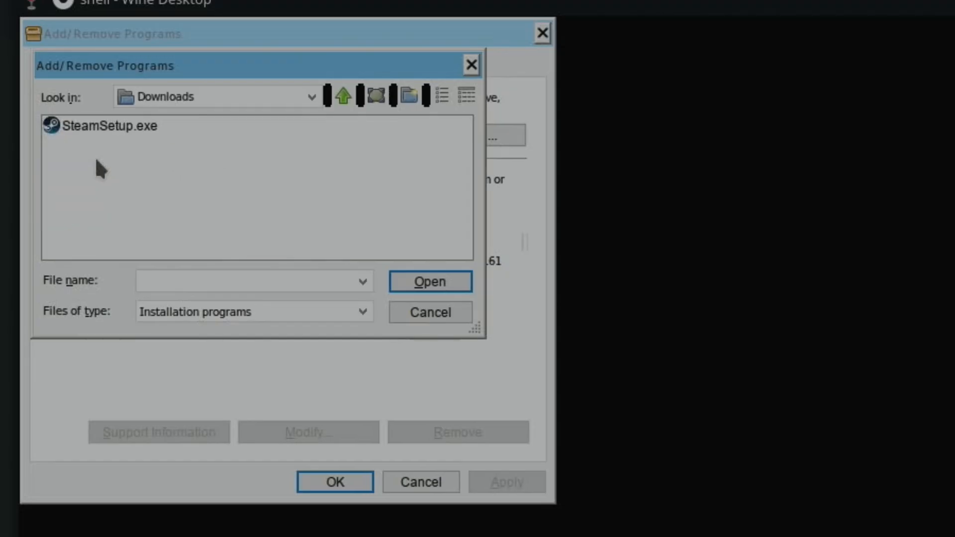
click(108, 126)
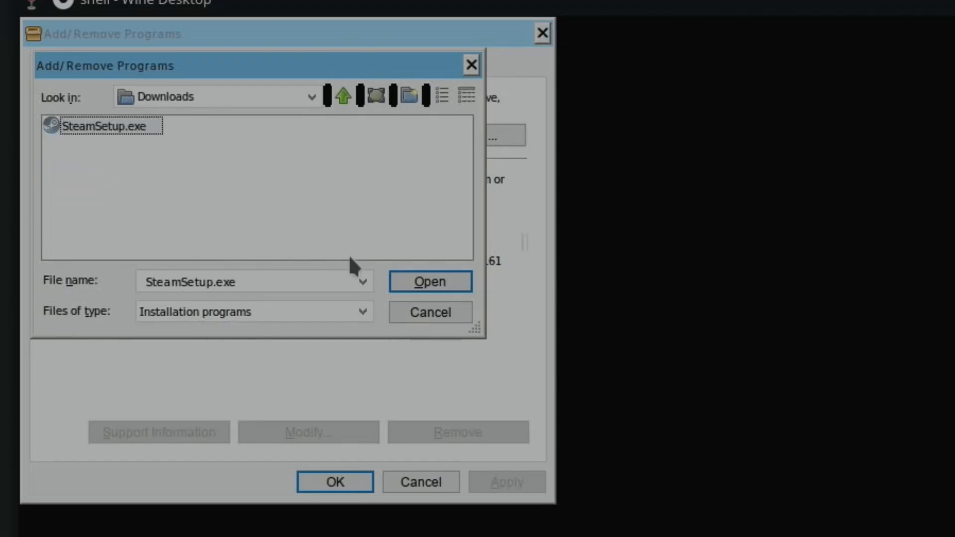
click(428, 281)
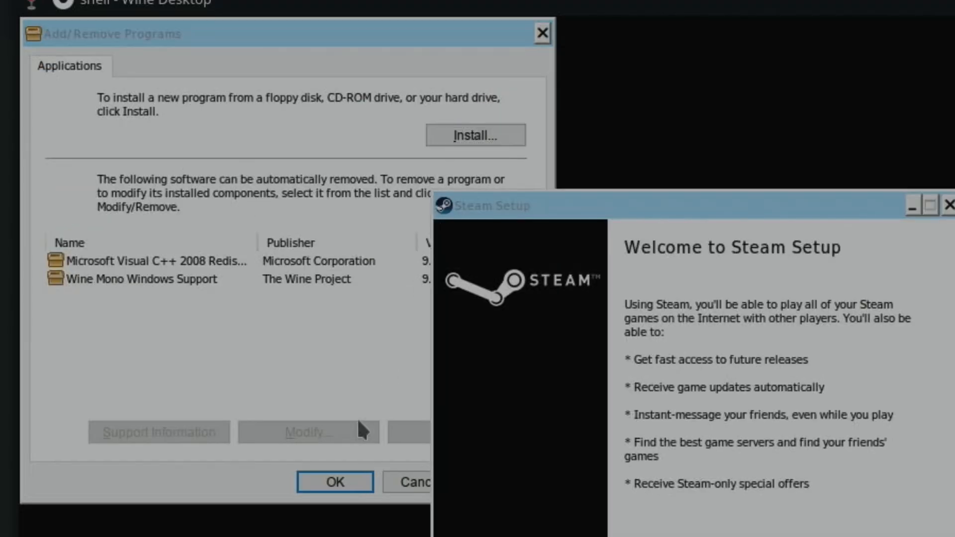
Install Steam with English into the default folder and finish with Run Steam checked
click(715, 512)
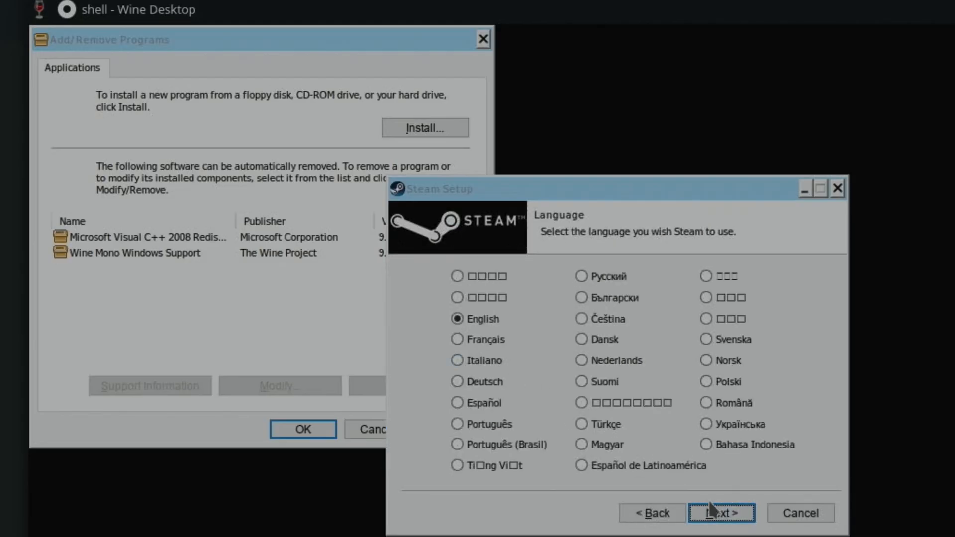
click(721, 513)
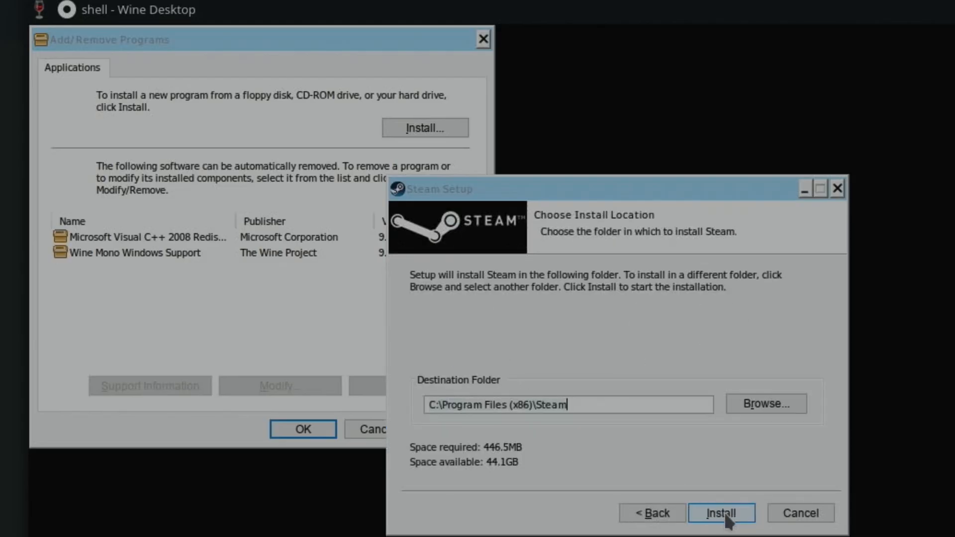
click(721, 513)
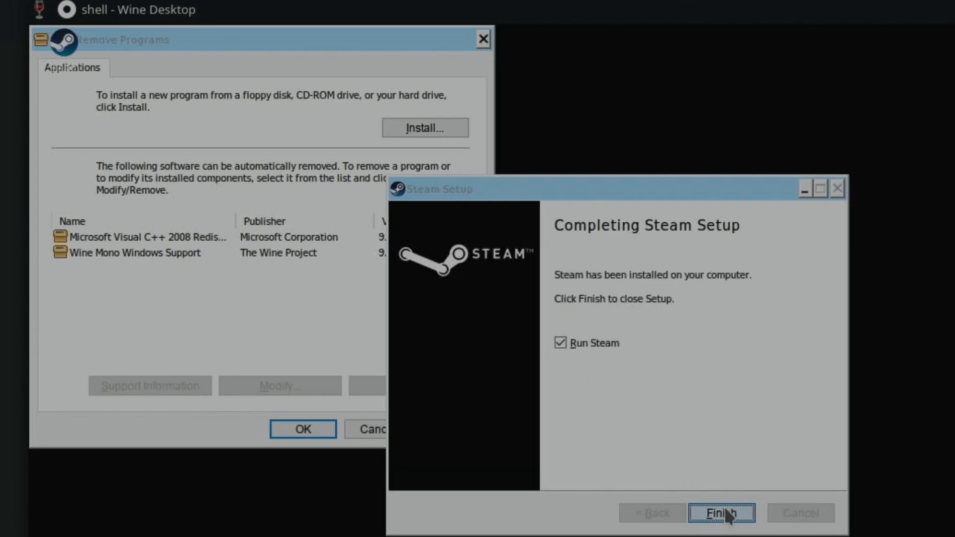
click(720, 513)
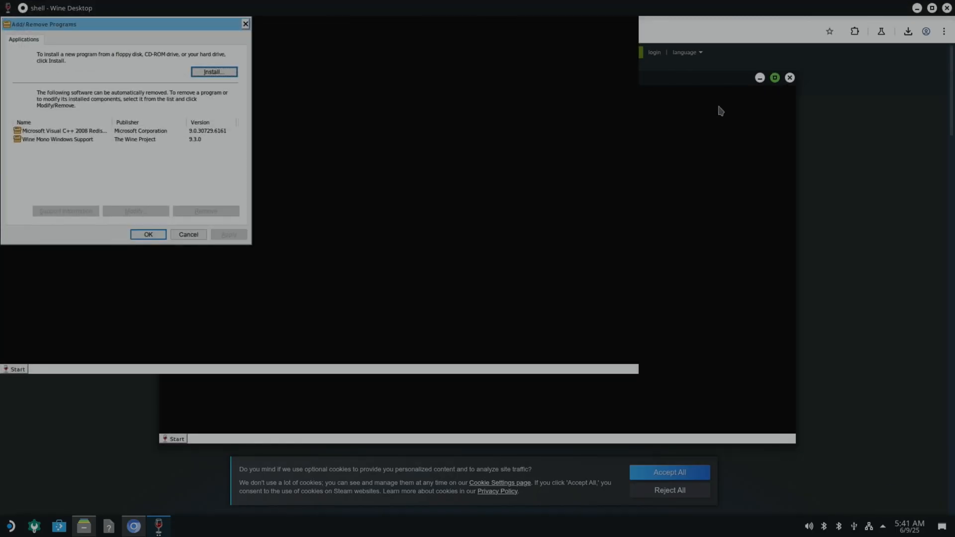
mouse_move(528, 246)
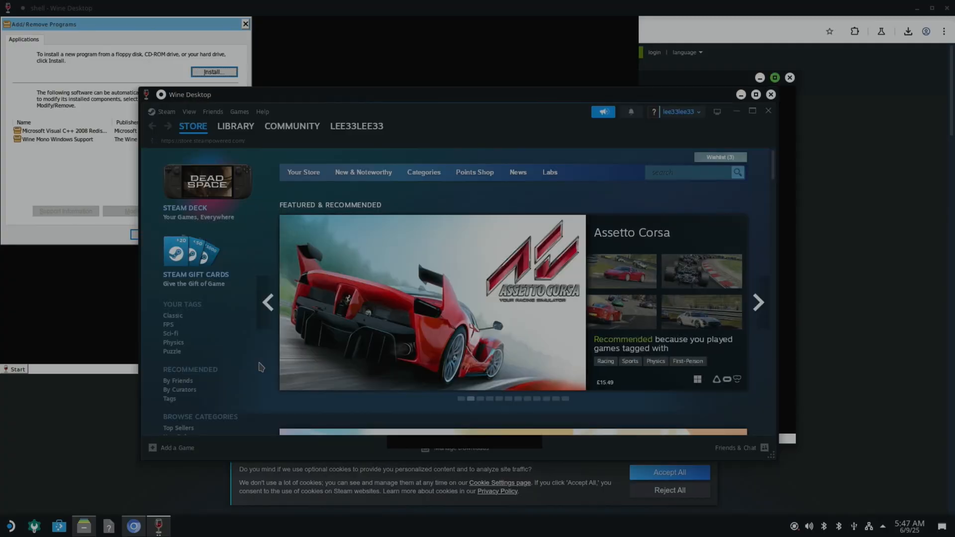
mouse_move(321, 275)
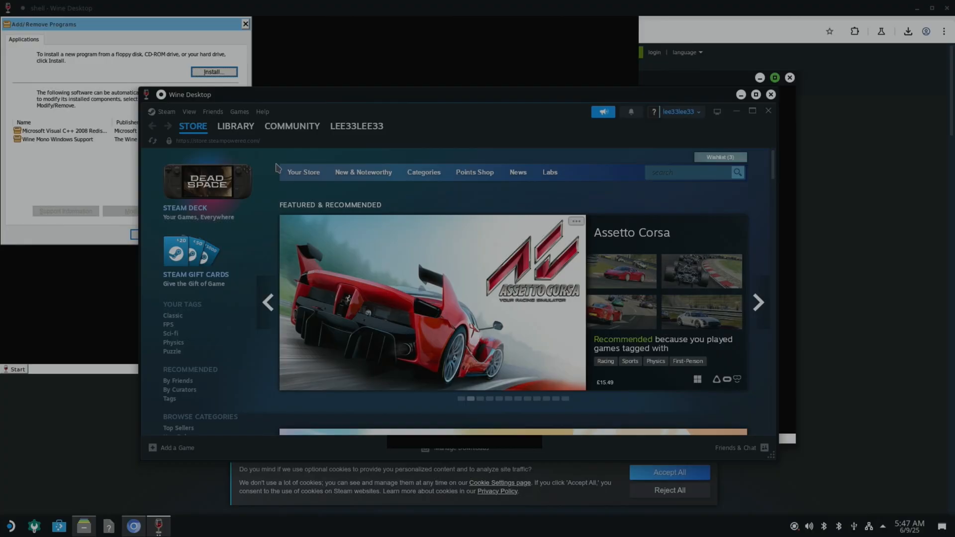
Install Half-Life 2 from the Steam library onto Local Drive (C:) with shortcuts
click(237, 127)
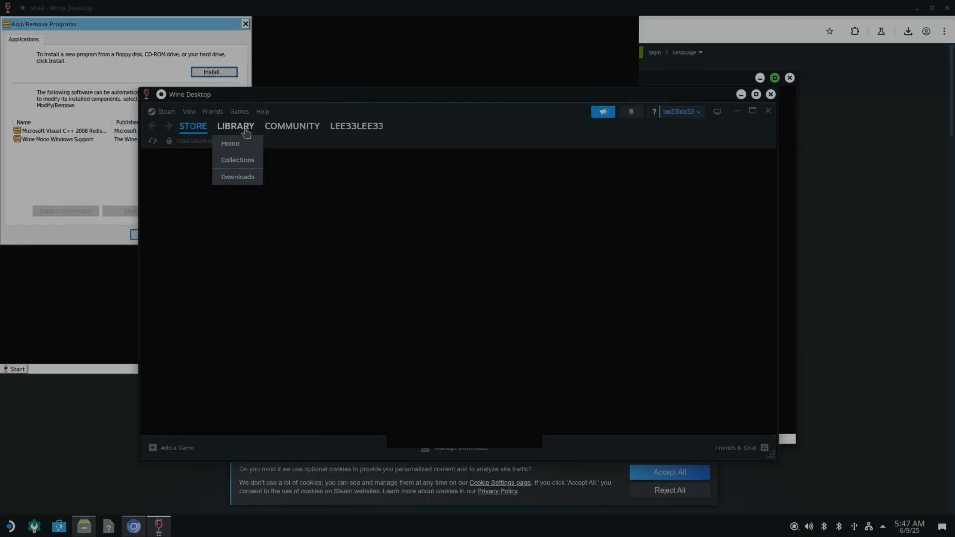
click(230, 143)
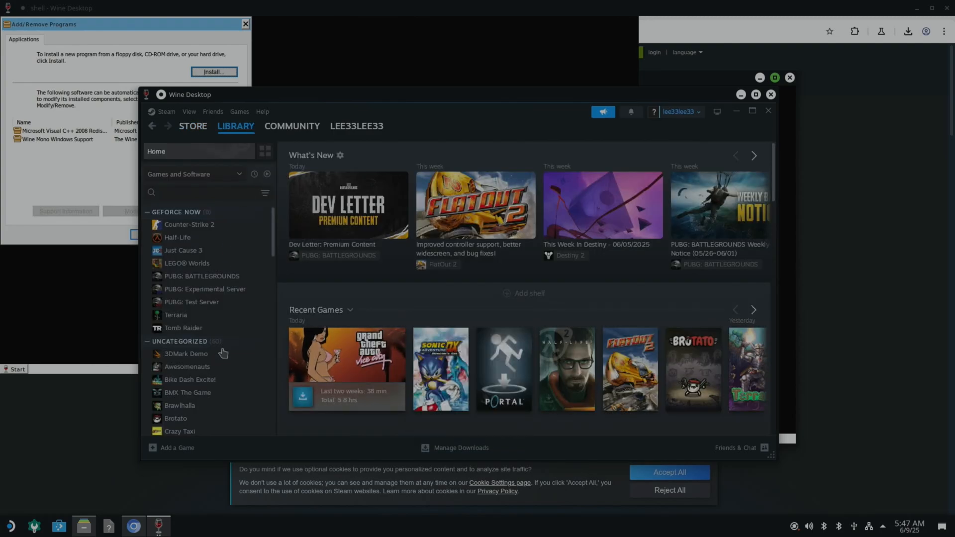
mouse_move(202, 276)
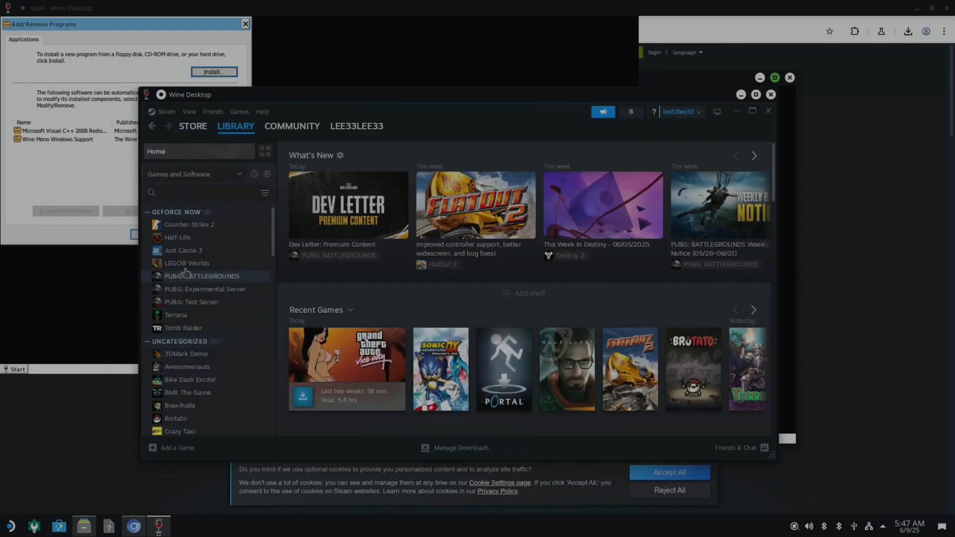
scroll(down, 3)
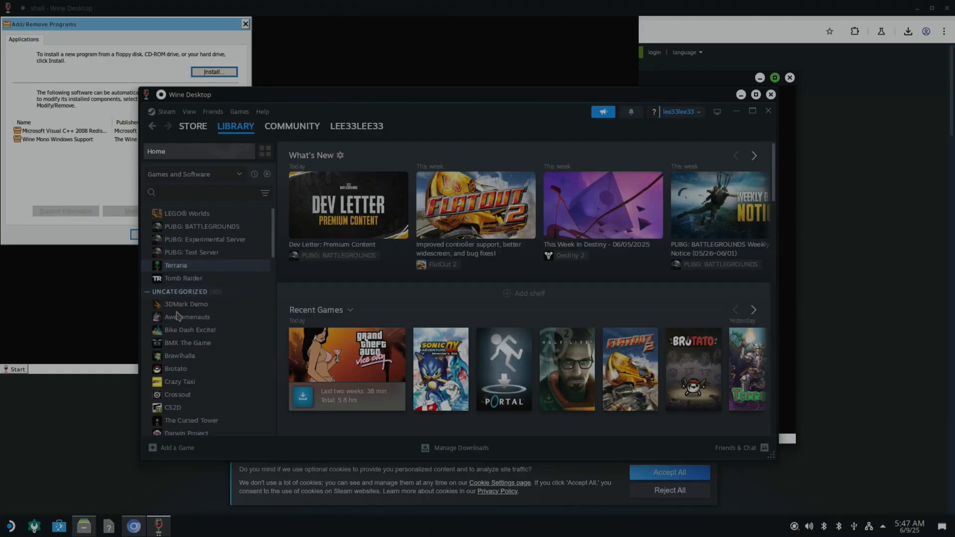
scroll(down, 3)
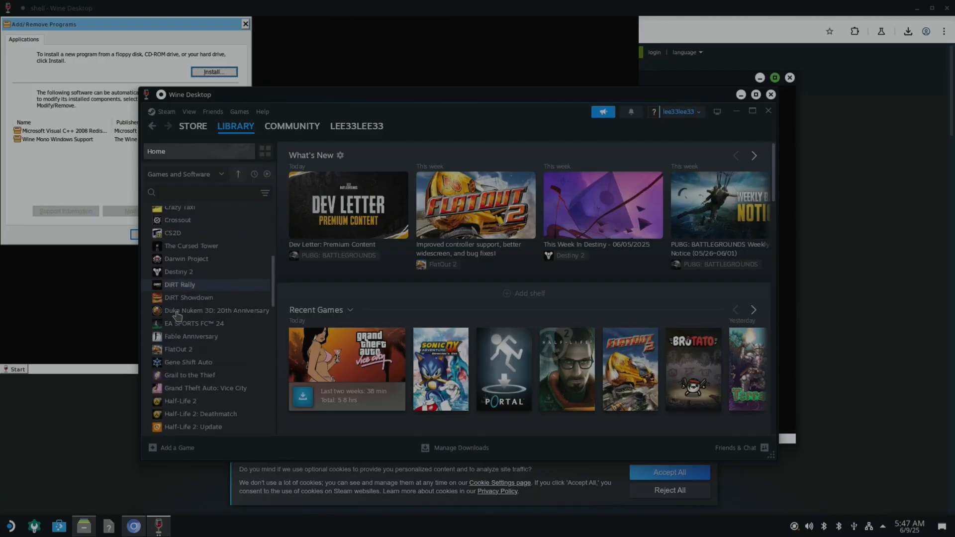
scroll(down, 3)
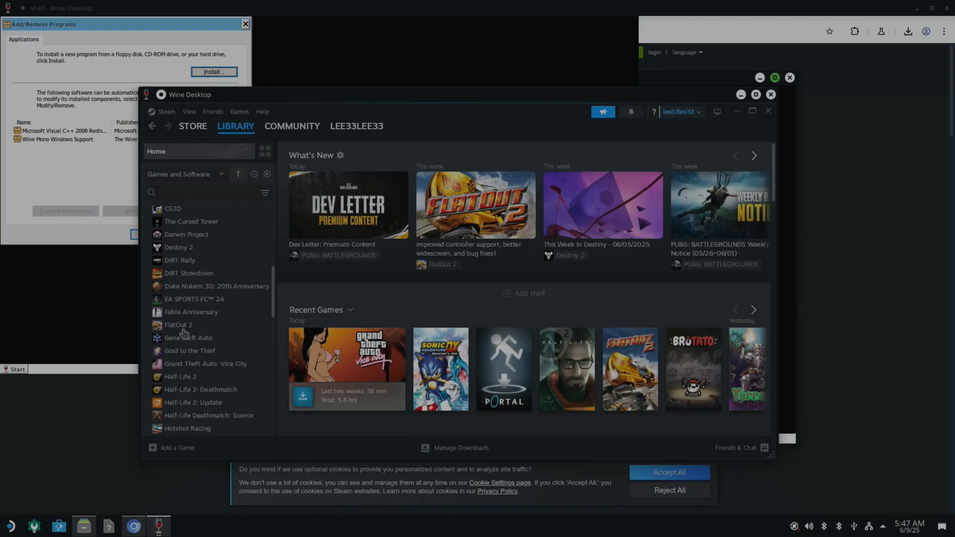
click(180, 377)
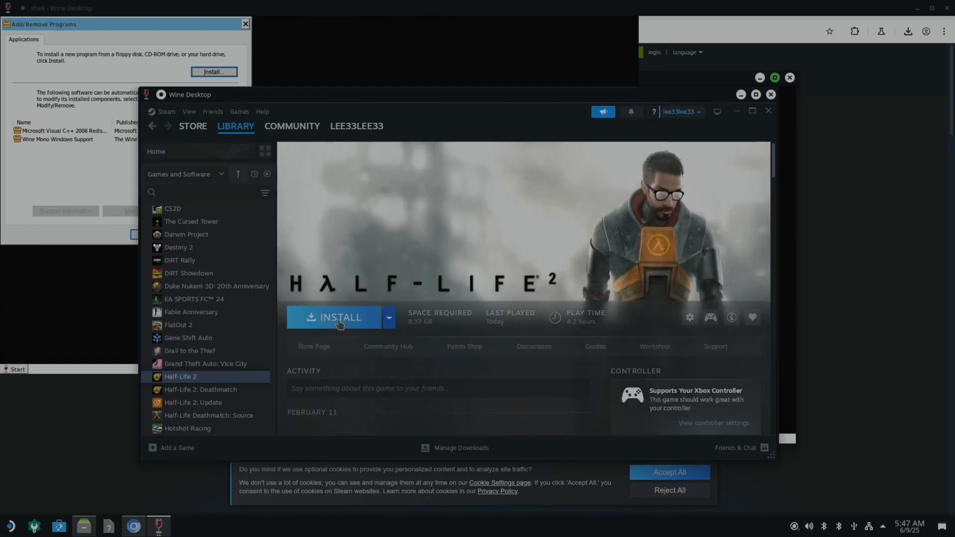
click(339, 318)
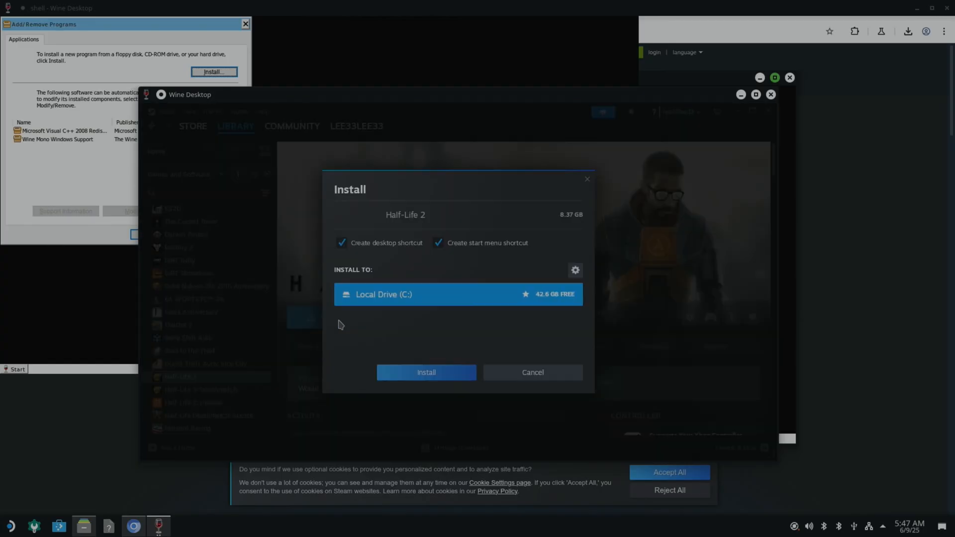
click(426, 372)
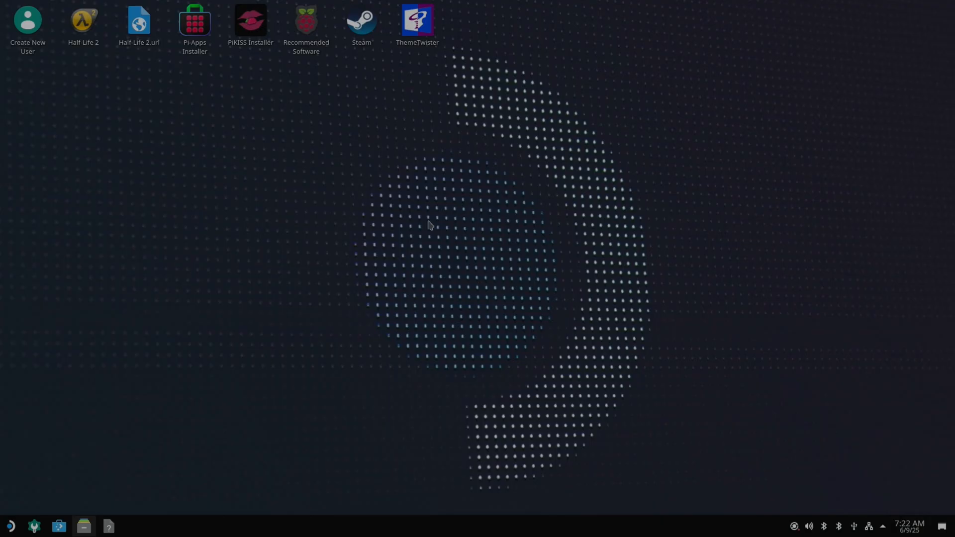
Review the 1920x1080 display configuration in KDE settings and close it
right_click(335, 225)
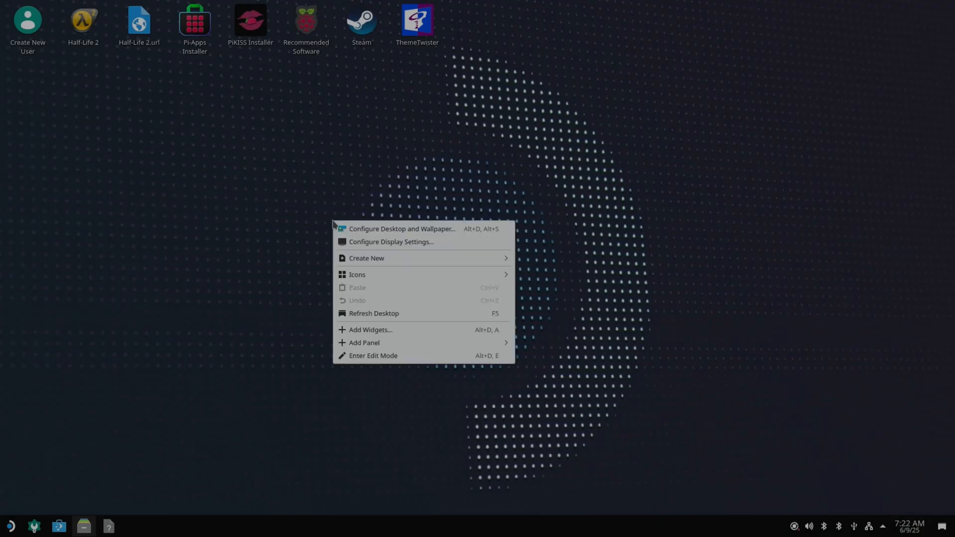
mouse_move(391, 242)
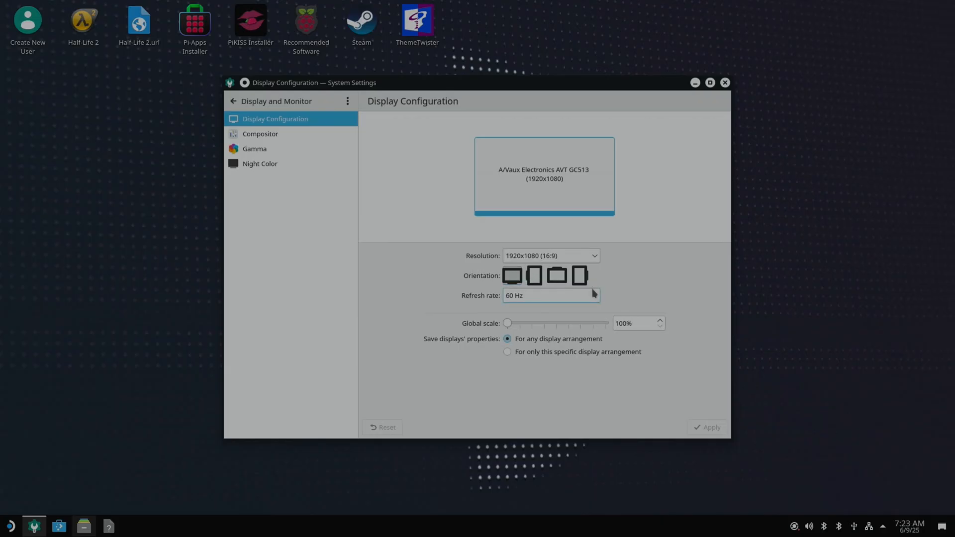
mouse_move(599, 254)
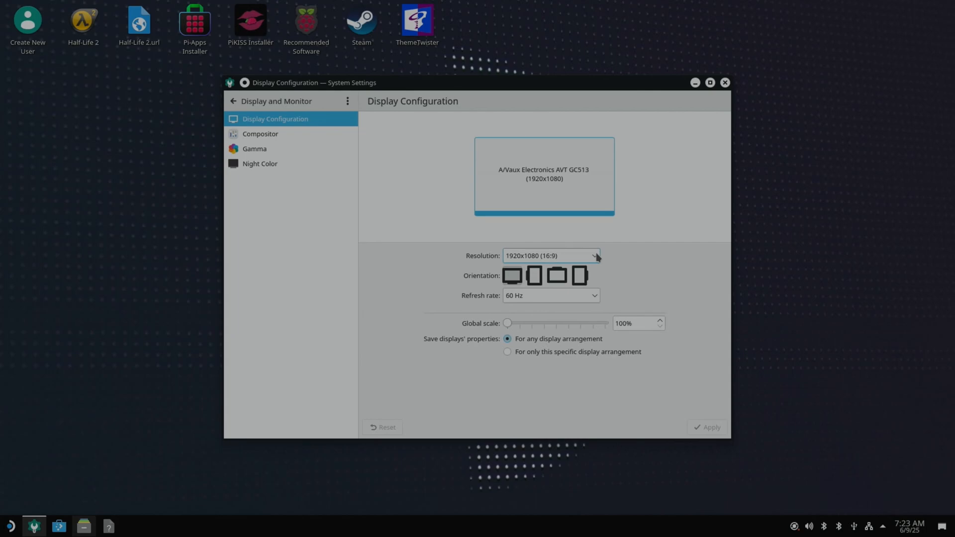
mouse_move(663, 145)
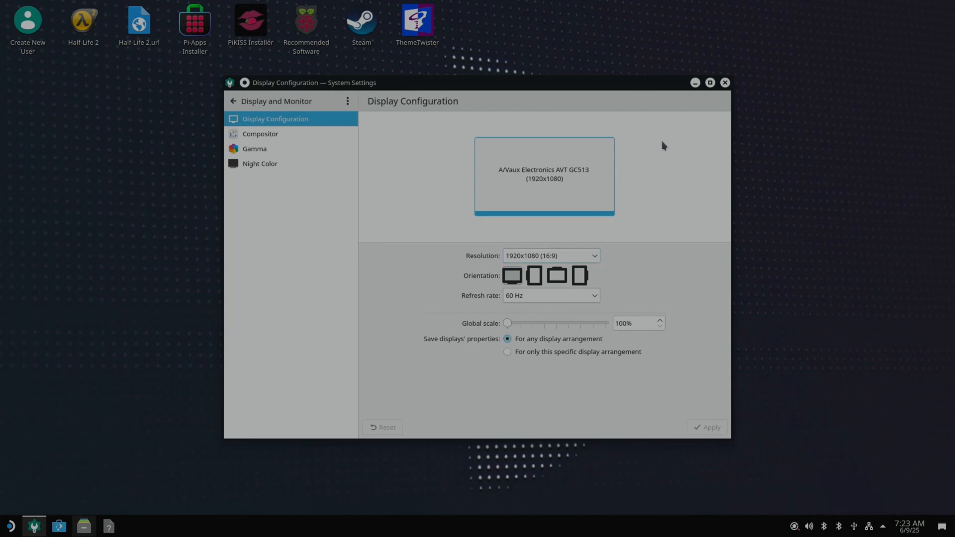
click(725, 83)
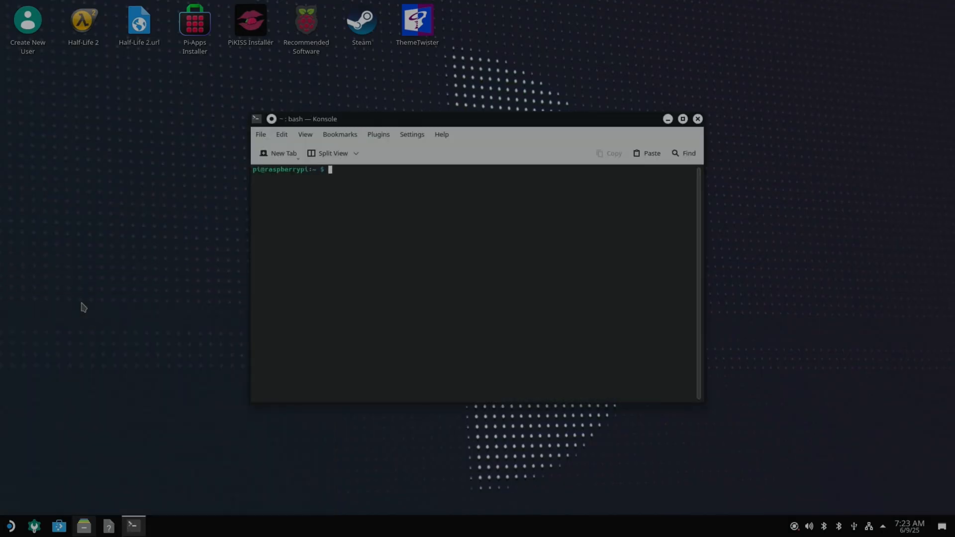
Run the raindrop Screen Configuration tool from Konsole
text(raindrop)
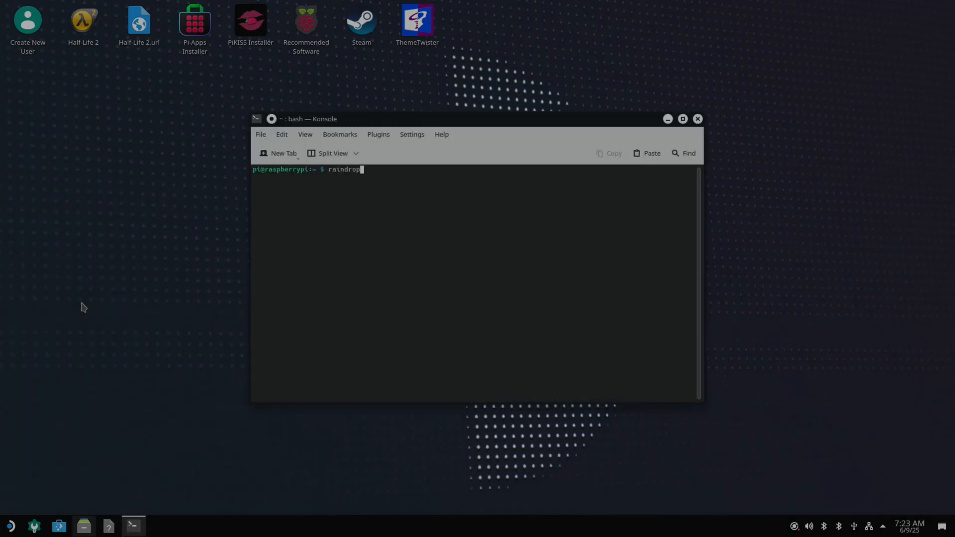
click(683, 119)
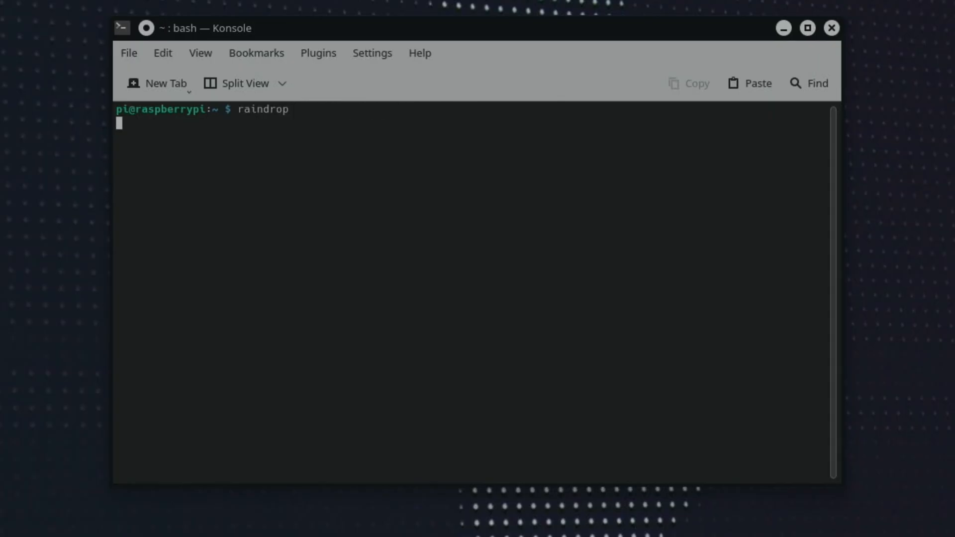
key(Return)
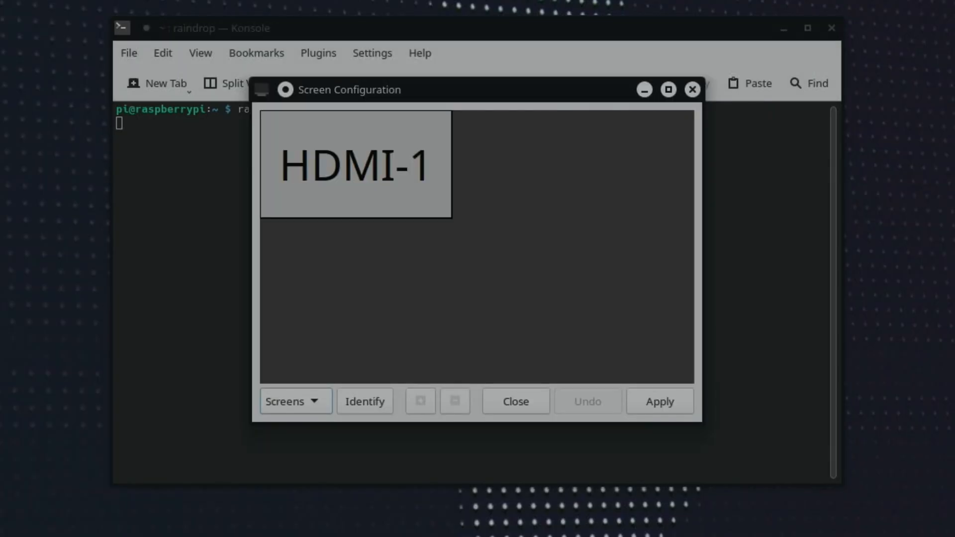
mouse_move(574, 290)
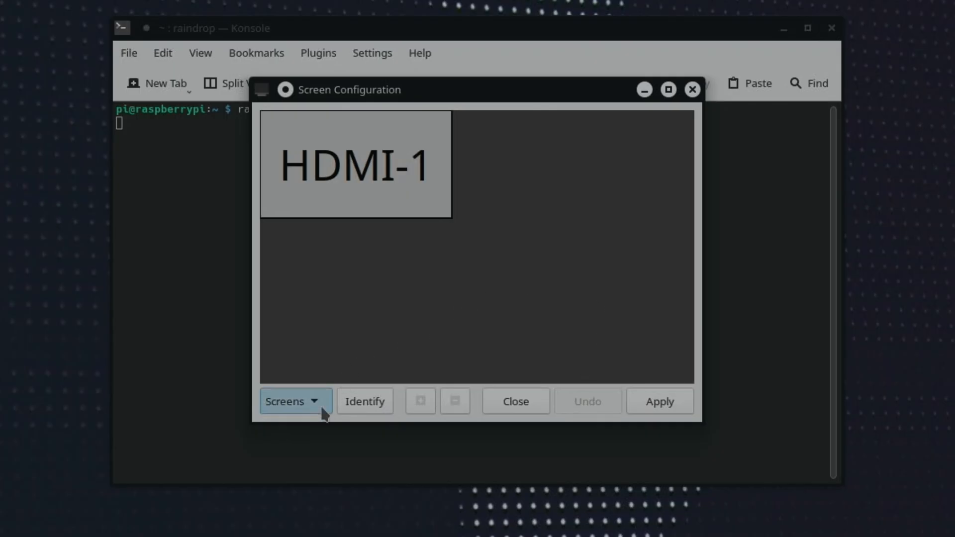
Switch HDMI-1 to 1280x720, keep the new resolution, and close the terminal
click(294, 401)
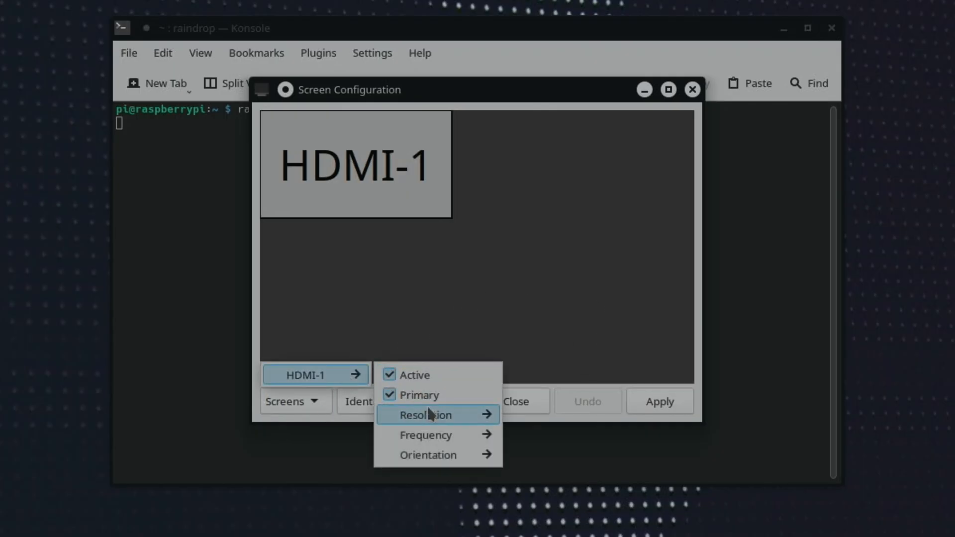
click(426, 415)
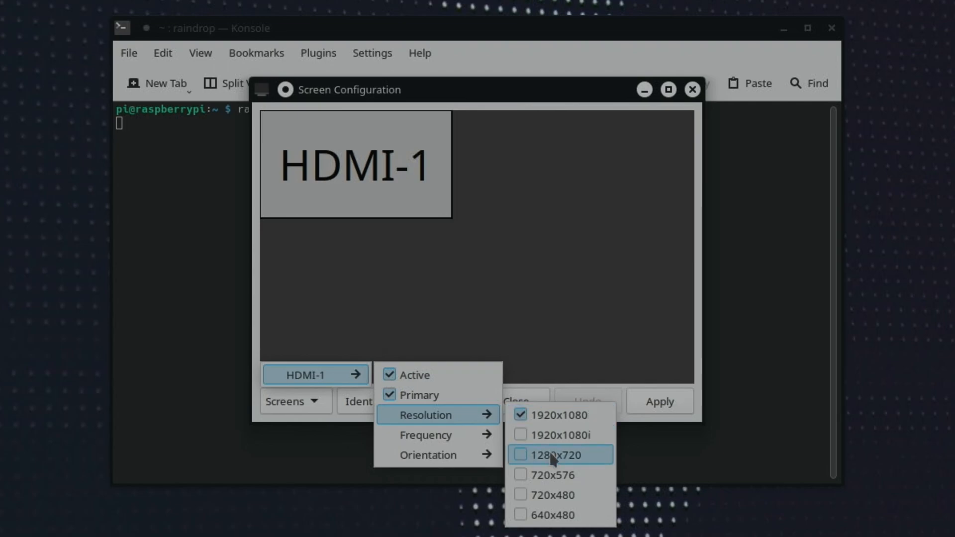
click(556, 455)
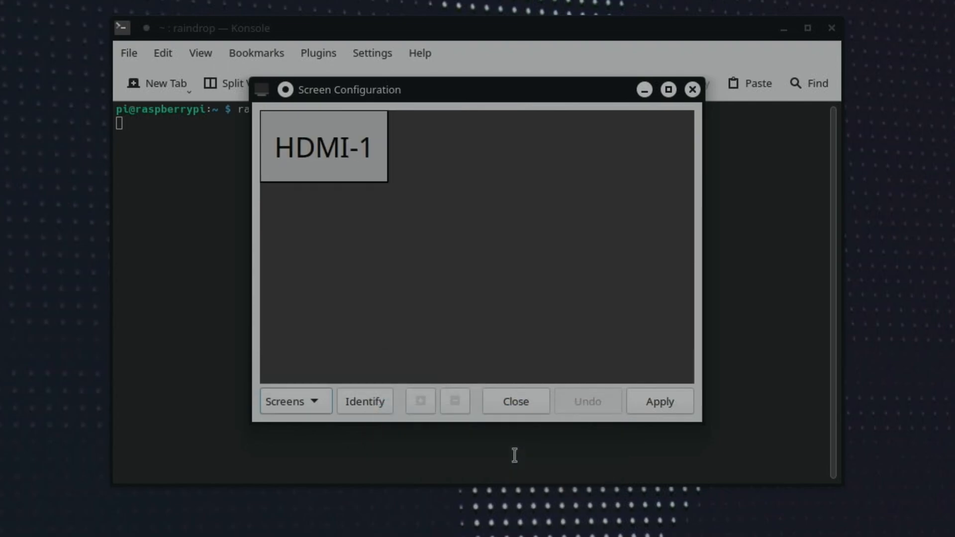
click(659, 401)
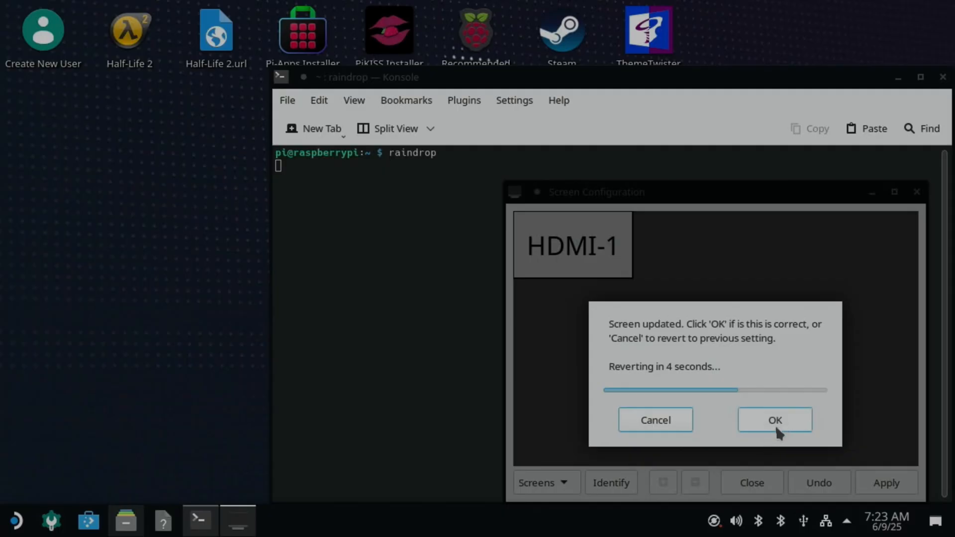
click(775, 420)
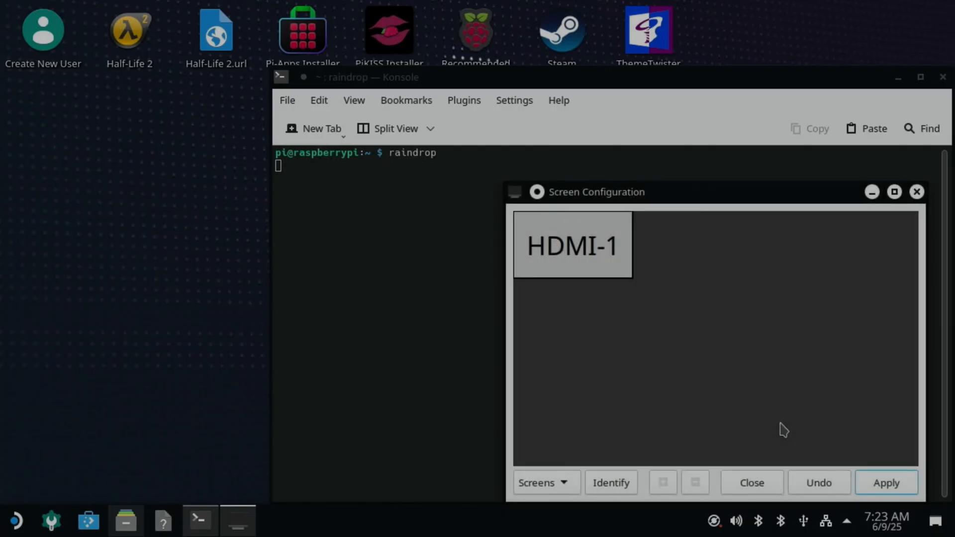
click(751, 482)
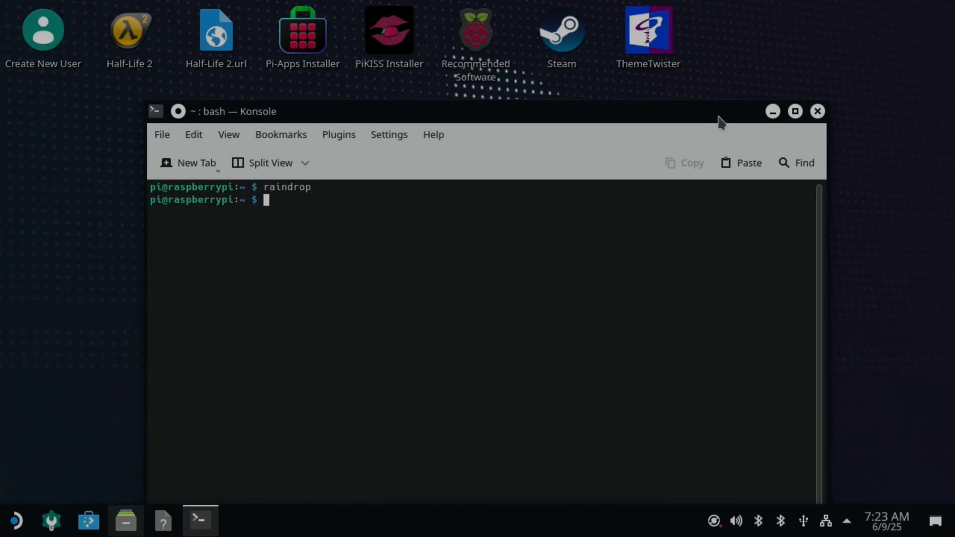
click(817, 110)
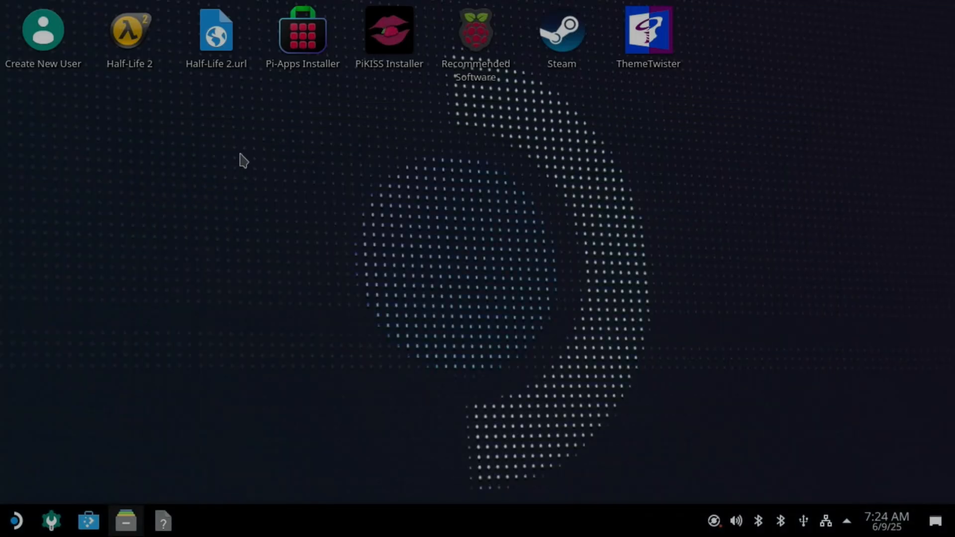
Start Wine Desktop and launch Half-Life 2 from its Steam programs menu
click(13, 521)
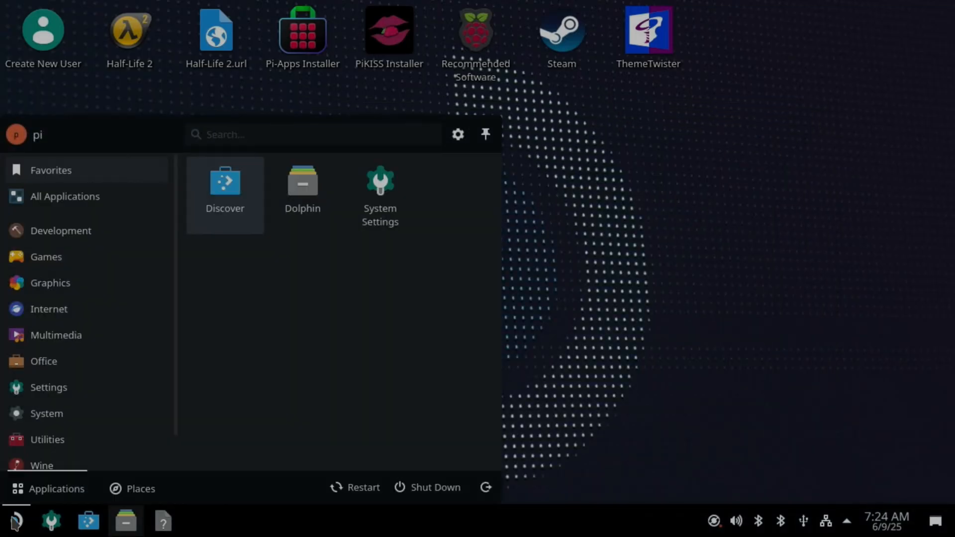
text(wine)
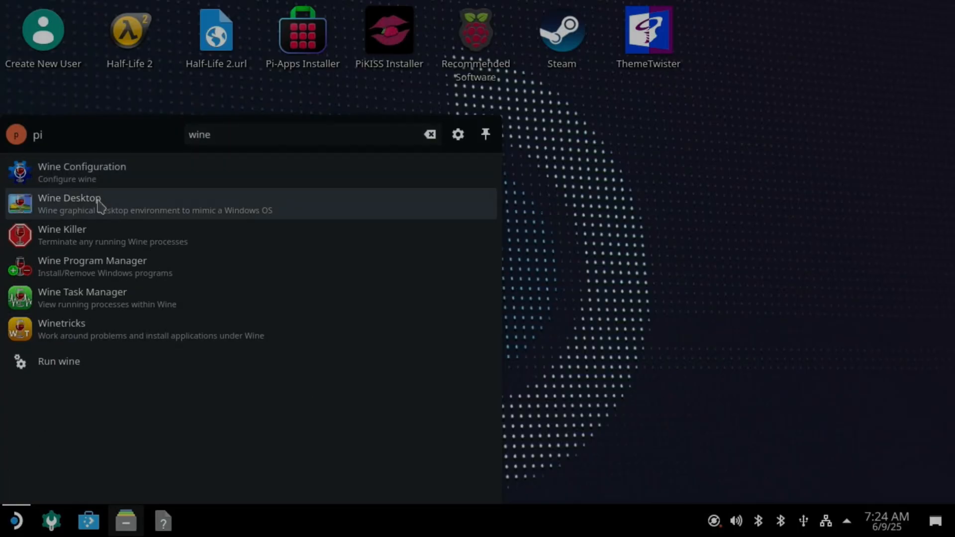
click(69, 197)
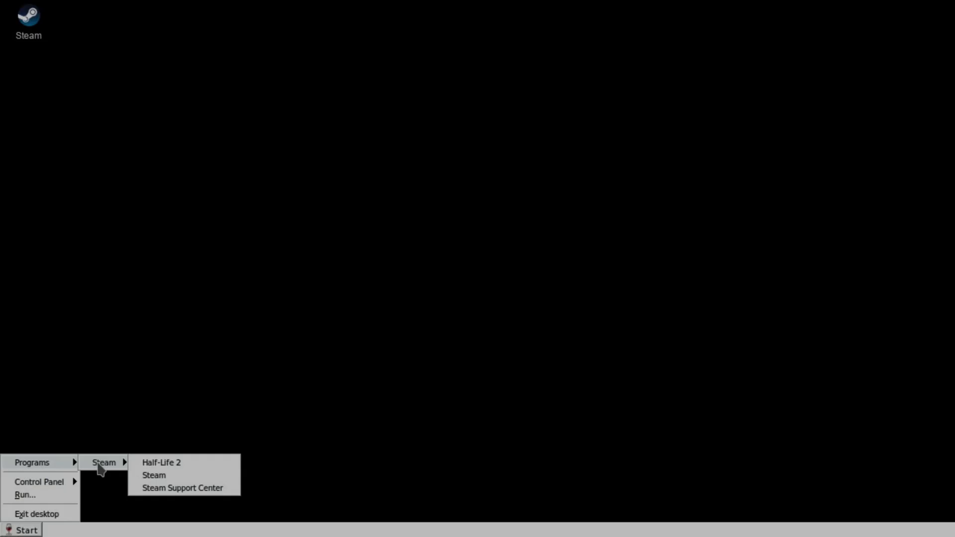
click(161, 463)
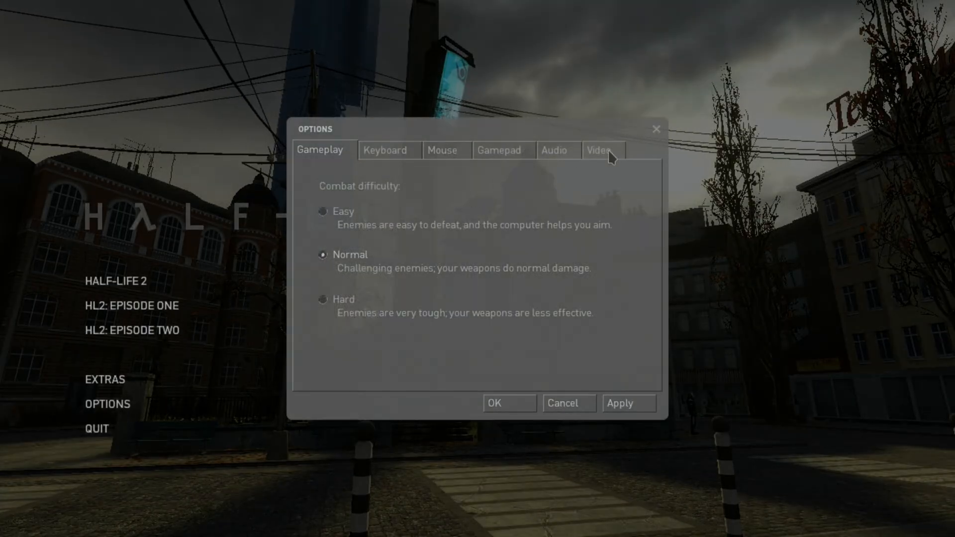
Set Half-Life 2's video aspect ratio to Normal (4:3)
click(599, 150)
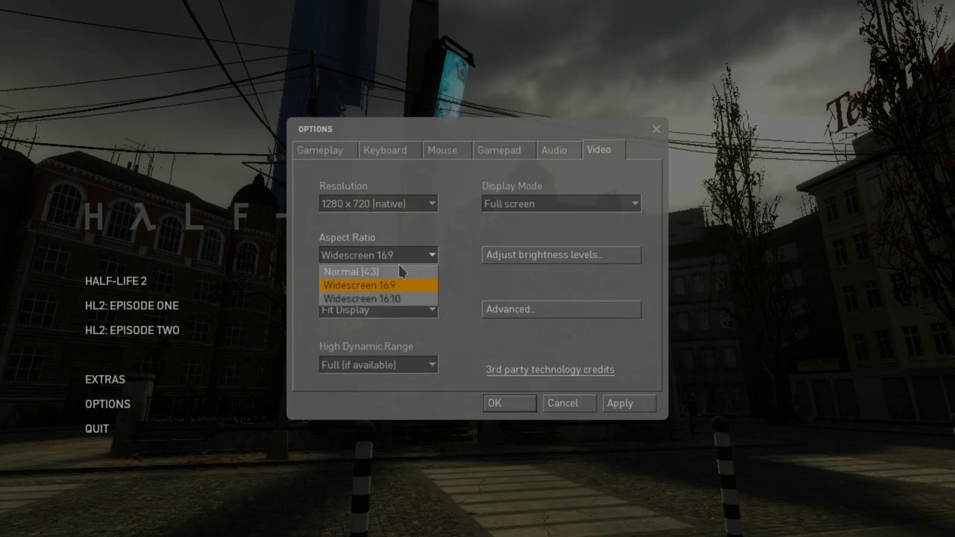
click(351, 273)
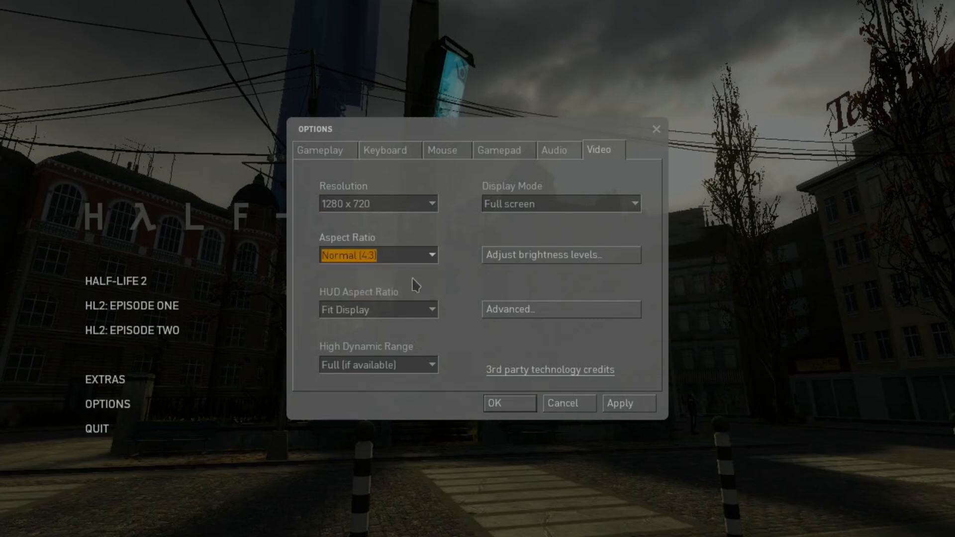
click(561, 308)
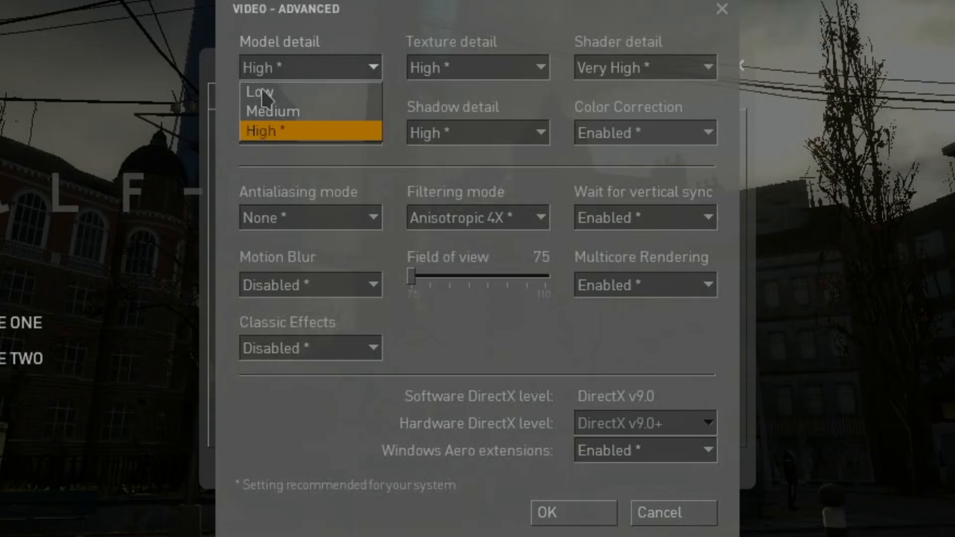
Lower advanced details to Low, disable vsync and Aero extensions, then start HL2: Episode Two
click(259, 92)
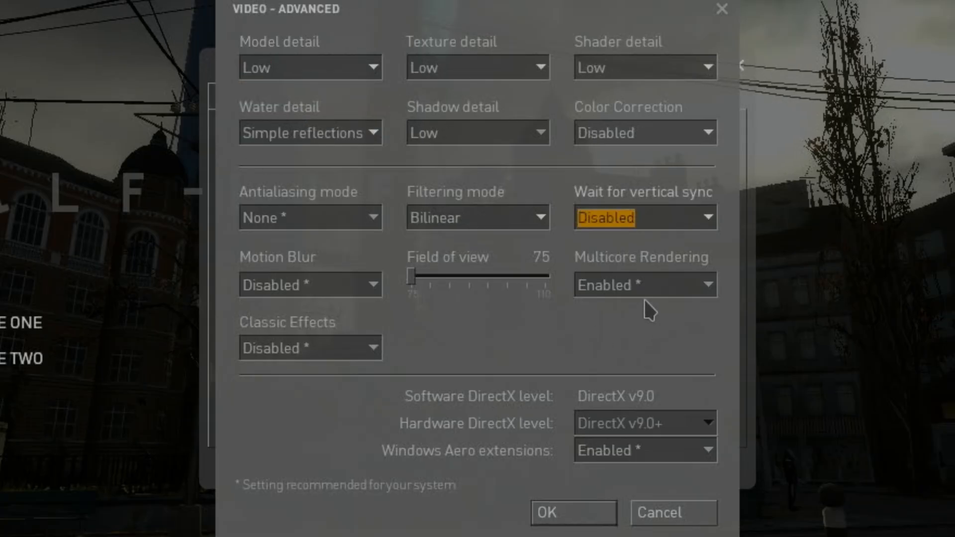
mouse_move(399, 304)
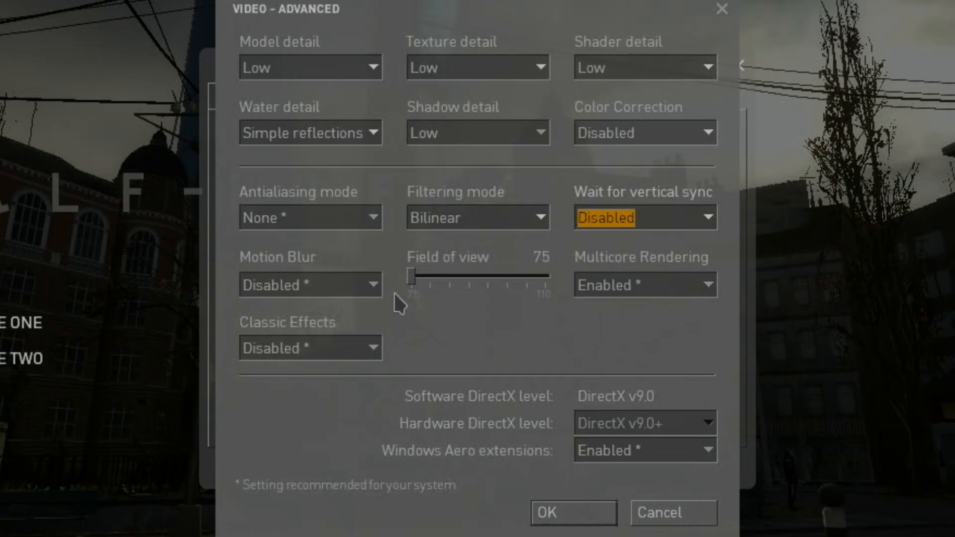
click(643, 450)
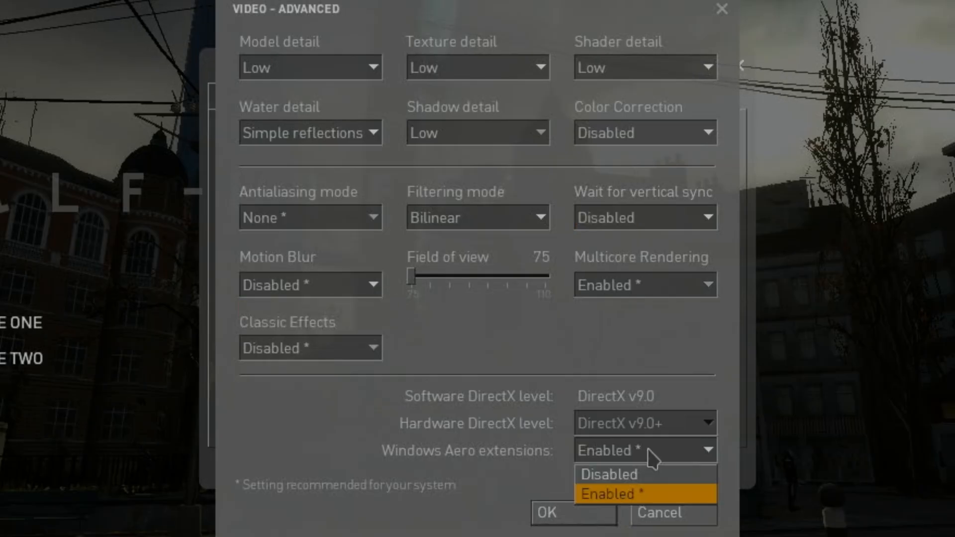
click(609, 476)
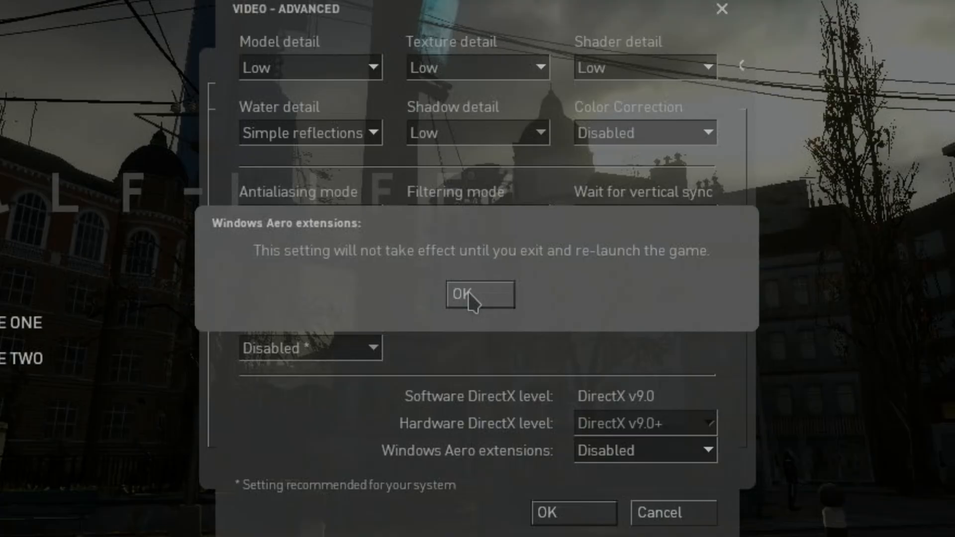
click(480, 295)
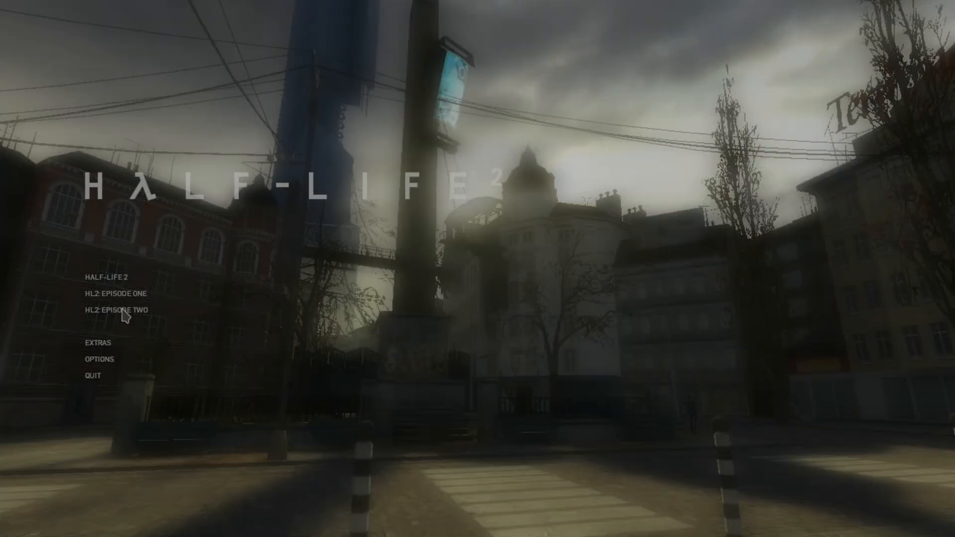
click(116, 310)
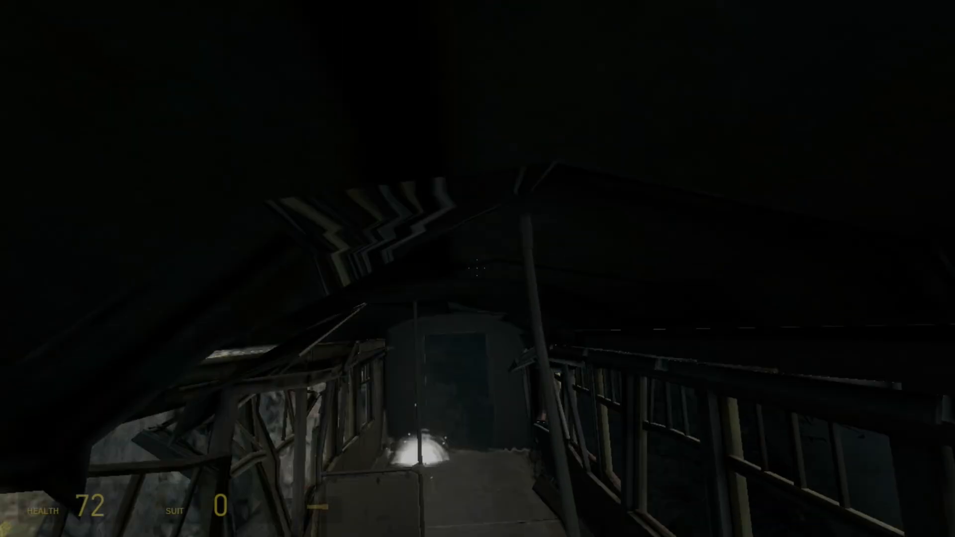
mouse_move(478, 269)
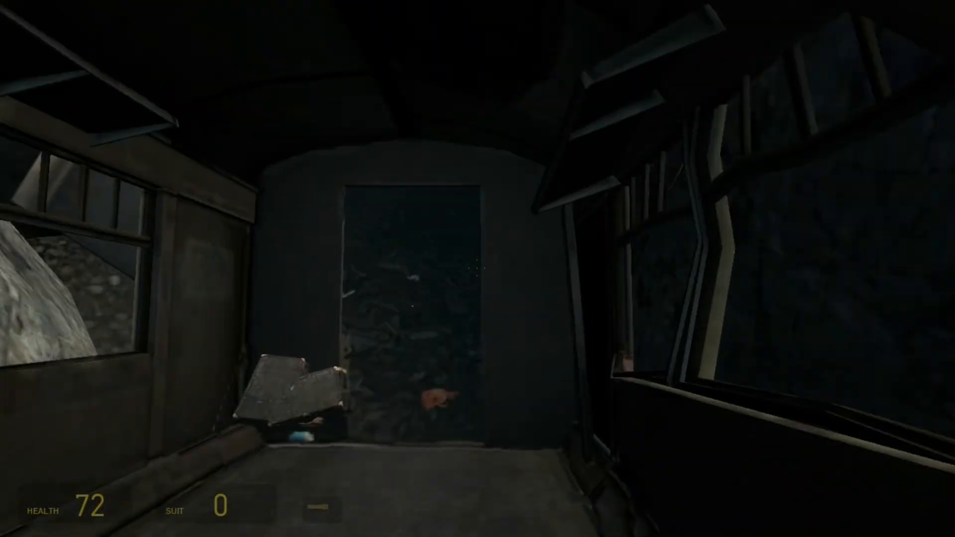
mouse_move(478, 269)
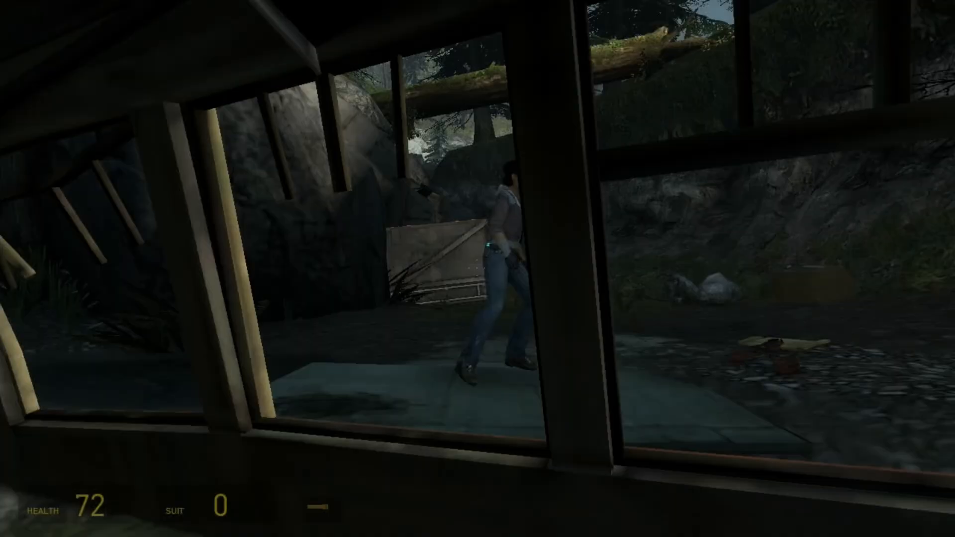
mouse_move(477, 269)
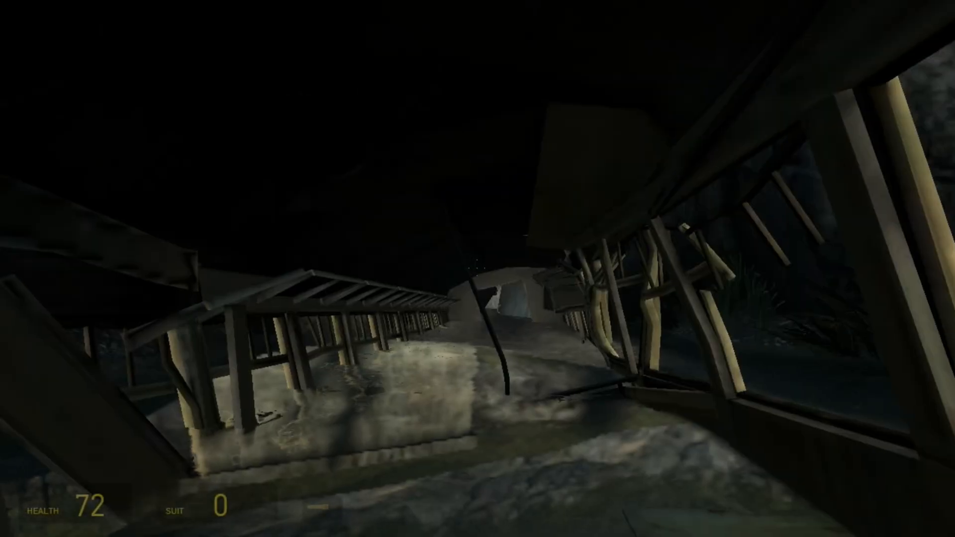
mouse_move(477, 268)
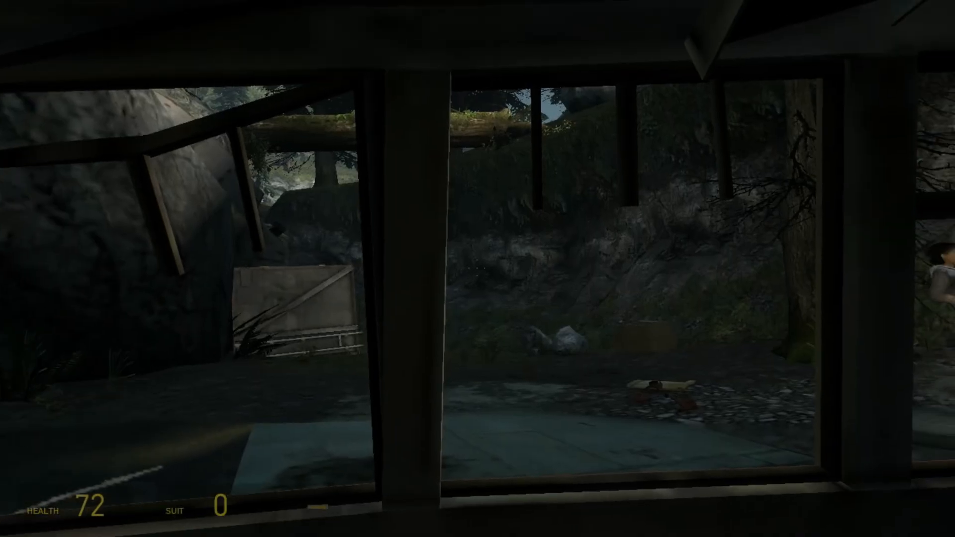
mouse_move(478, 269)
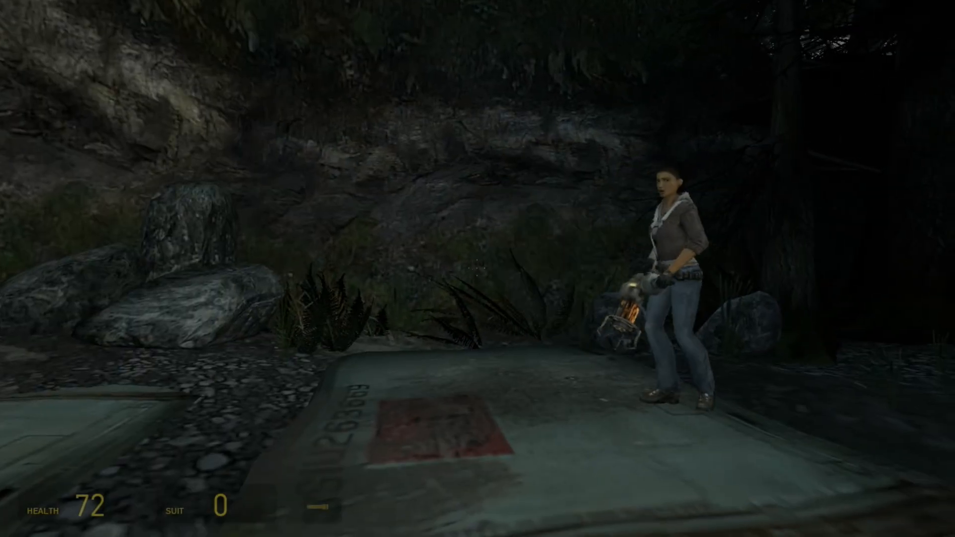
mouse_move(477, 269)
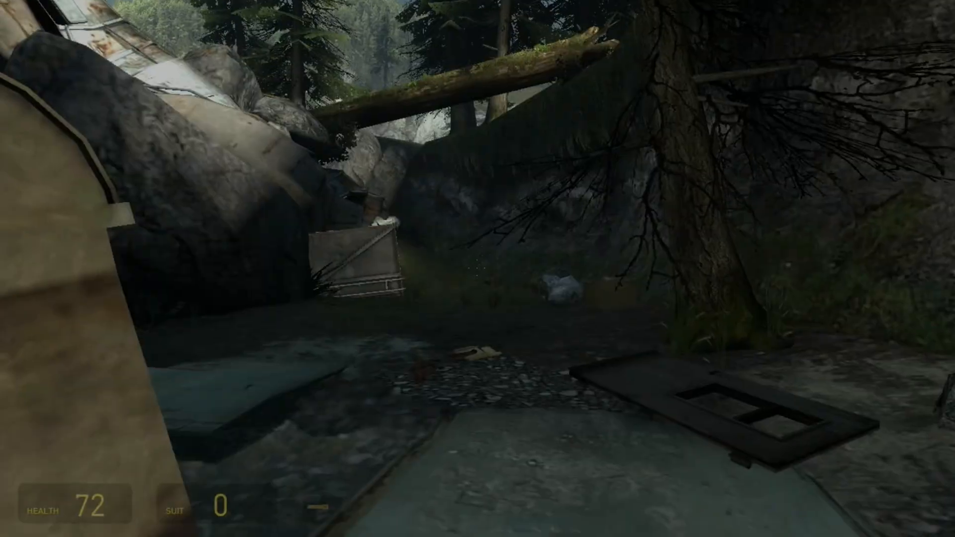
mouse_move(478, 269)
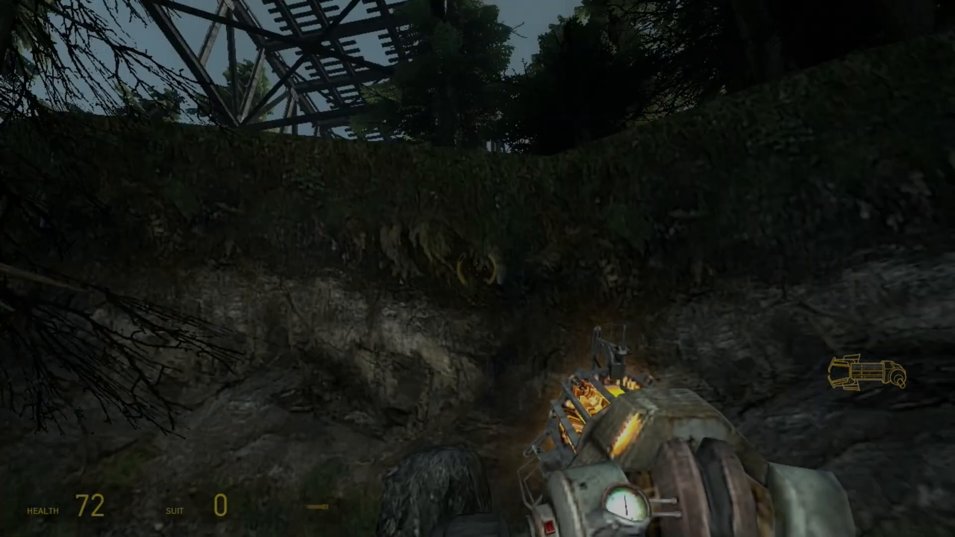
mouse_move(478, 268)
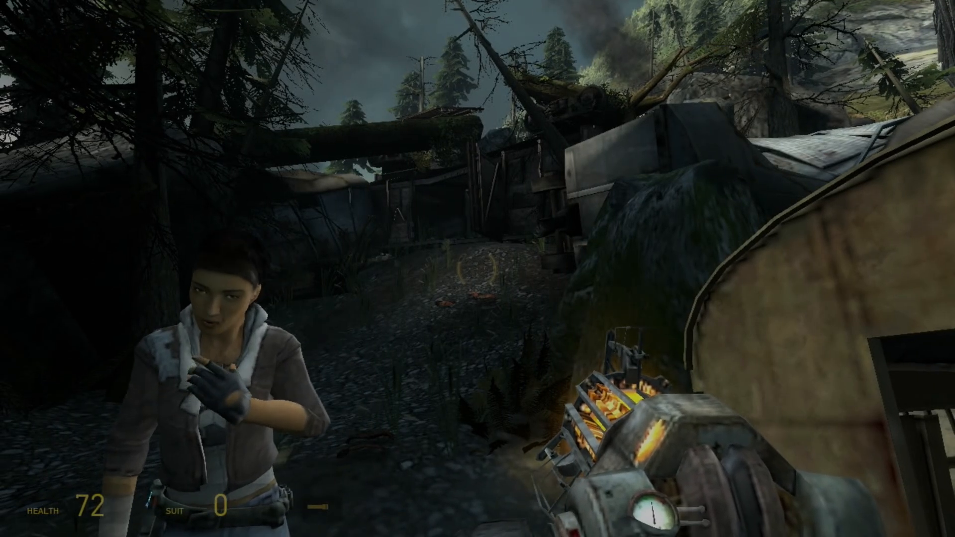
Quit Episode Two from the pause menu, answering the save prompt, back to the desktop
key(Escape)
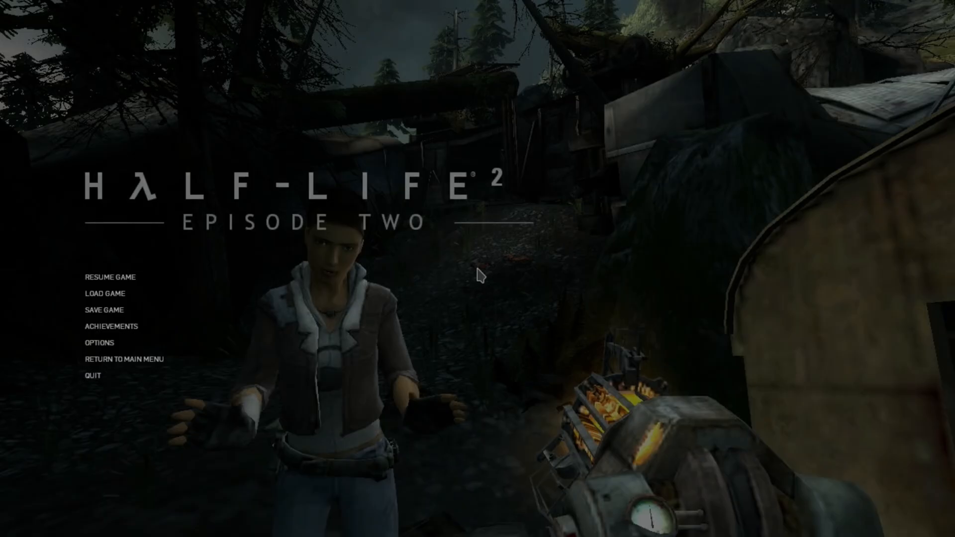
mouse_move(128, 386)
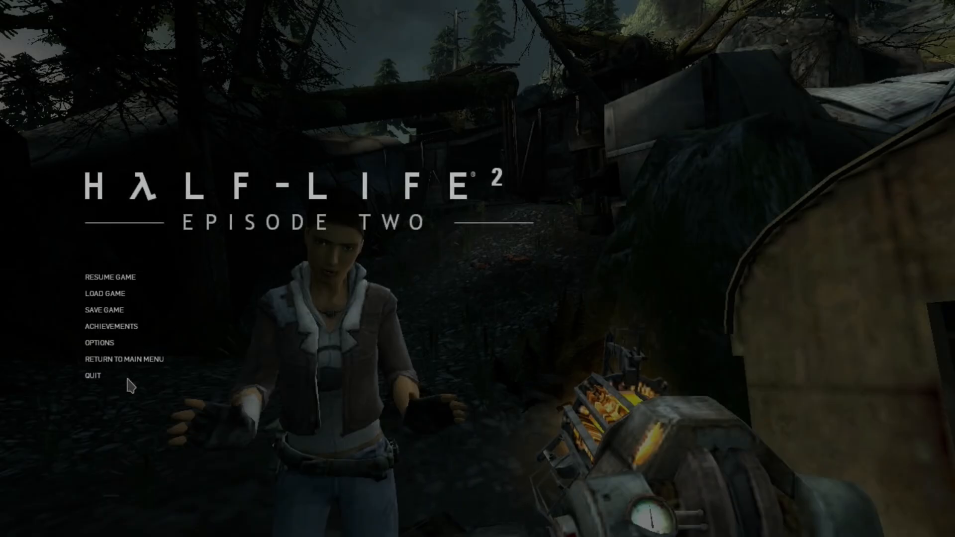
click(92, 375)
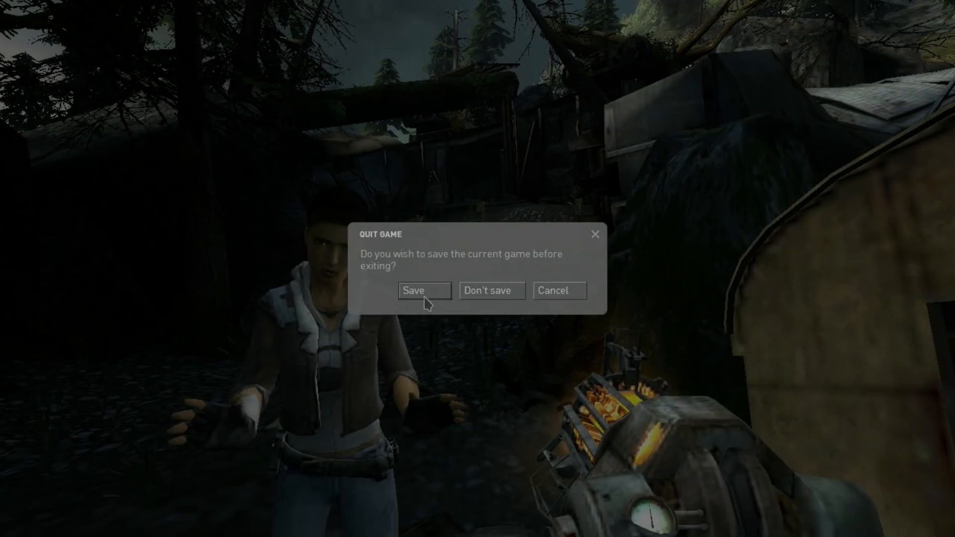
click(491, 289)
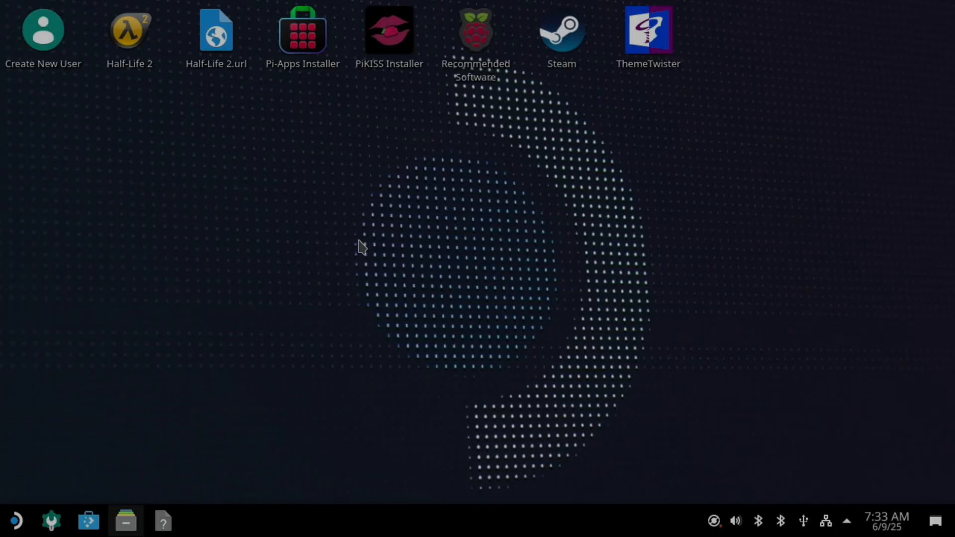
Launch a terminal from the application menu and choose the lower 4:3 resolution for HDMI-1
click(15, 520)
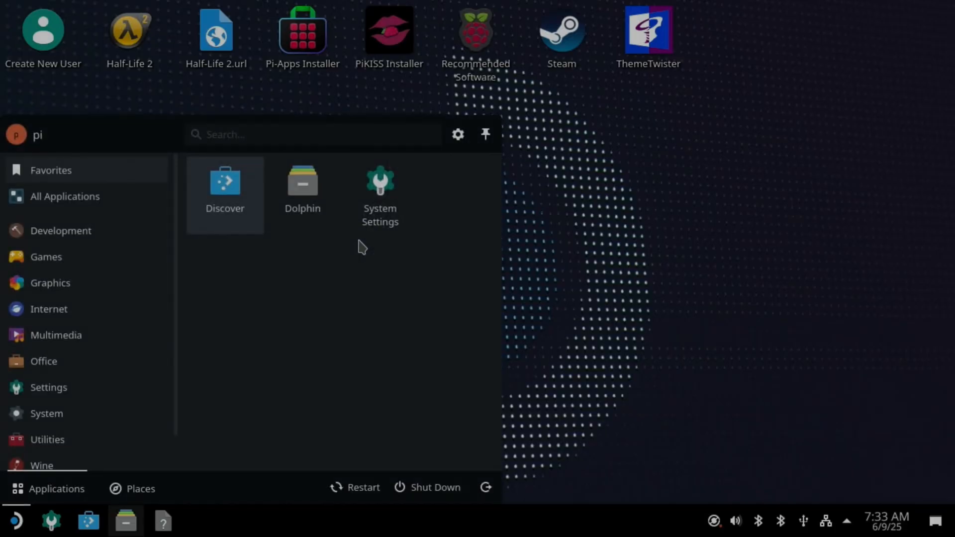
text(ter)
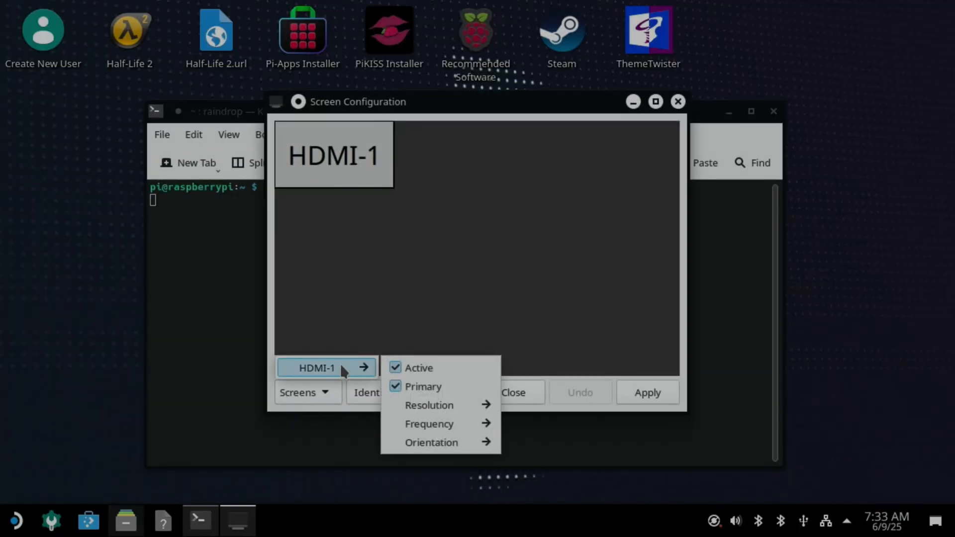
click(429, 405)
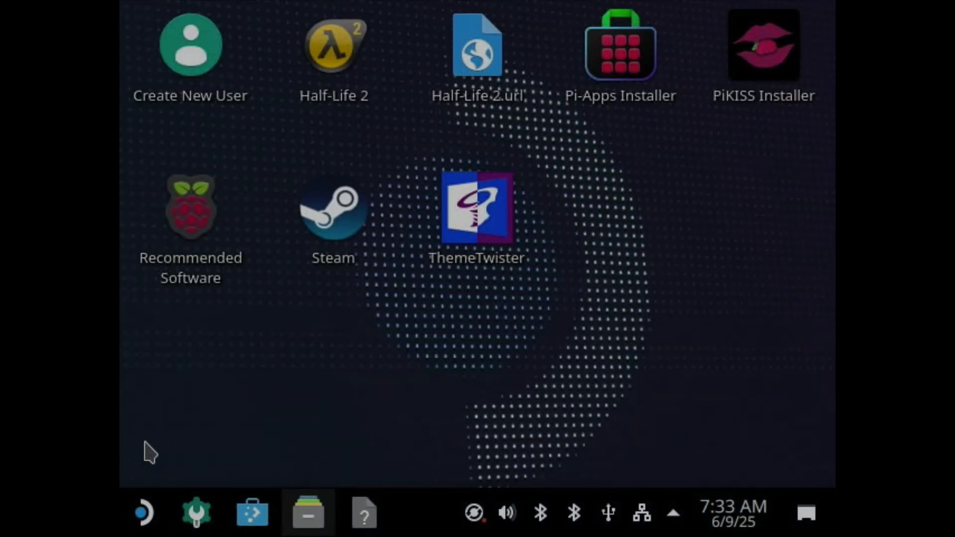
Find Wine Configuration via a 'wine' launcher search and go to its Graphics settings
text(win)
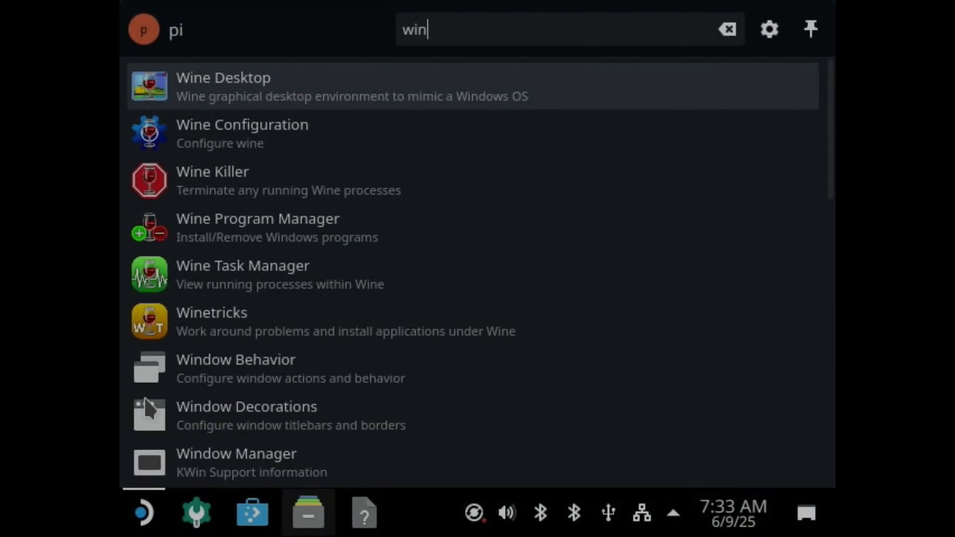
text(e)
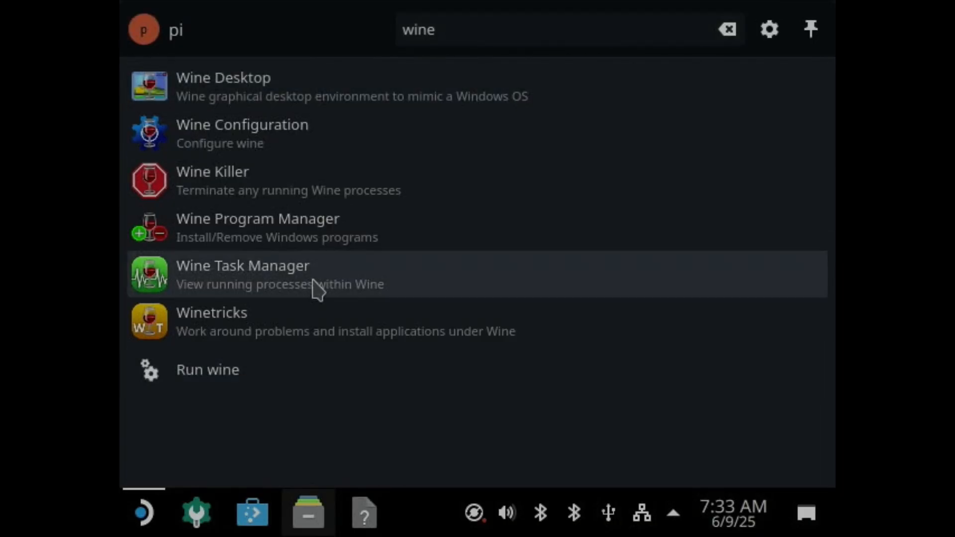
click(242, 132)
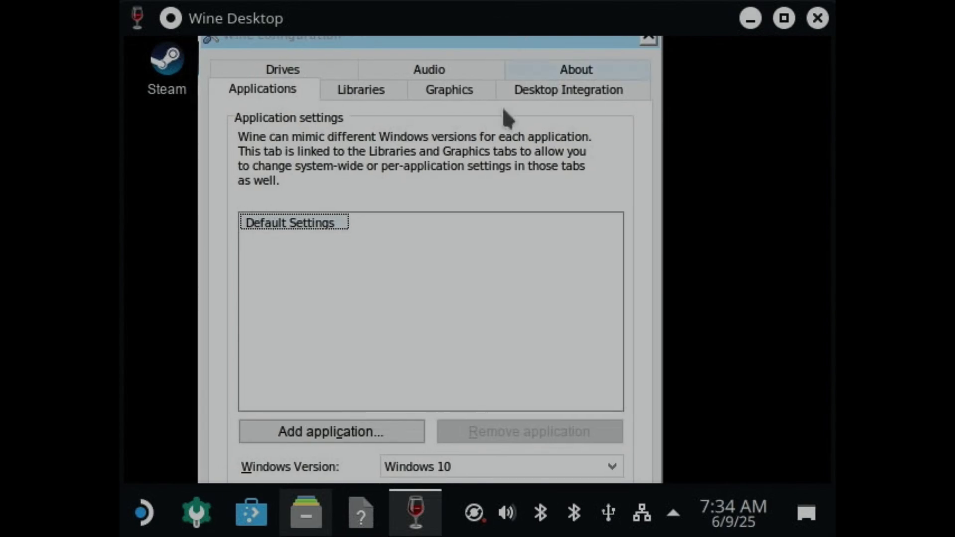
click(448, 90)
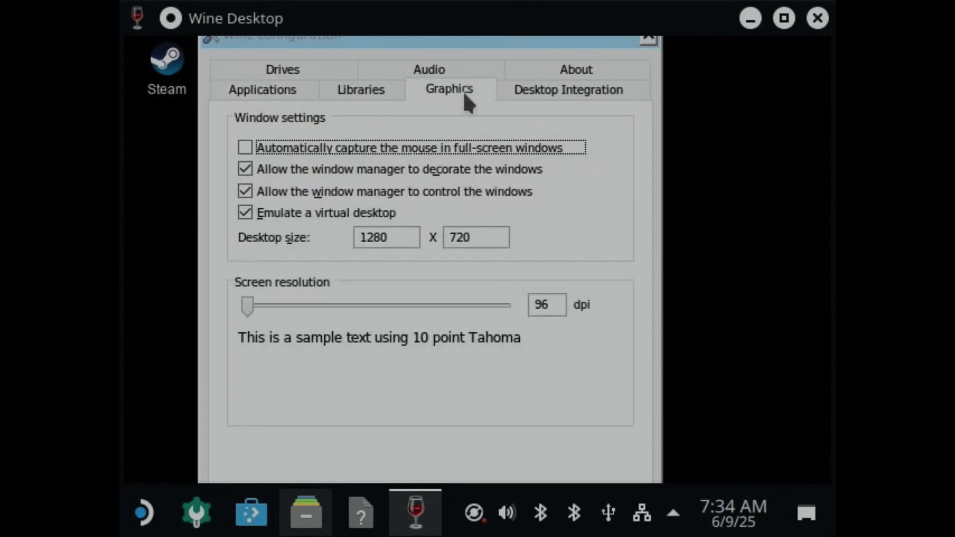
Set the virtual desktop size to 640 by 480 and return to the desktop
click(386, 237)
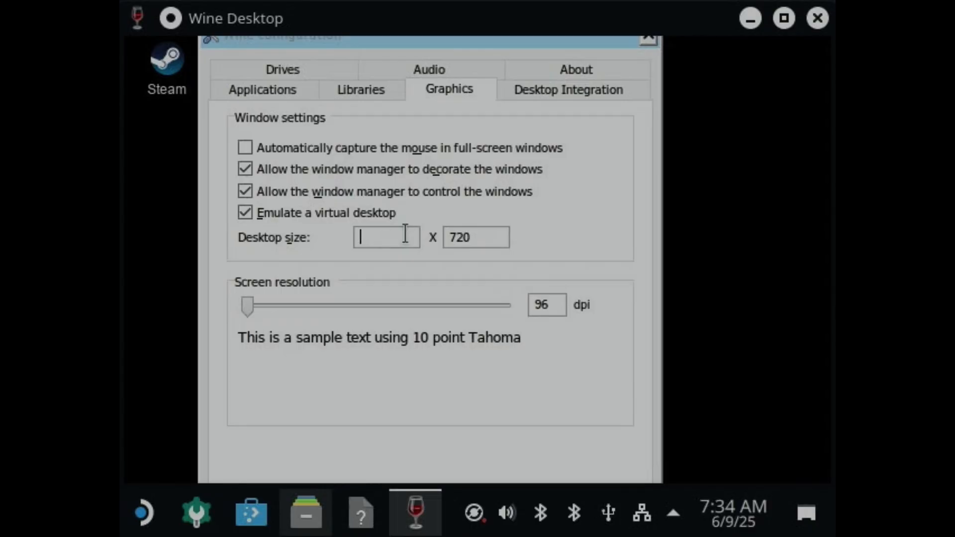
text(640)
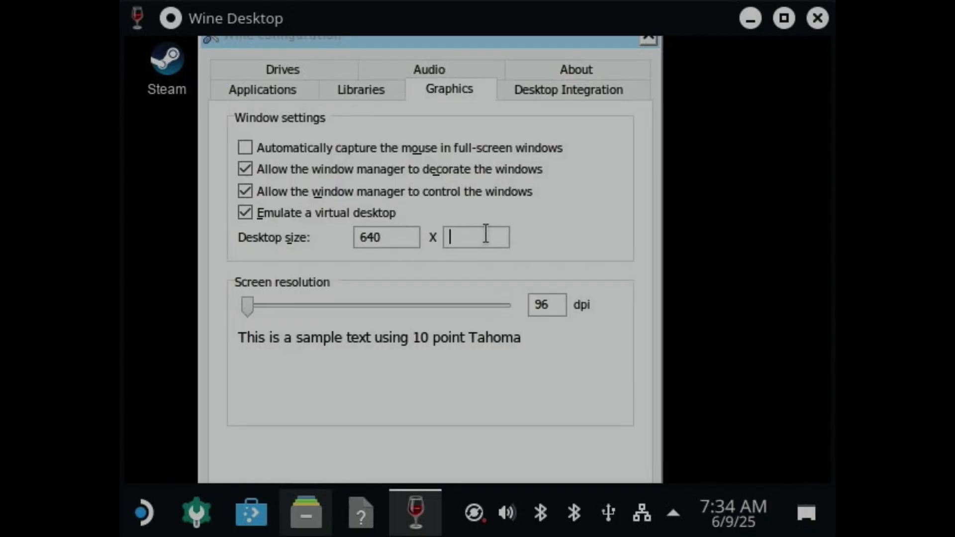
text(480)
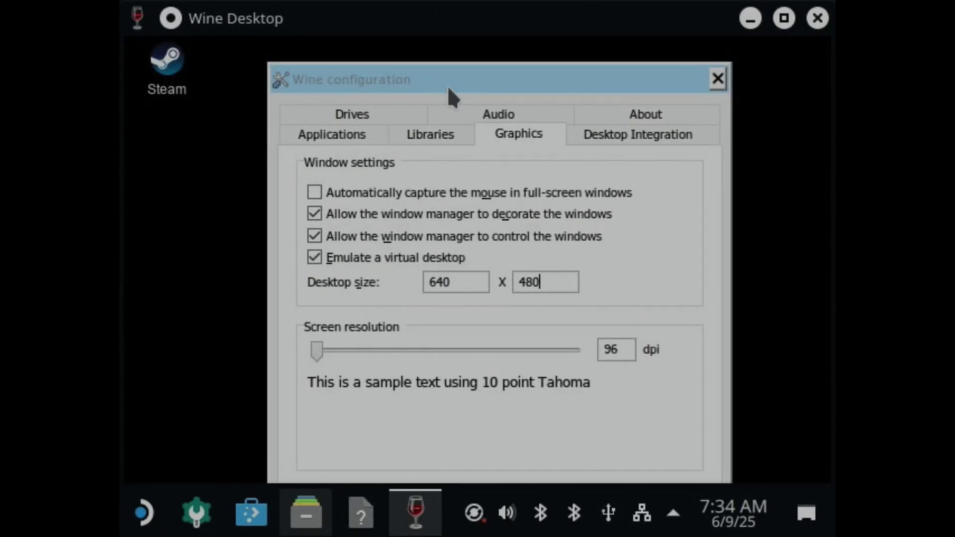
drag(451, 79, 426, 80)
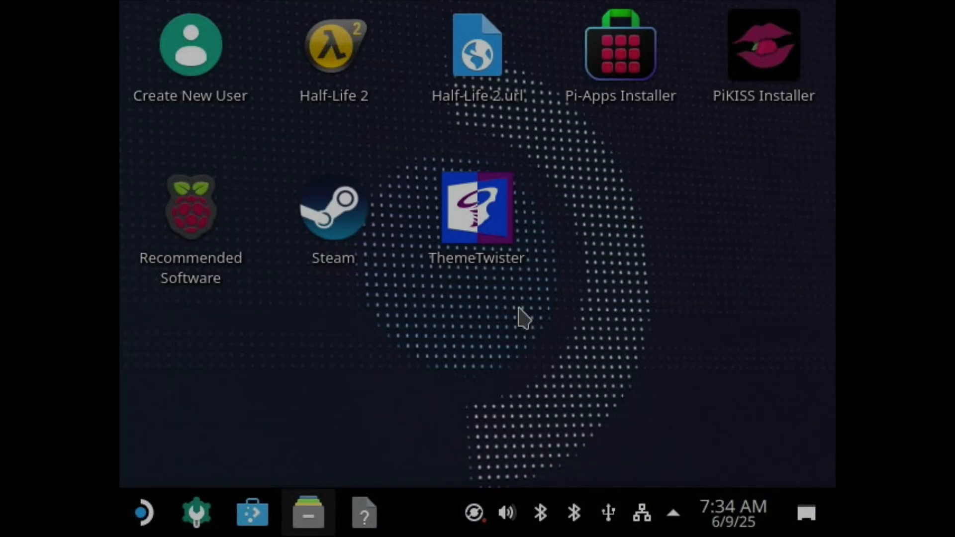
mouse_move(163, 465)
text(winr)
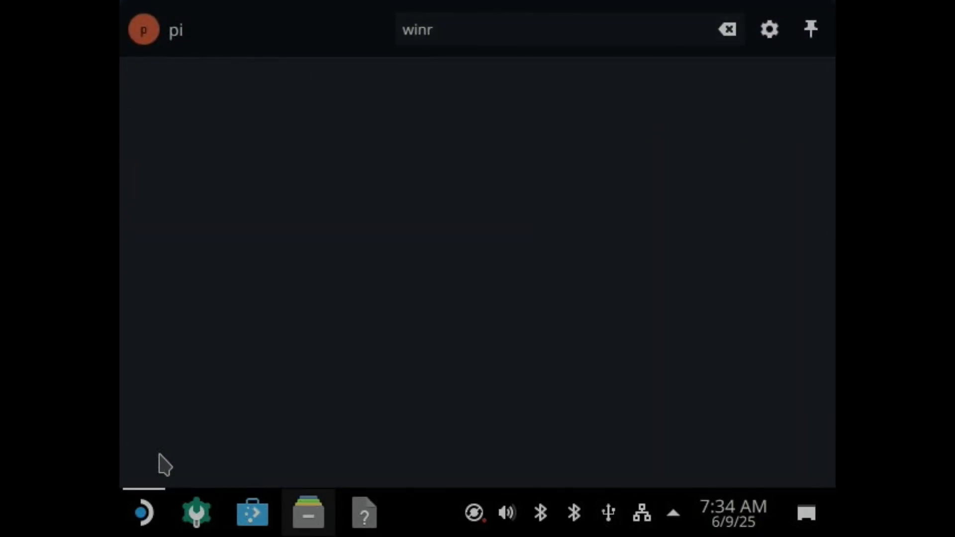
key(BackSpace)
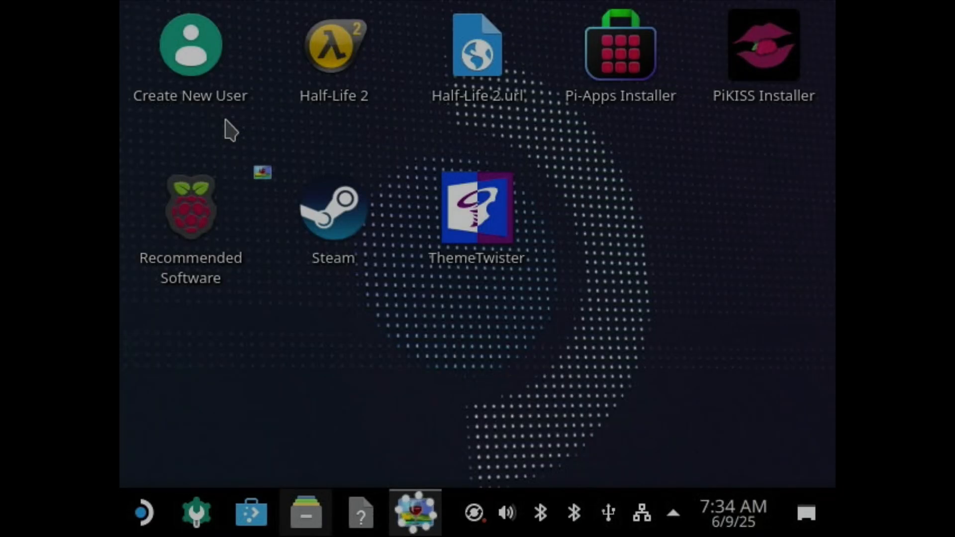
Start Steam, launch Half-Life 2: Episode Two and leave its options unchanged
double_click(332, 207)
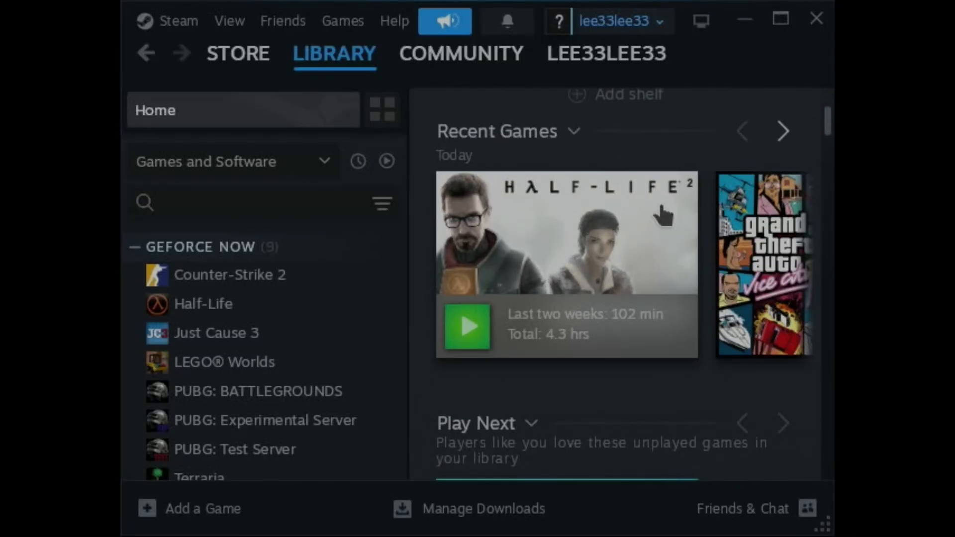
click(467, 327)
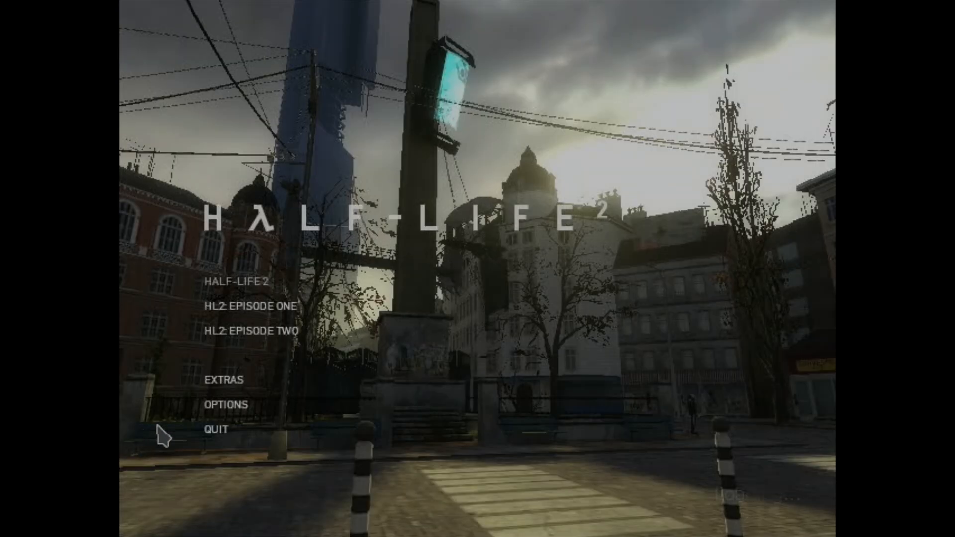
click(228, 404)
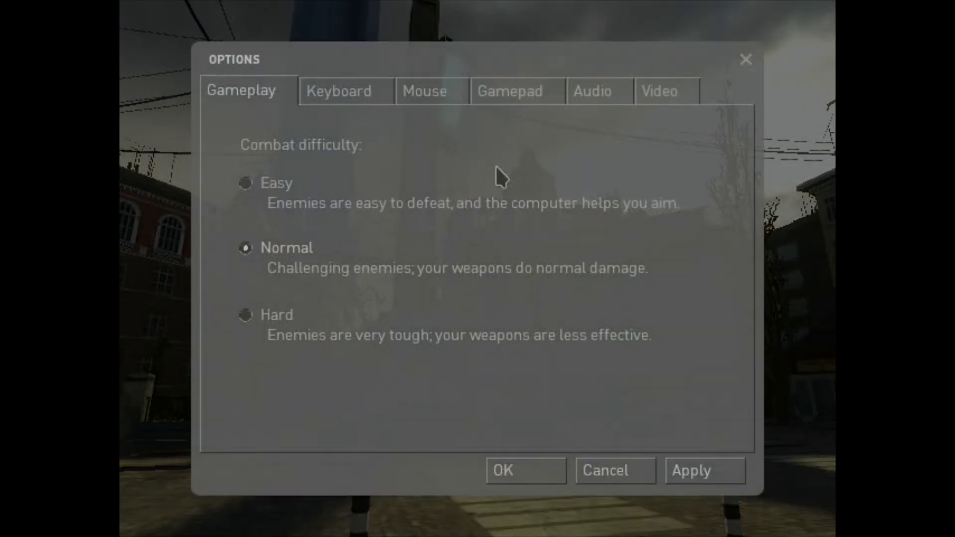
click(659, 91)
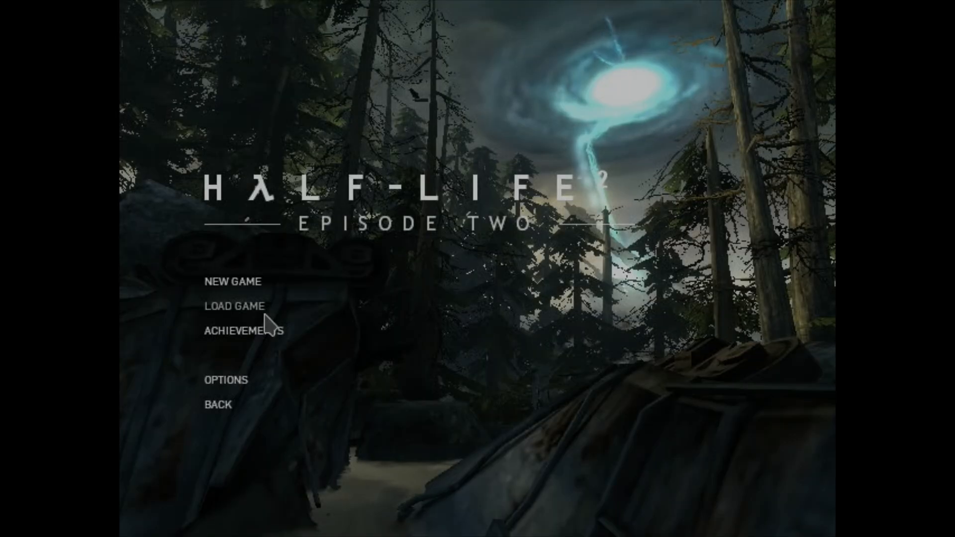
Load the 'TO THE WHITE FOREST' saved game from the list
click(235, 306)
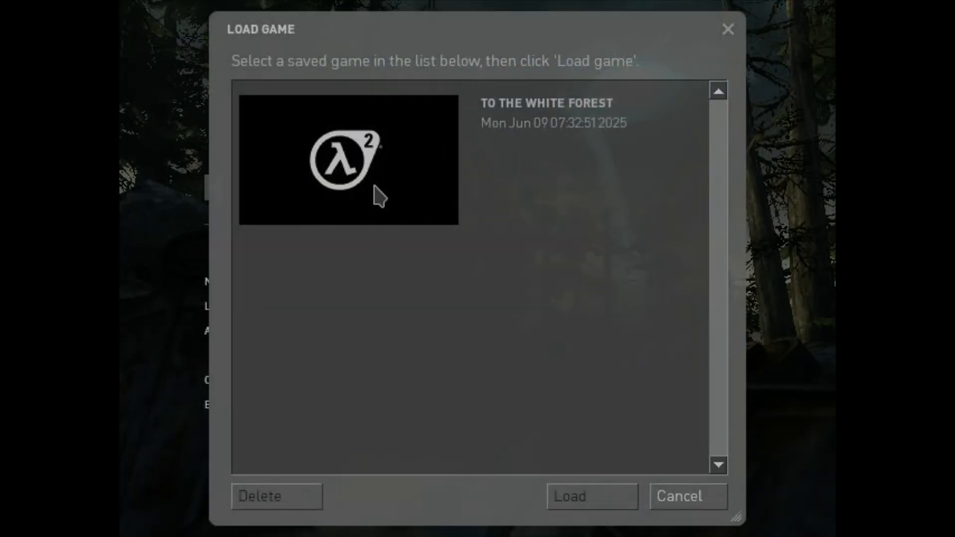
click(348, 159)
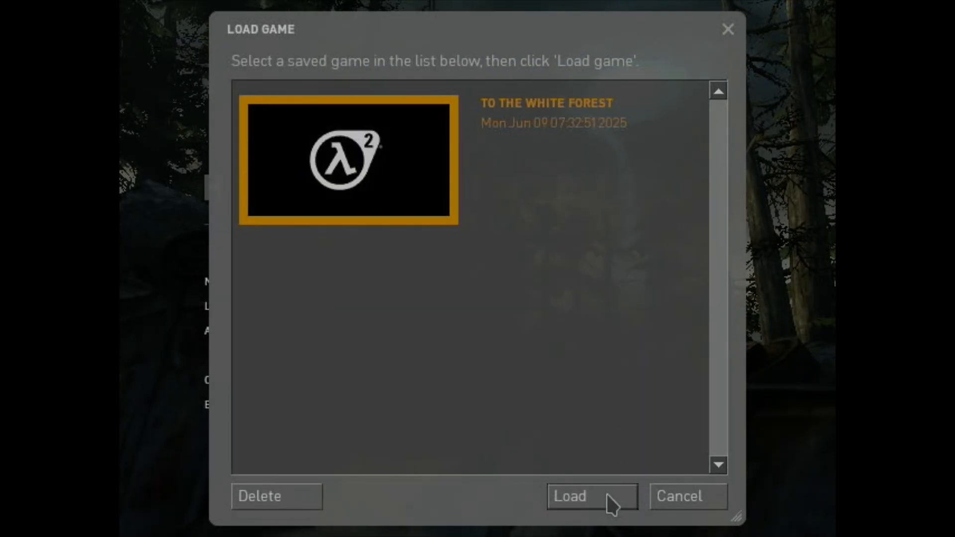
click(592, 495)
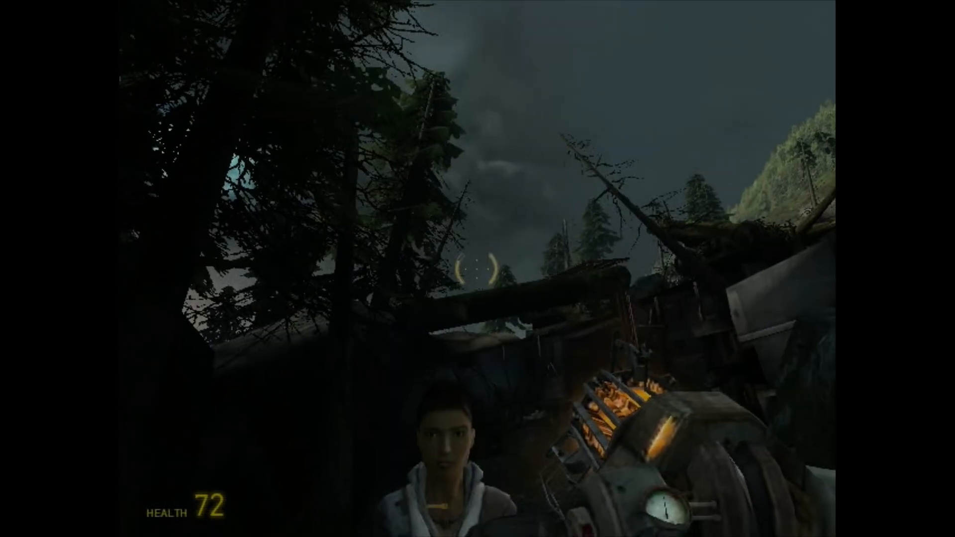
mouse_move(477, 269)
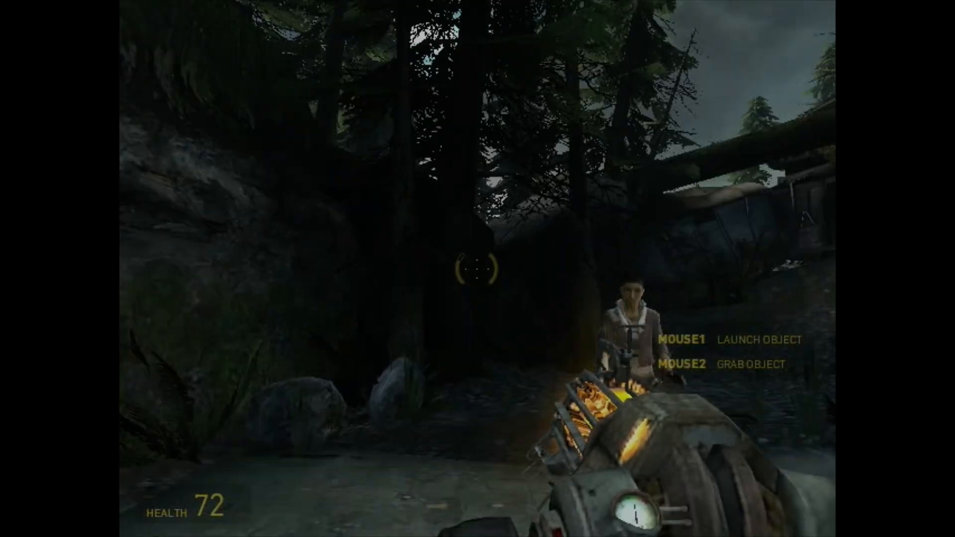
mouse_move(478, 269)
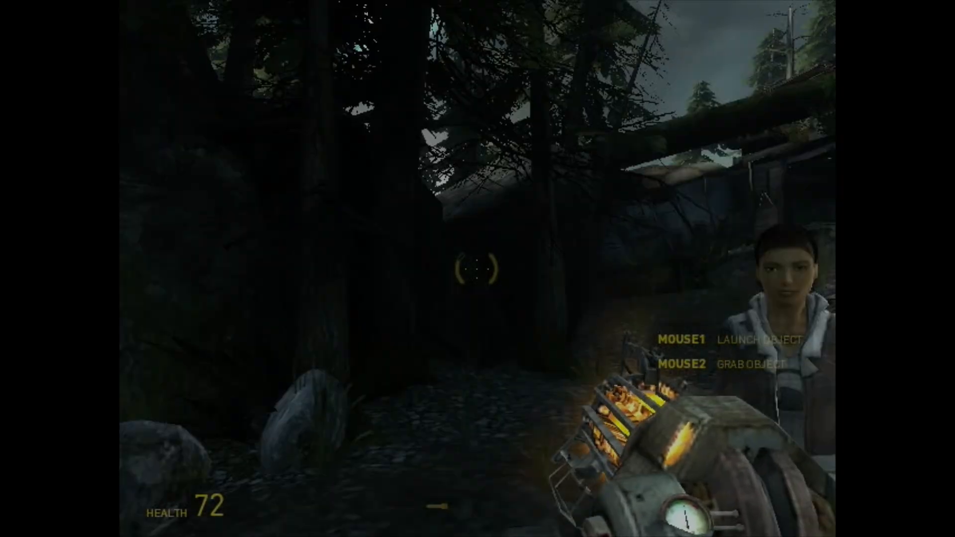
mouse_move(477, 268)
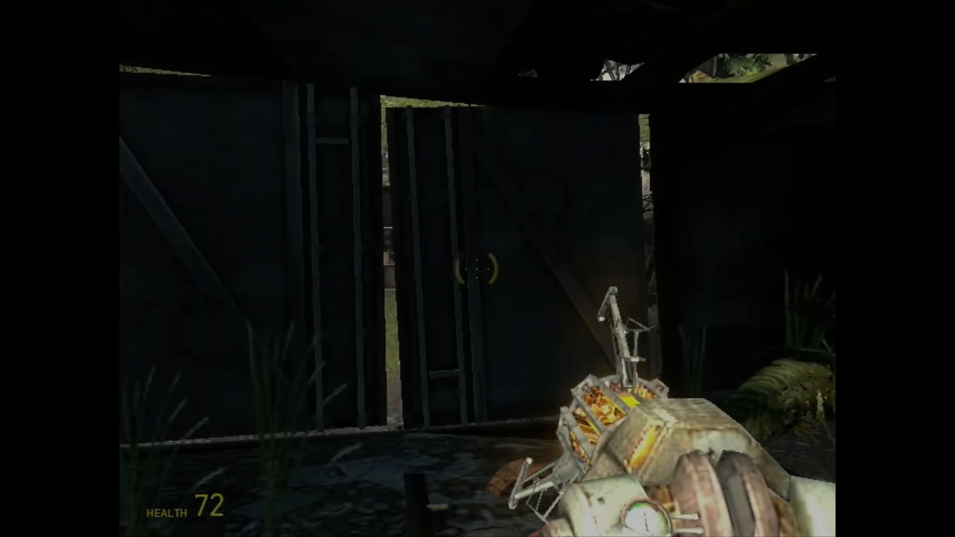
Grab the wooden gate with the gravity gun and push it open
click(478, 269)
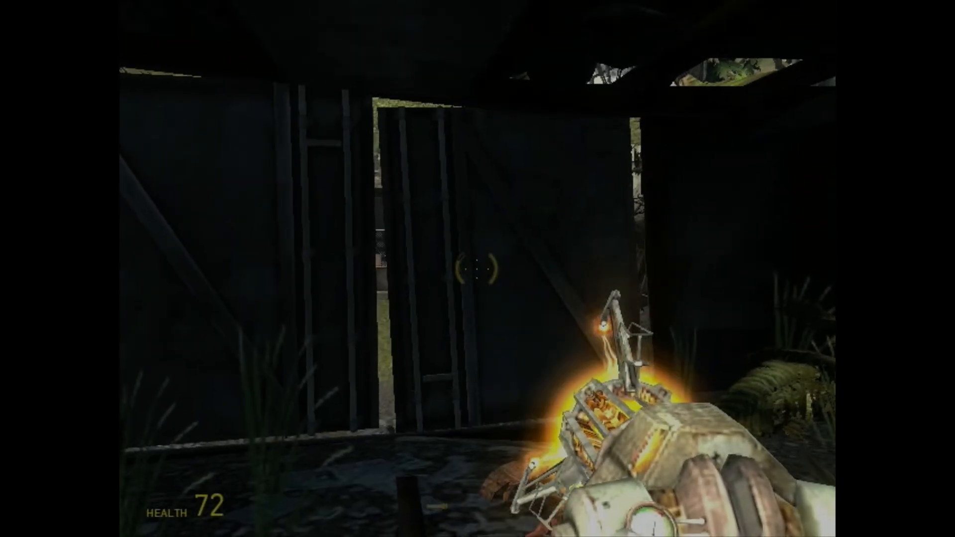
click(477, 269)
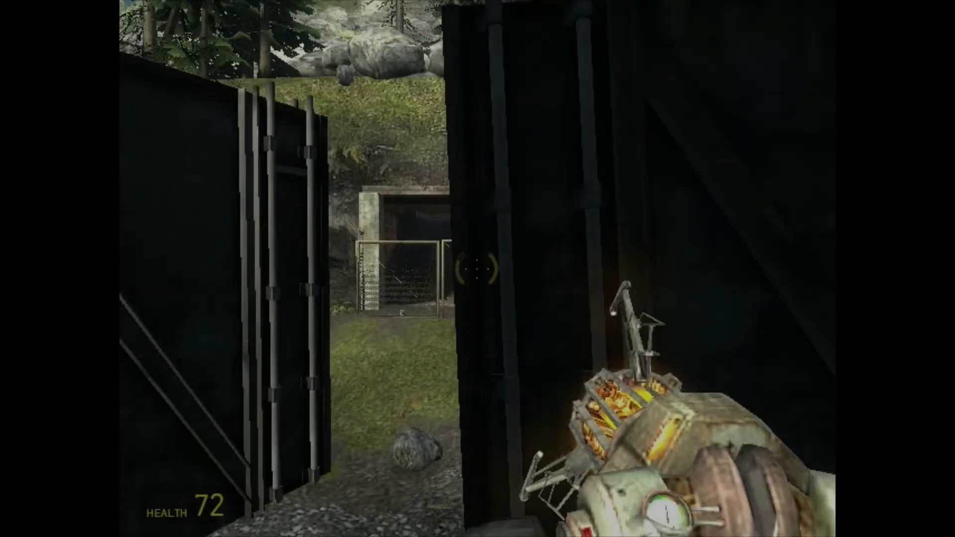
mouse_move(478, 269)
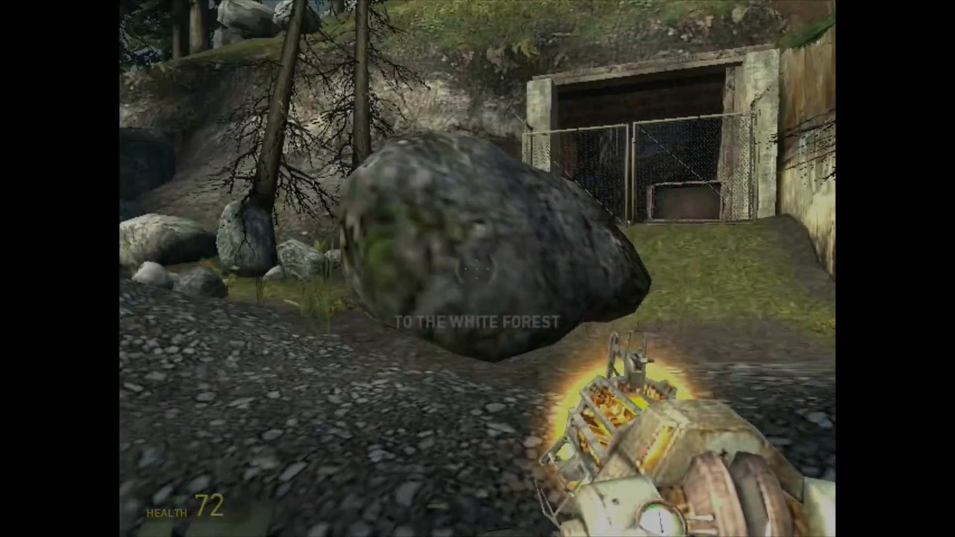
mouse_move(478, 269)
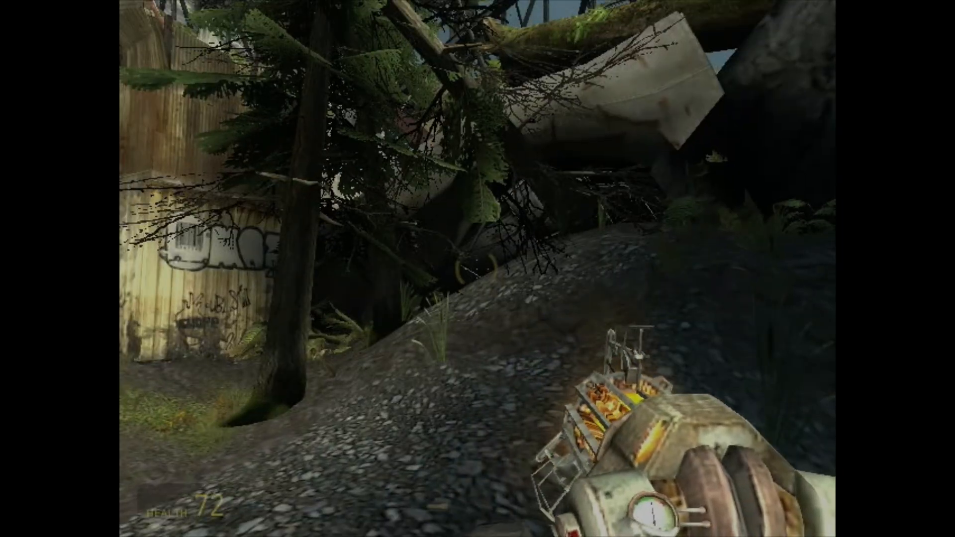
mouse_move(478, 269)
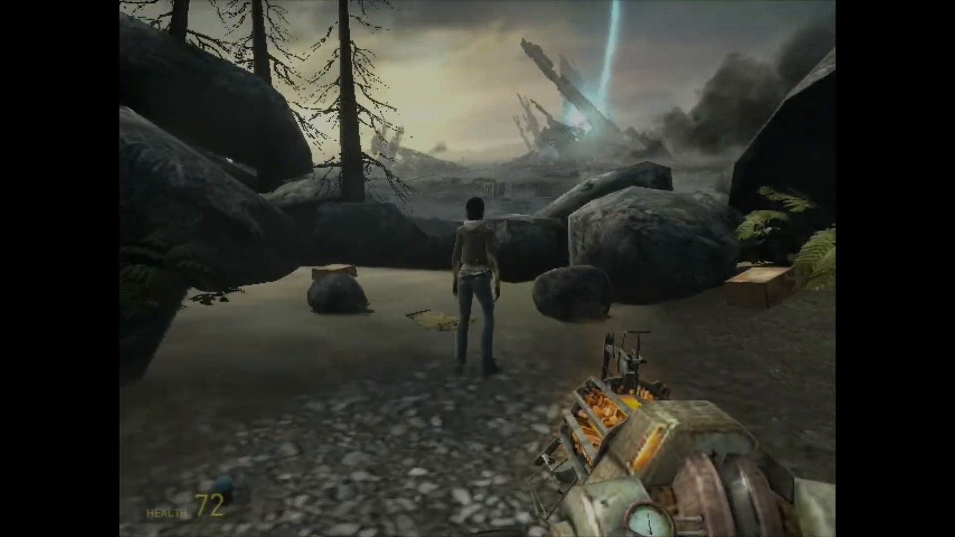
mouse_move(477, 268)
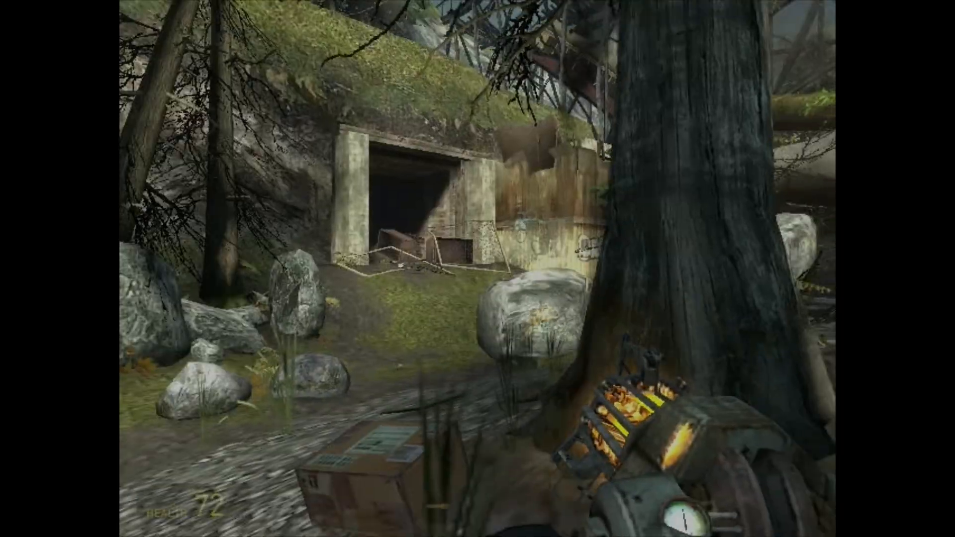
mouse_move(477, 269)
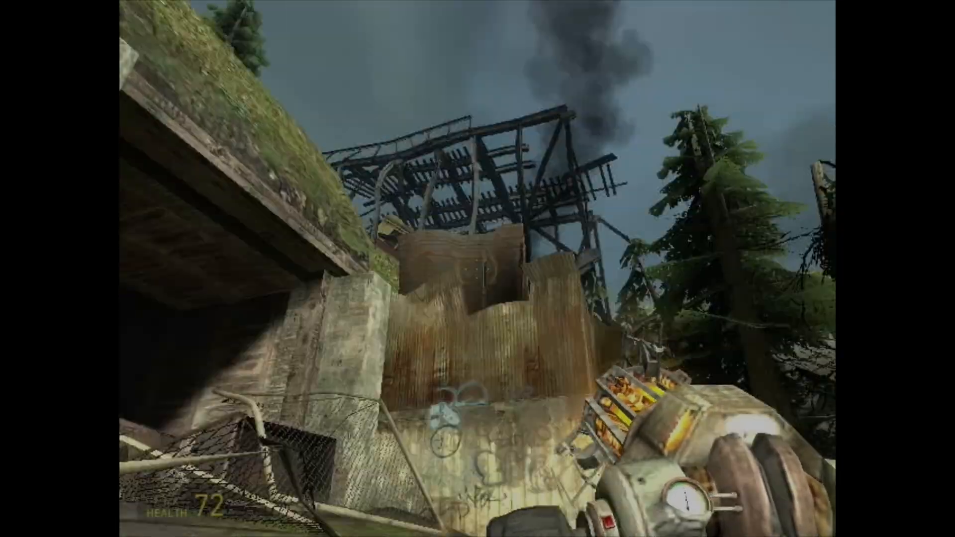
mouse_move(477, 269)
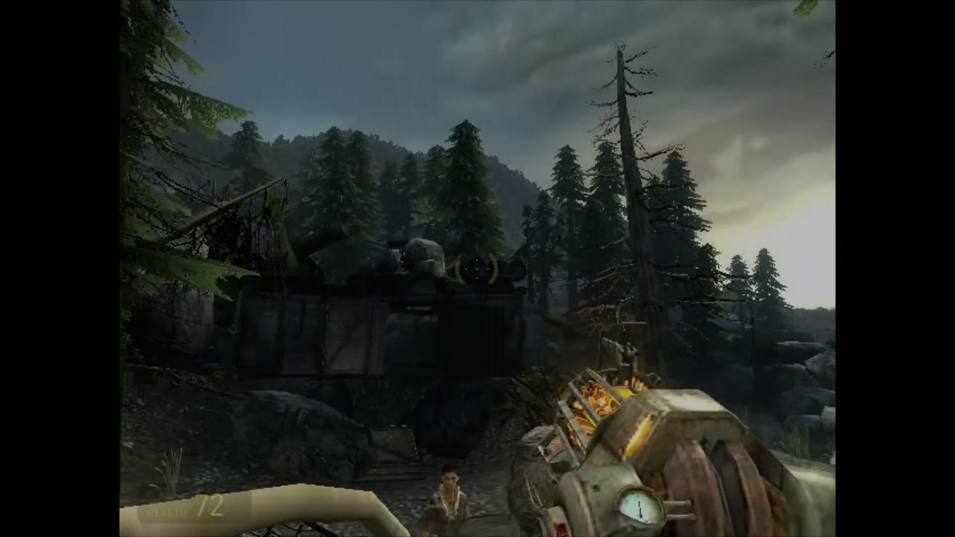
mouse_move(478, 268)
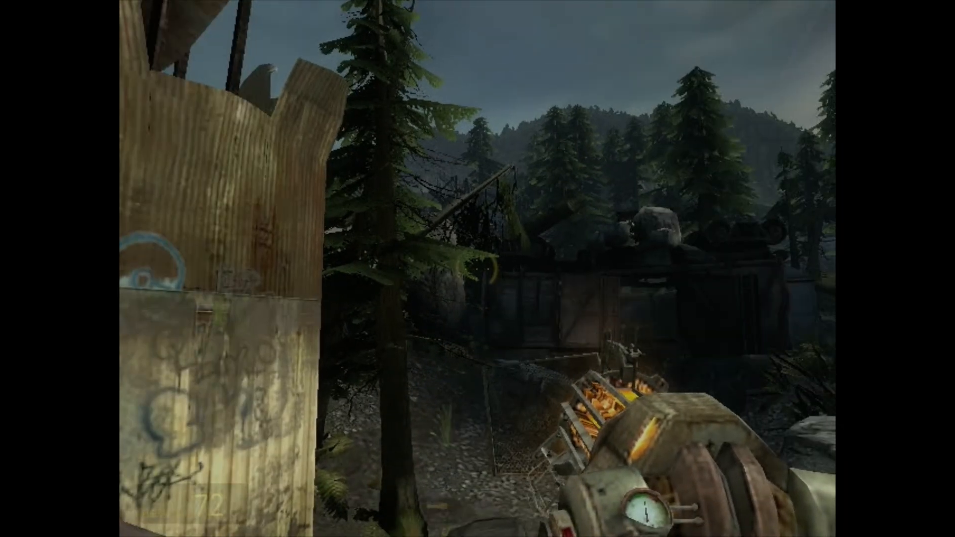
mouse_move(477, 268)
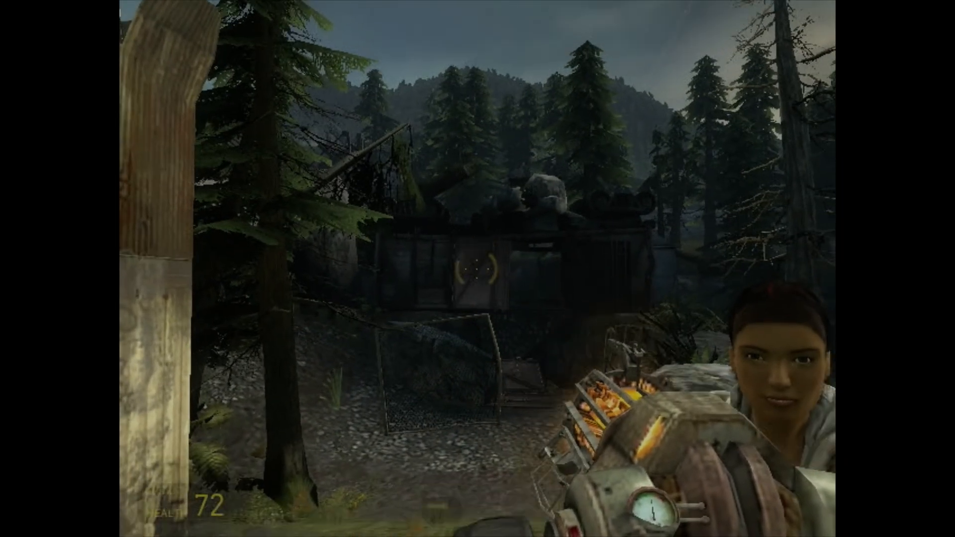